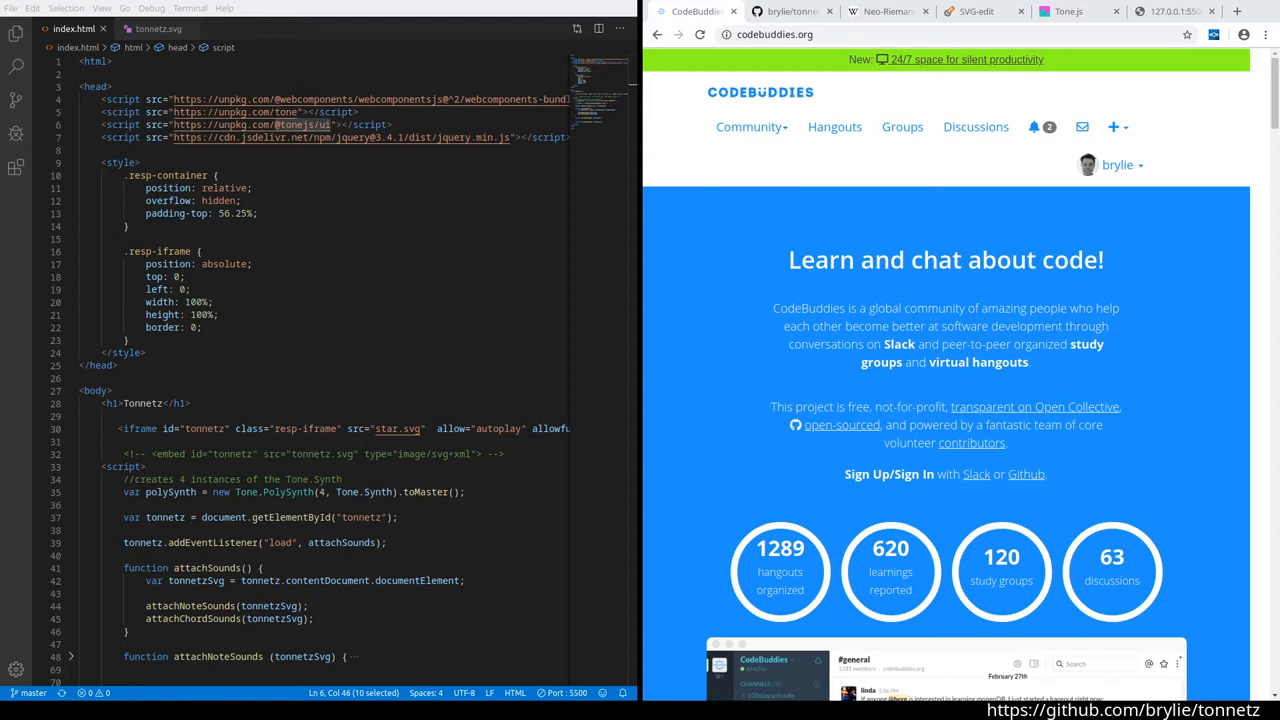
mouse_move(827, 157)
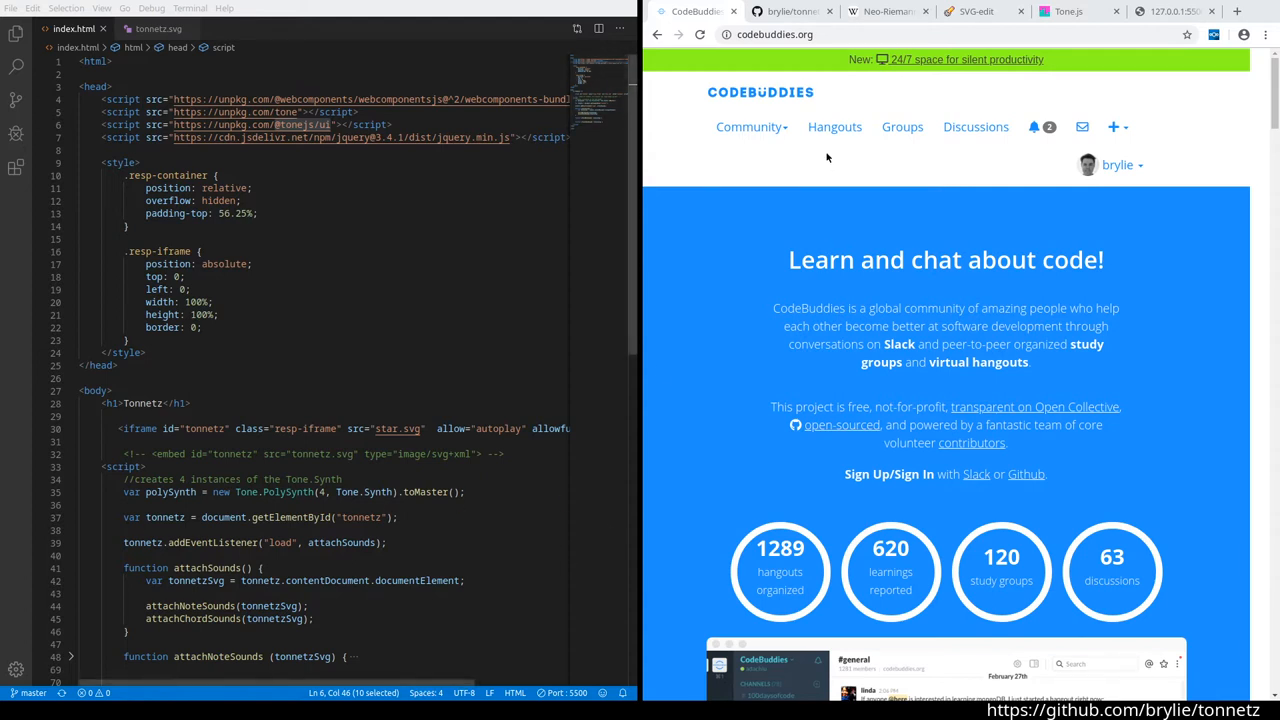
Switch to the brylie/tonnetz GitHub repository tab.
click(790, 11)
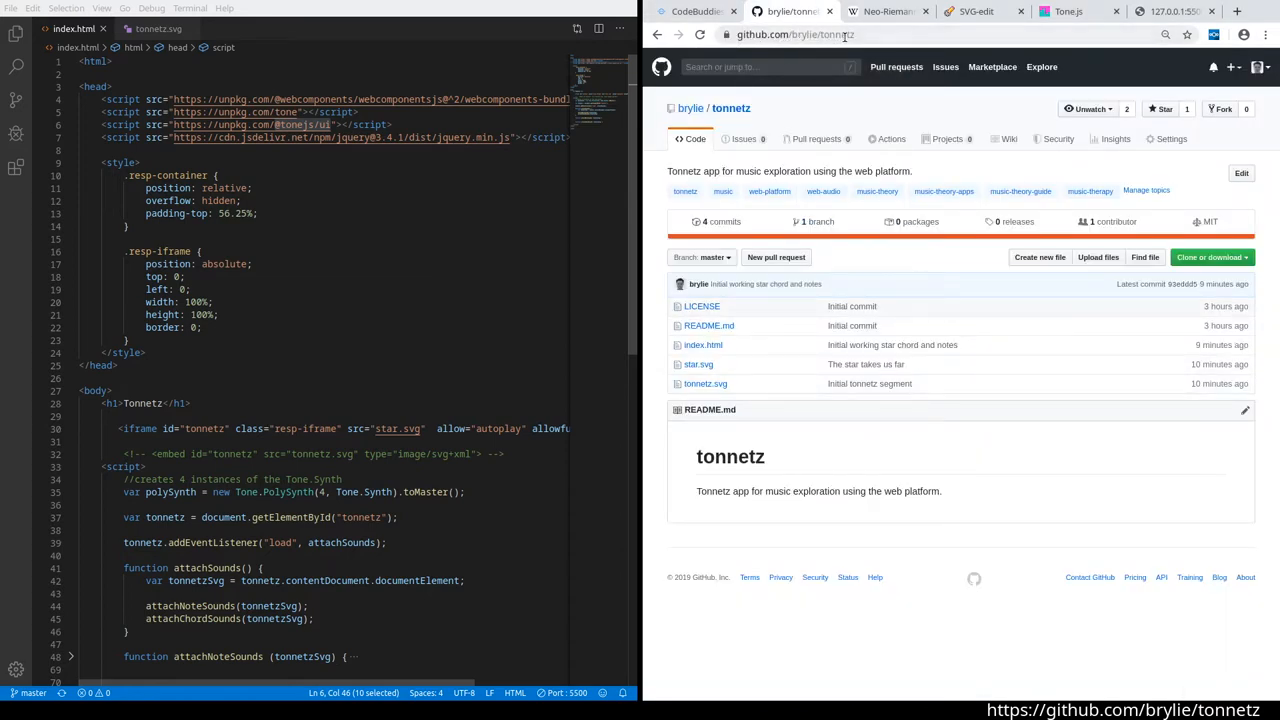
double_click(731, 108)
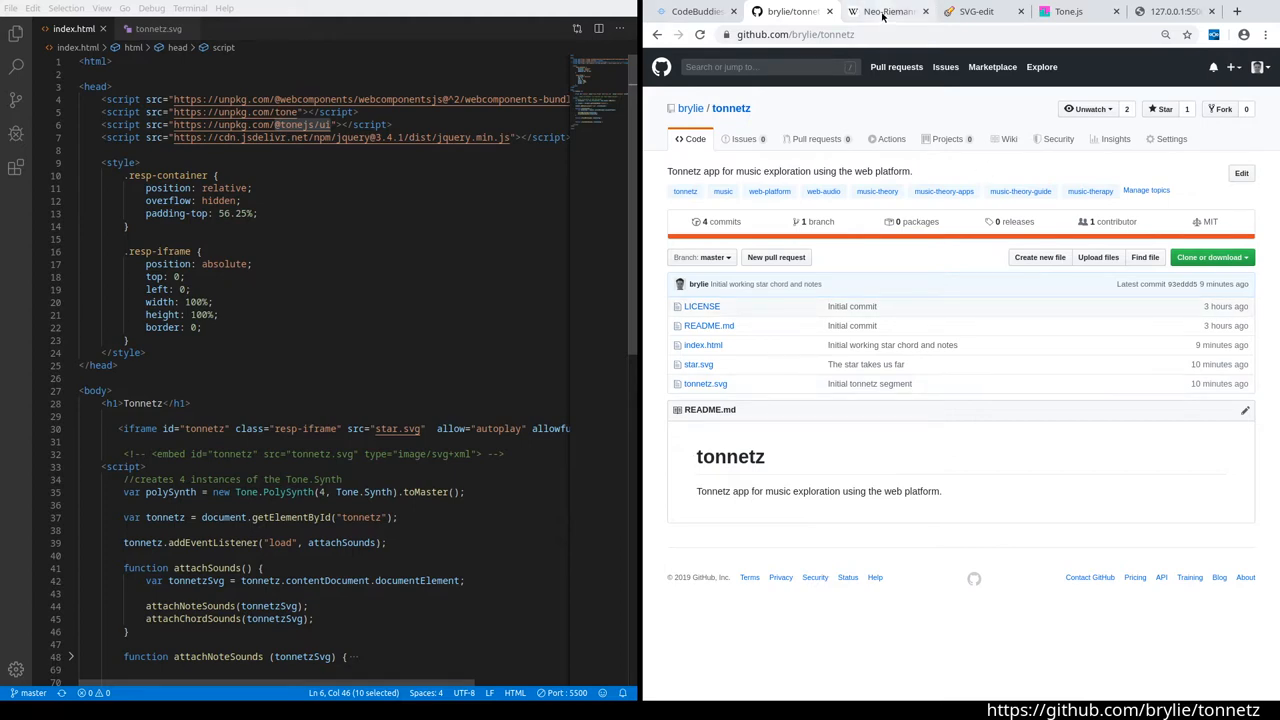
View the Wikipedia Tonnetz diagram enlarged, then close the media viewer back to the article.
click(888, 11)
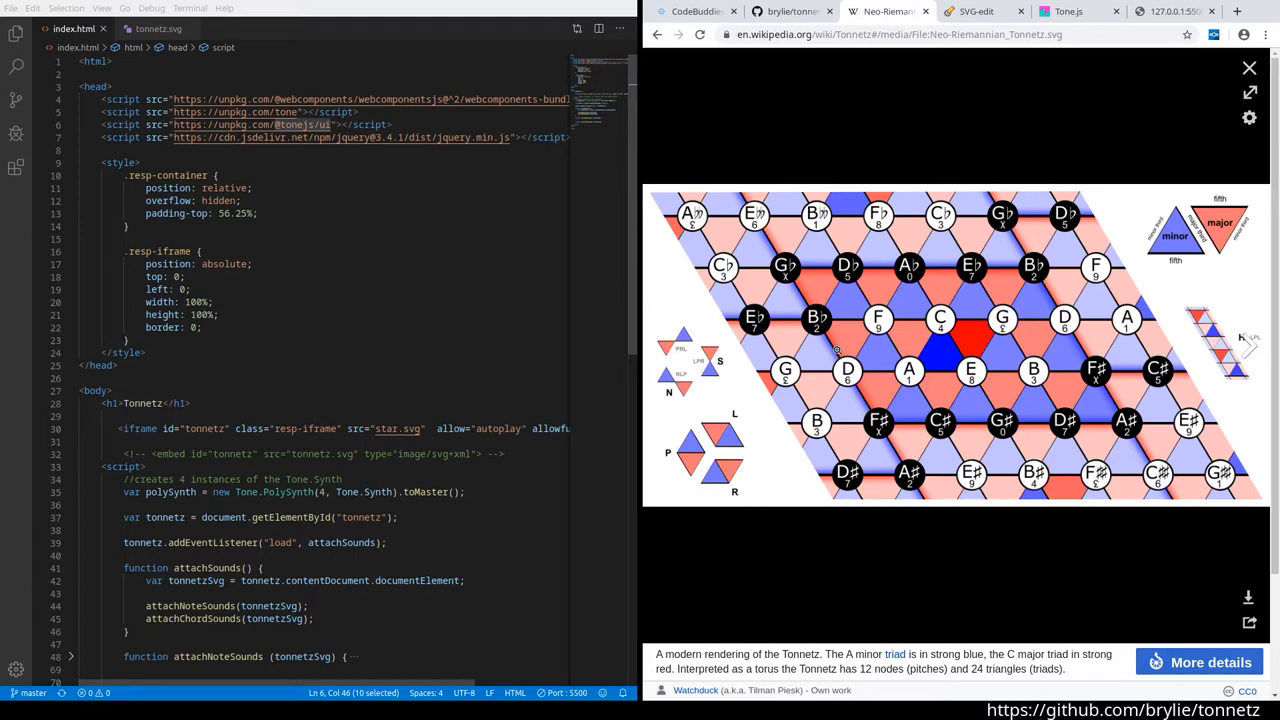
mouse_move(857, 175)
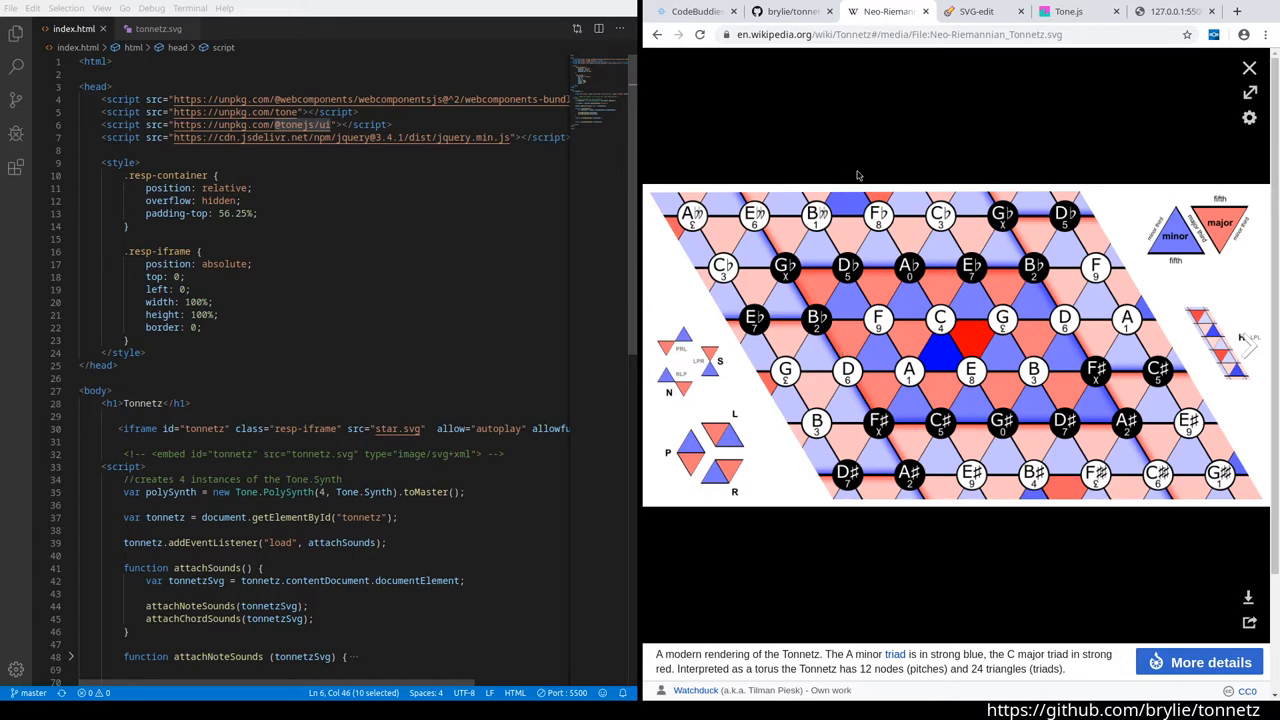
mouse_move(783, 138)
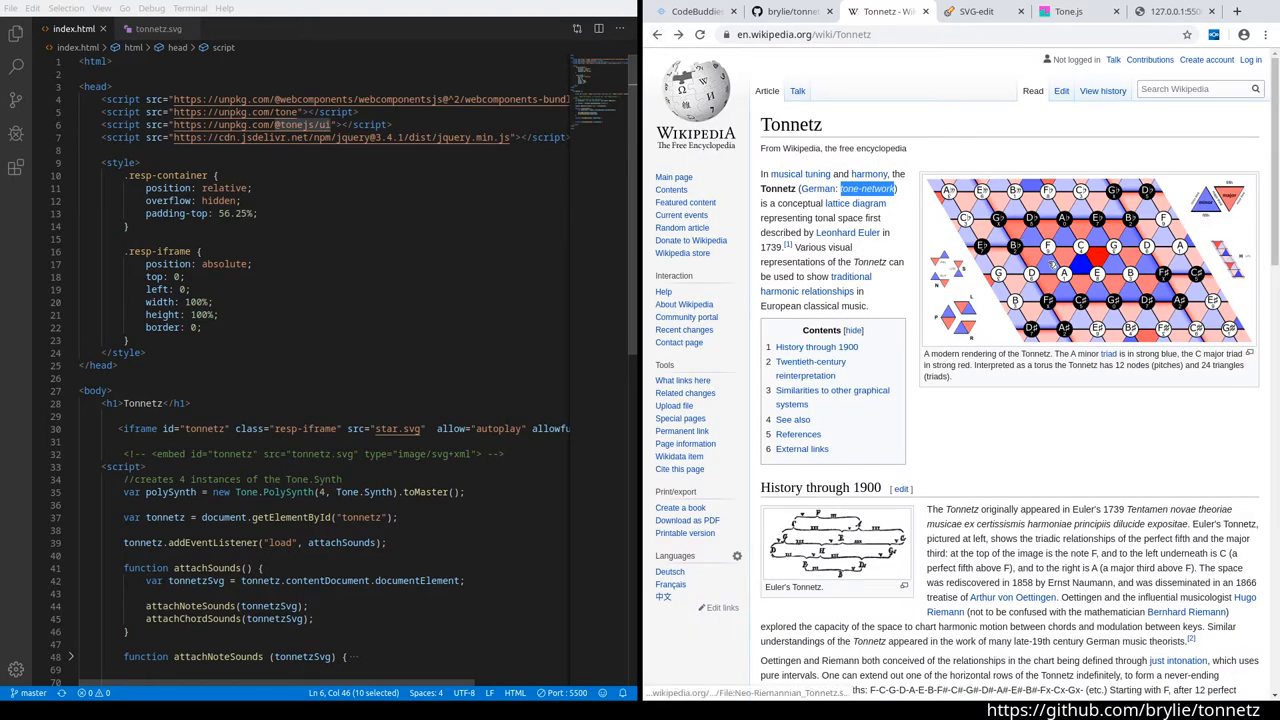
click(1088, 258)
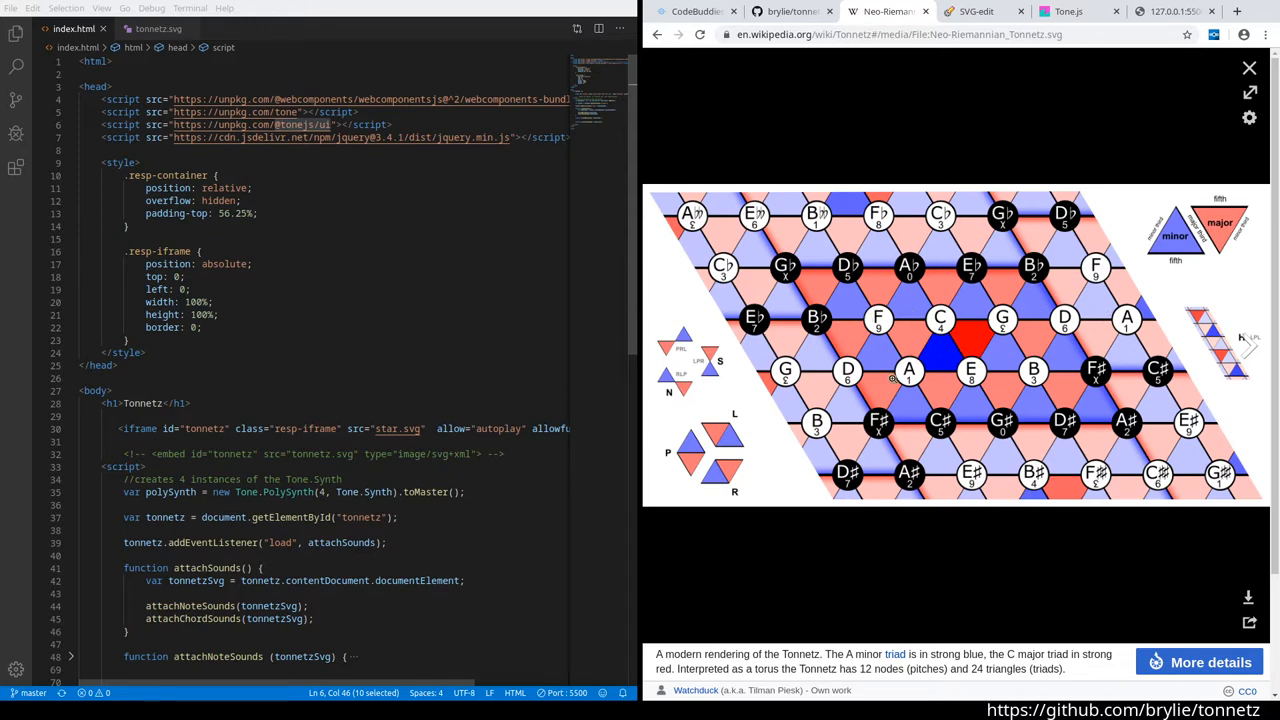
mouse_move(993, 338)
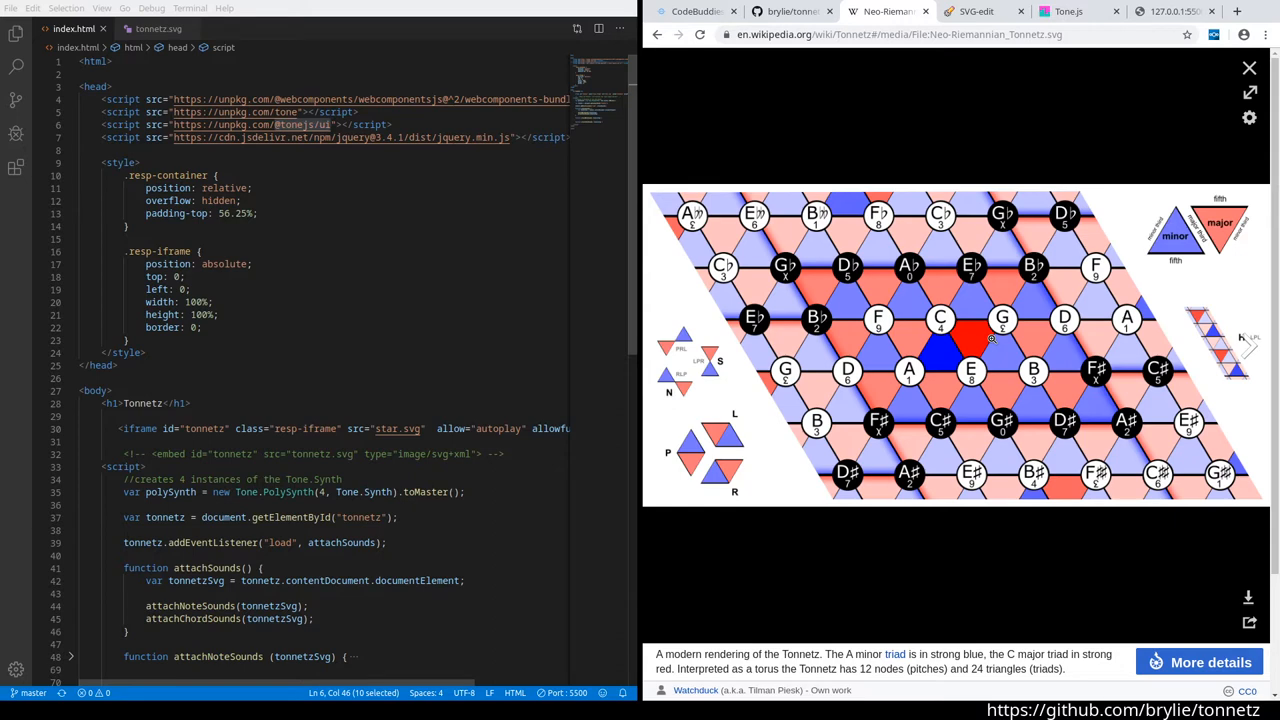
mouse_move(1082, 246)
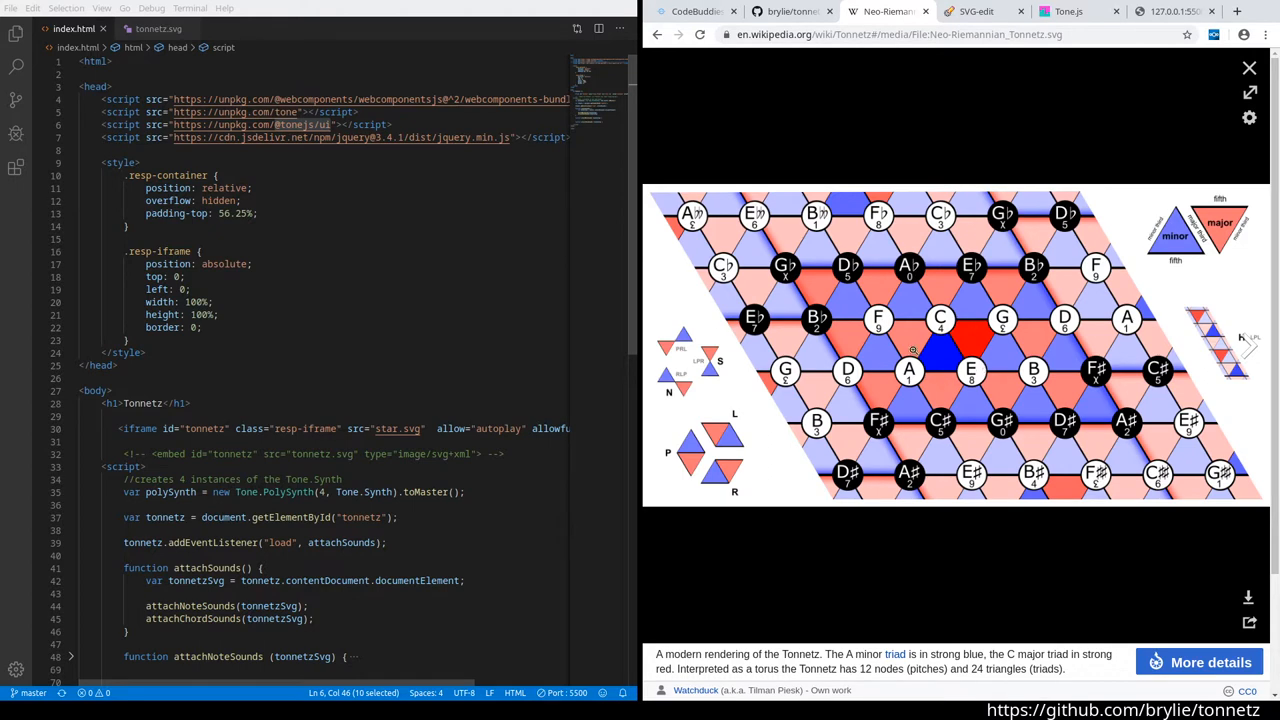
click(1249, 67)
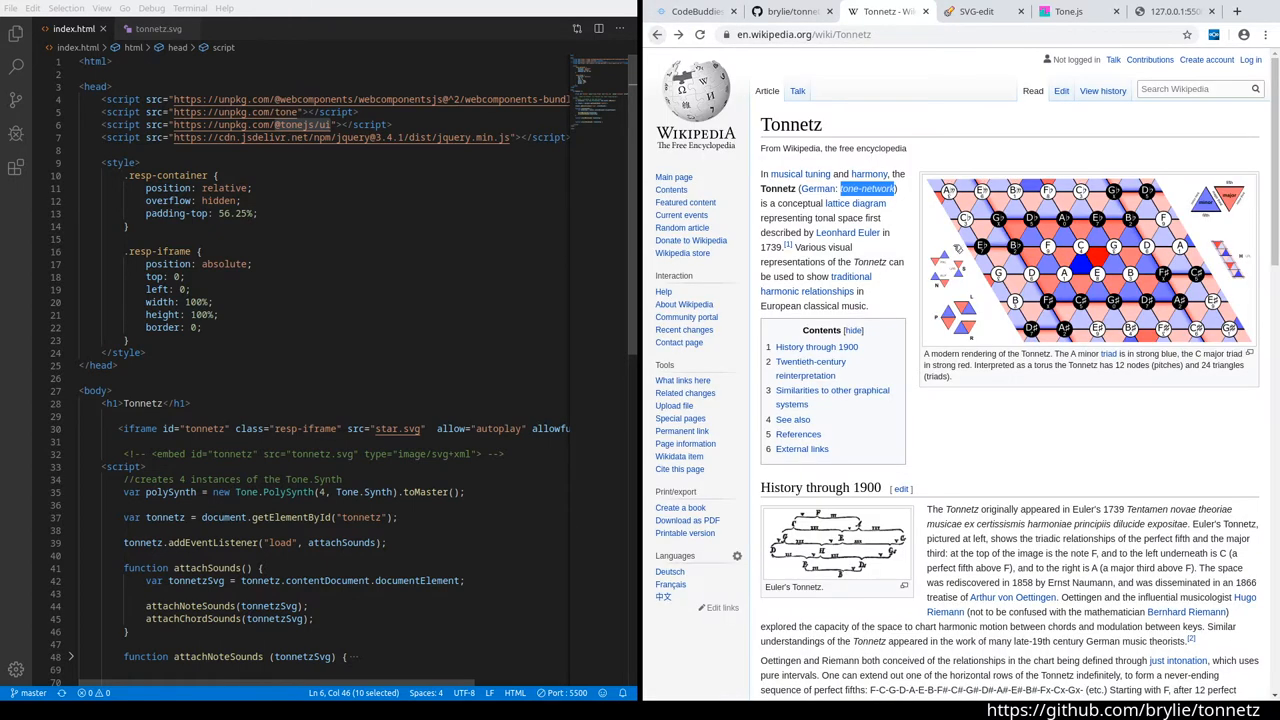
Switch to the SVG-edit drawing of three circles joined by a triangle.
click(975, 11)
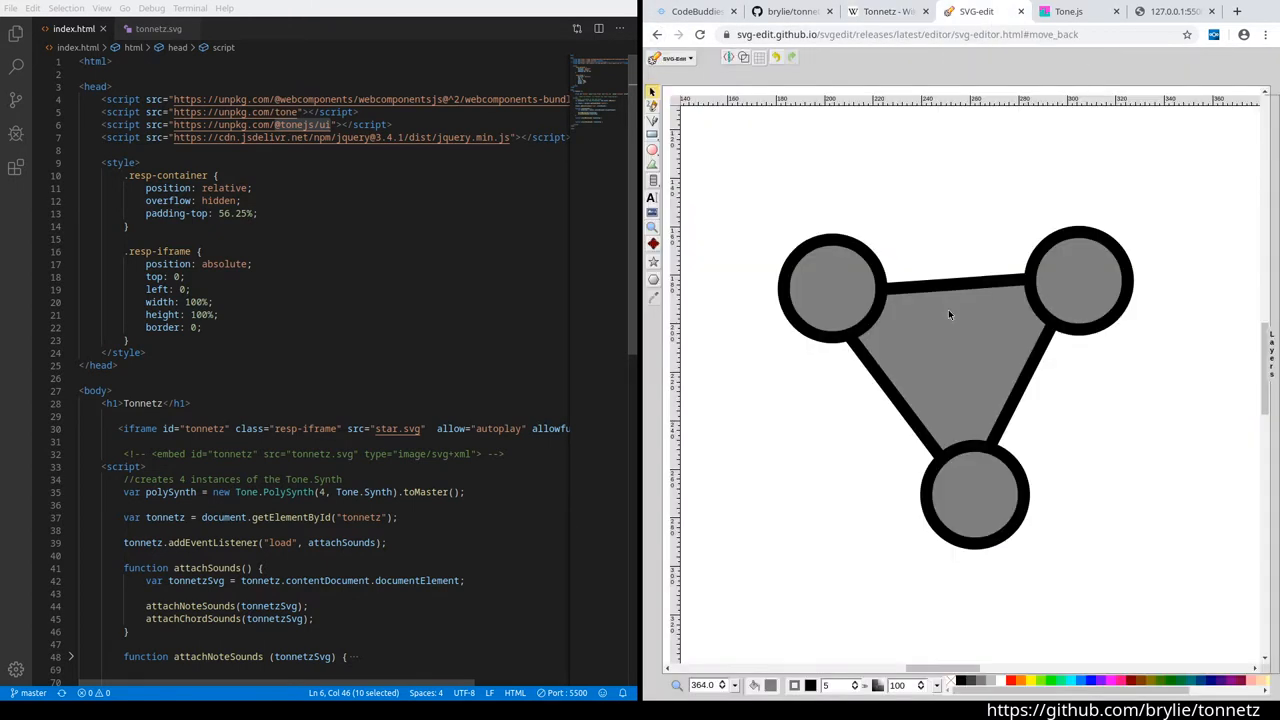
mouse_move(869, 405)
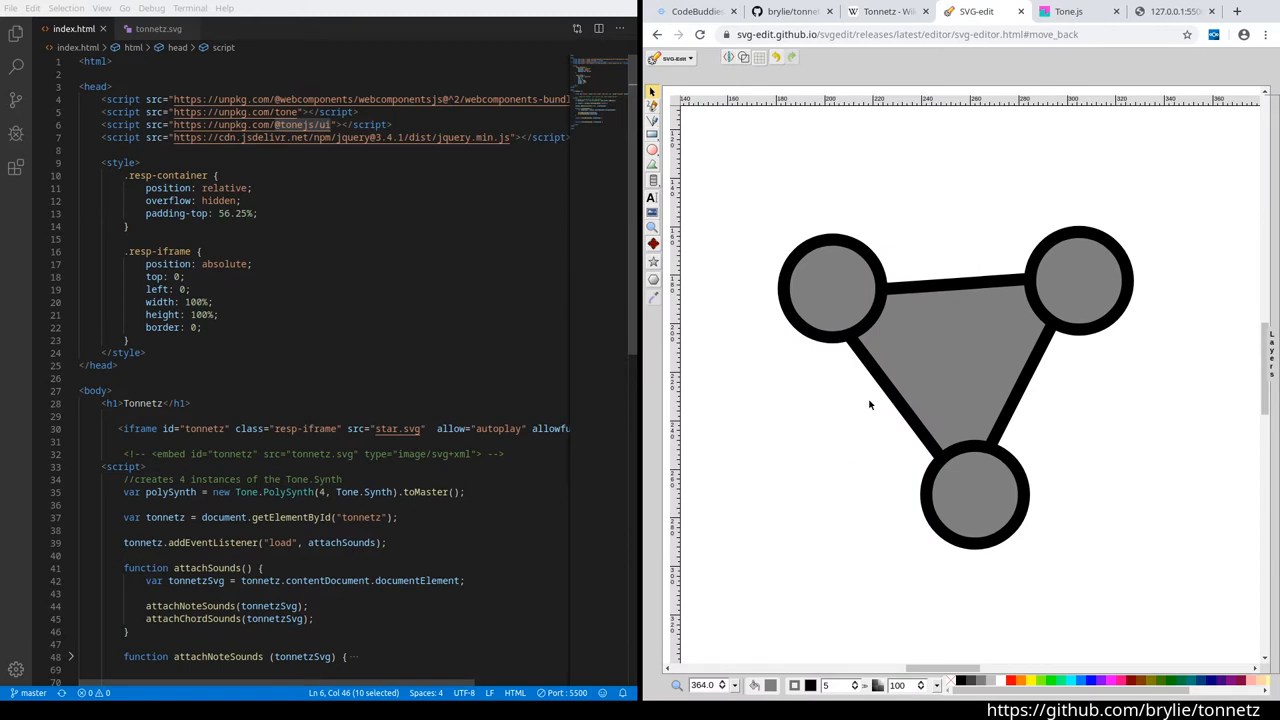
mouse_move(846, 268)
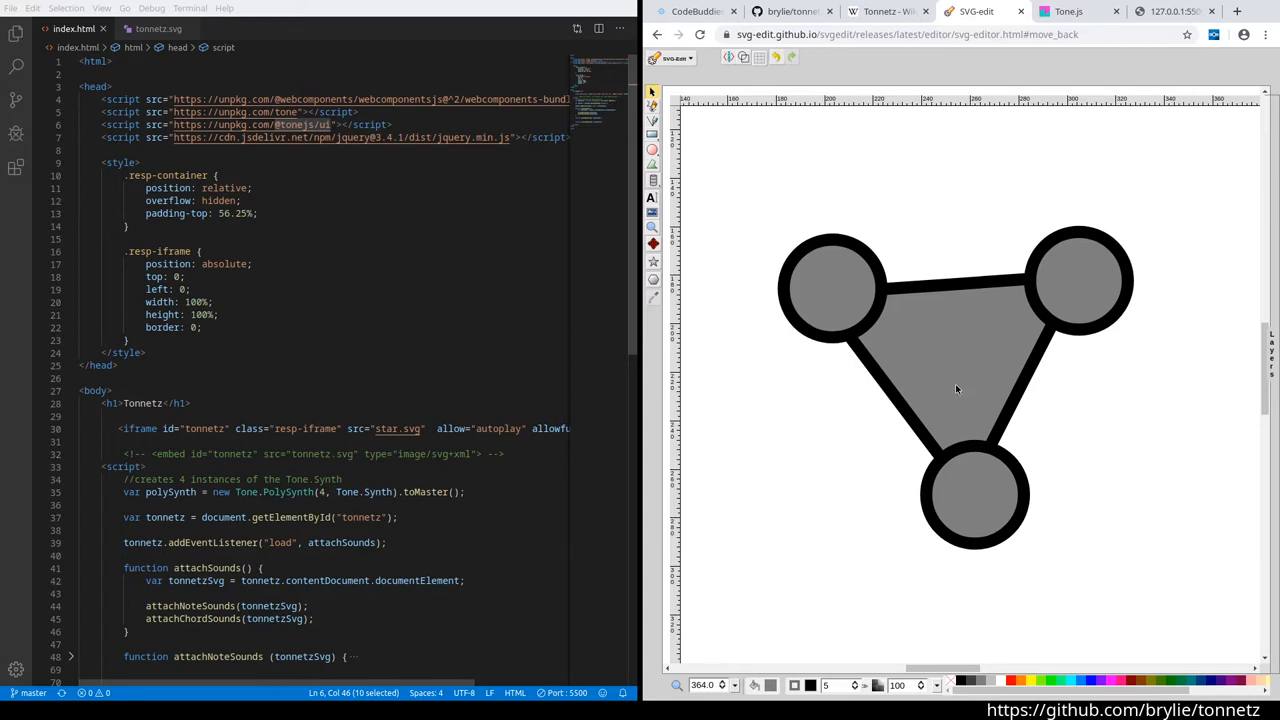
mouse_move(1097, 283)
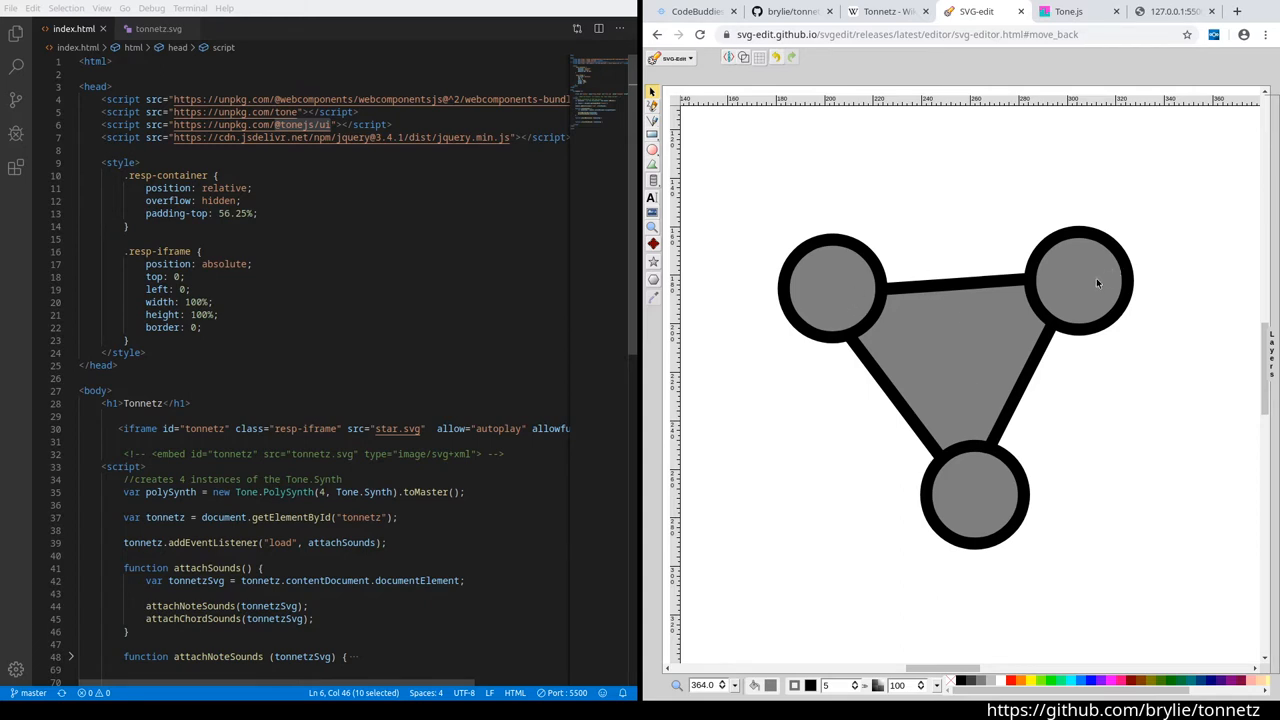
mouse_move(865, 323)
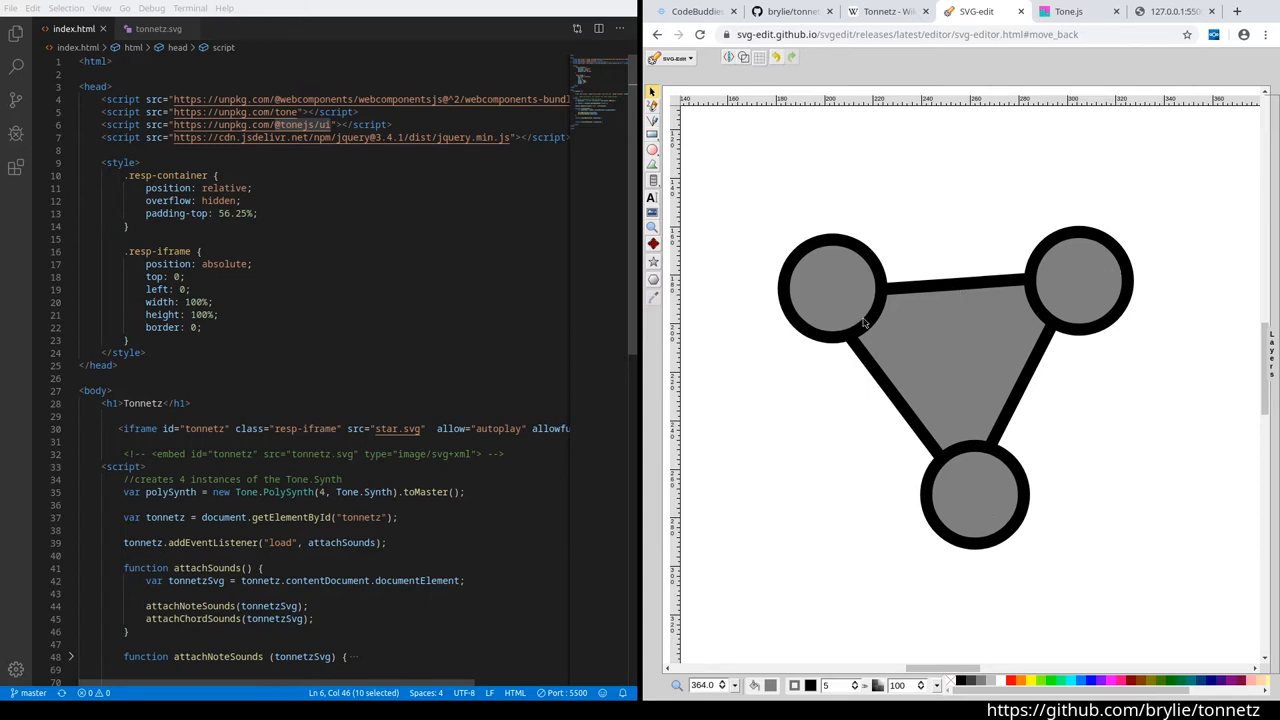
mouse_move(885, 417)
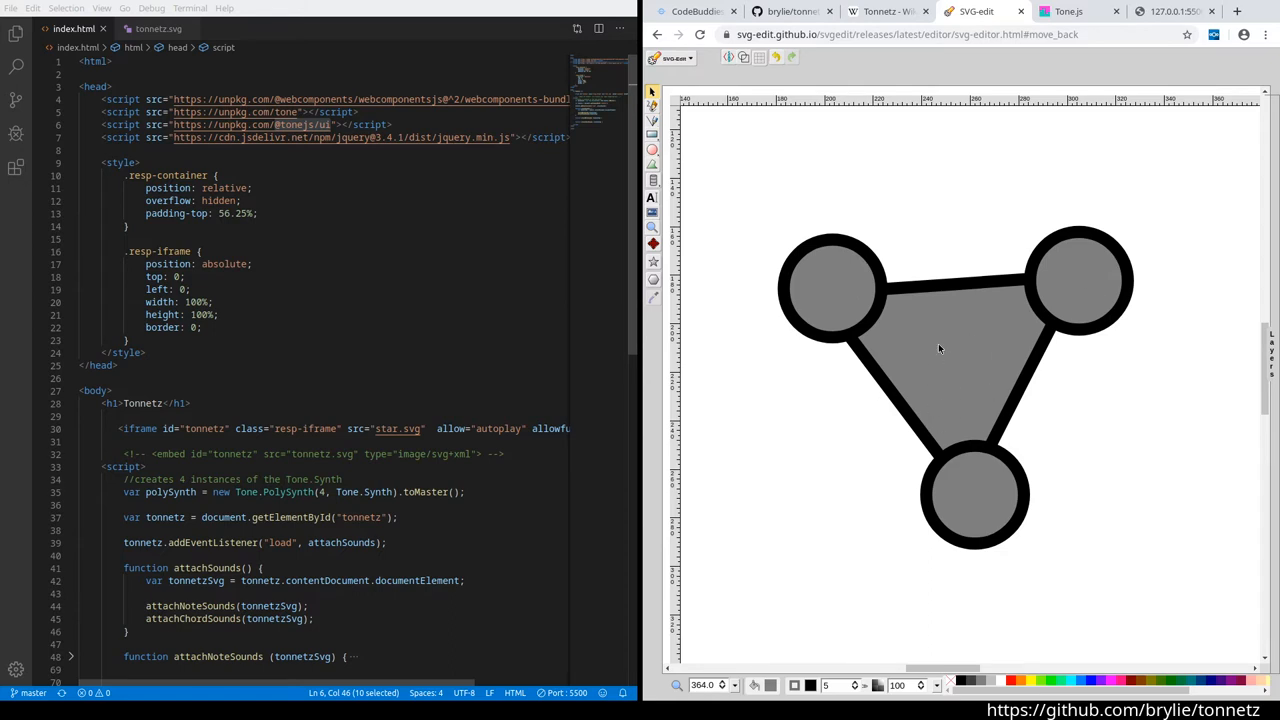
Switch to the Tone.js documentation and scroll through the Hello Tone example.
click(1070, 11)
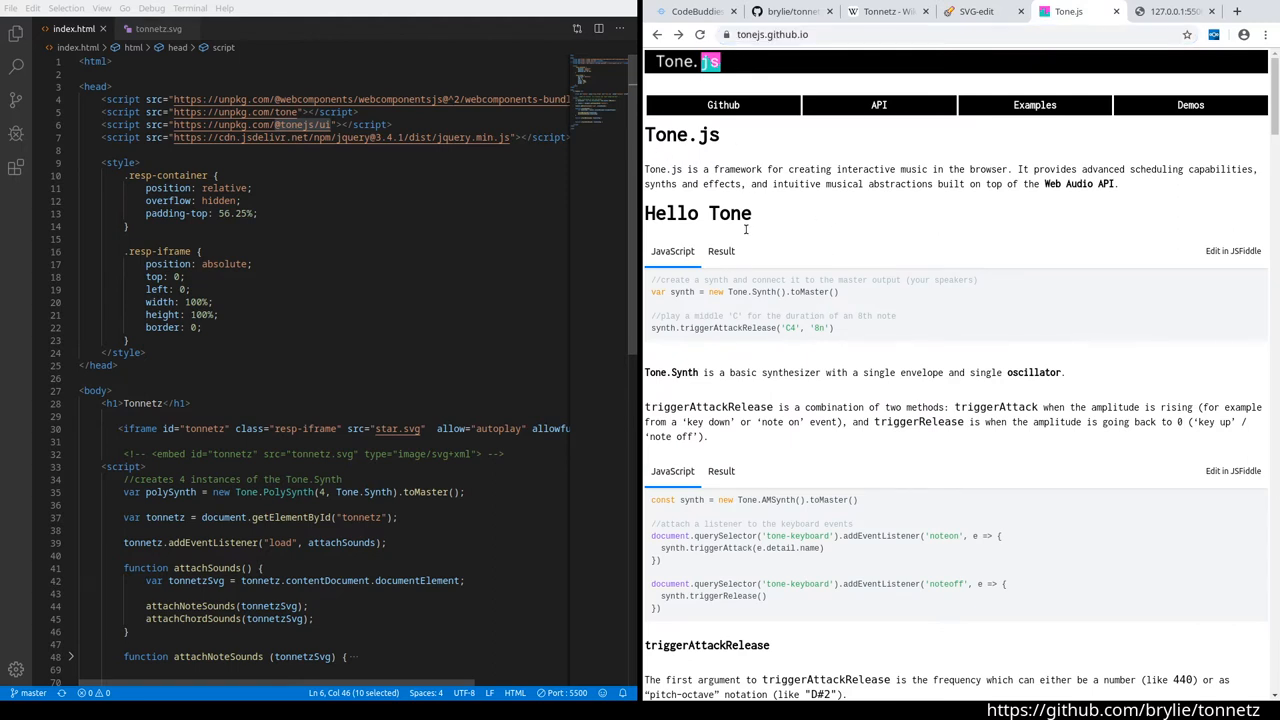
mouse_move(859, 217)
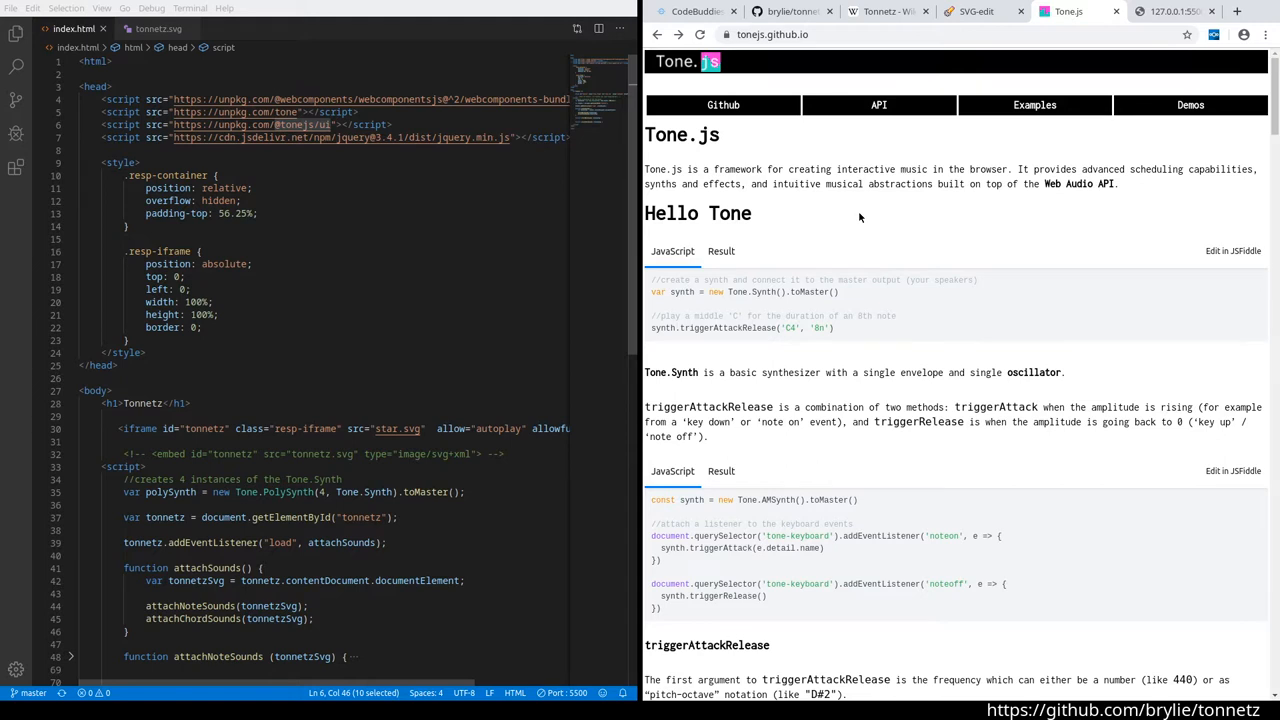
mouse_move(869, 347)
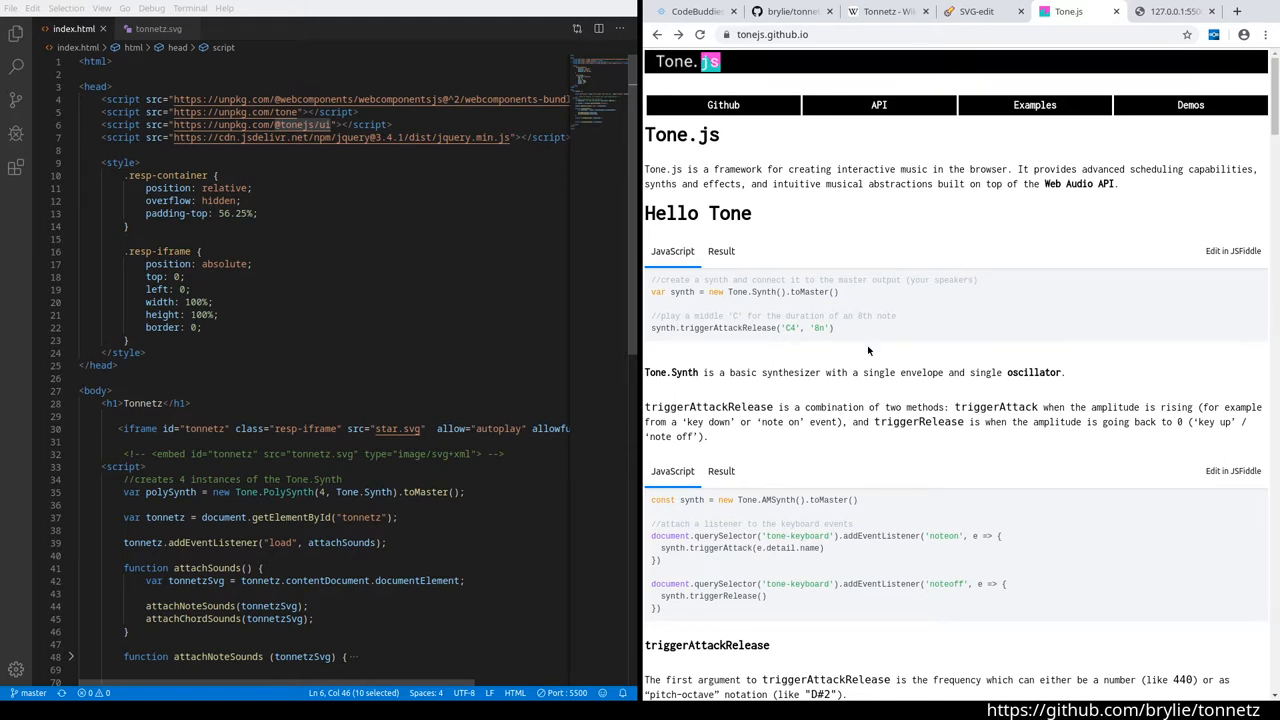
mouse_move(910, 418)
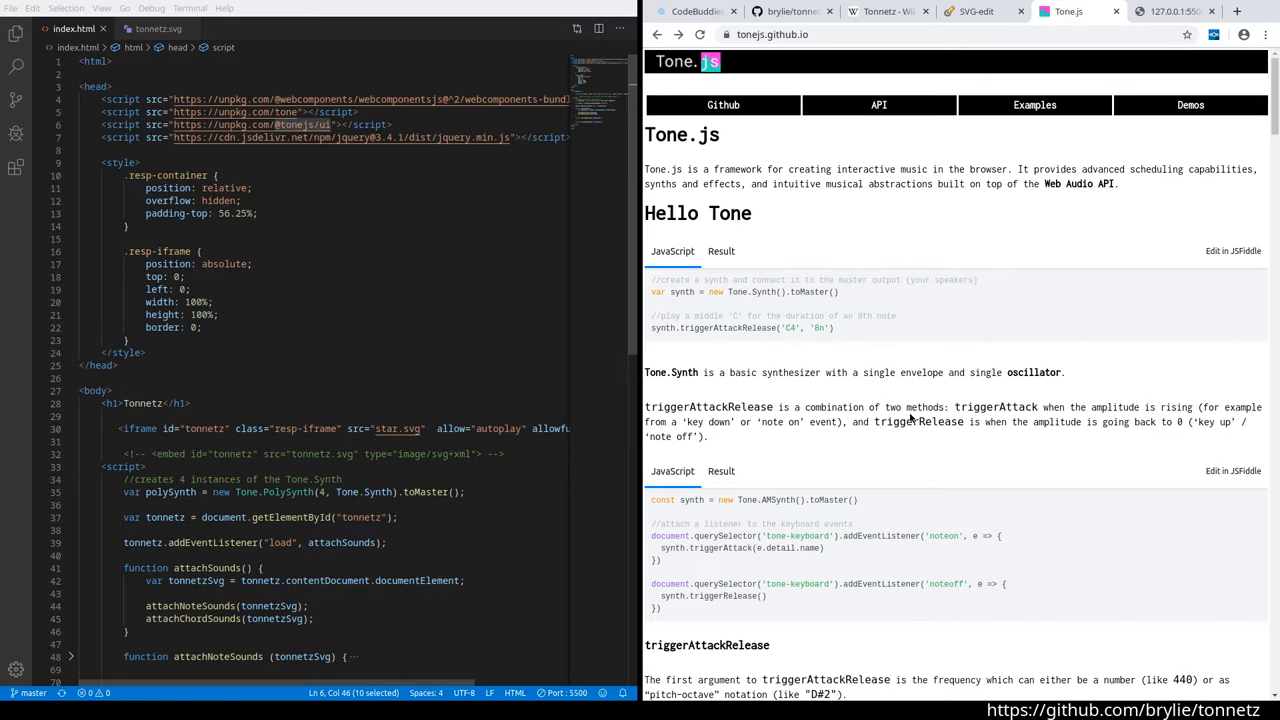
scroll(down, 3)
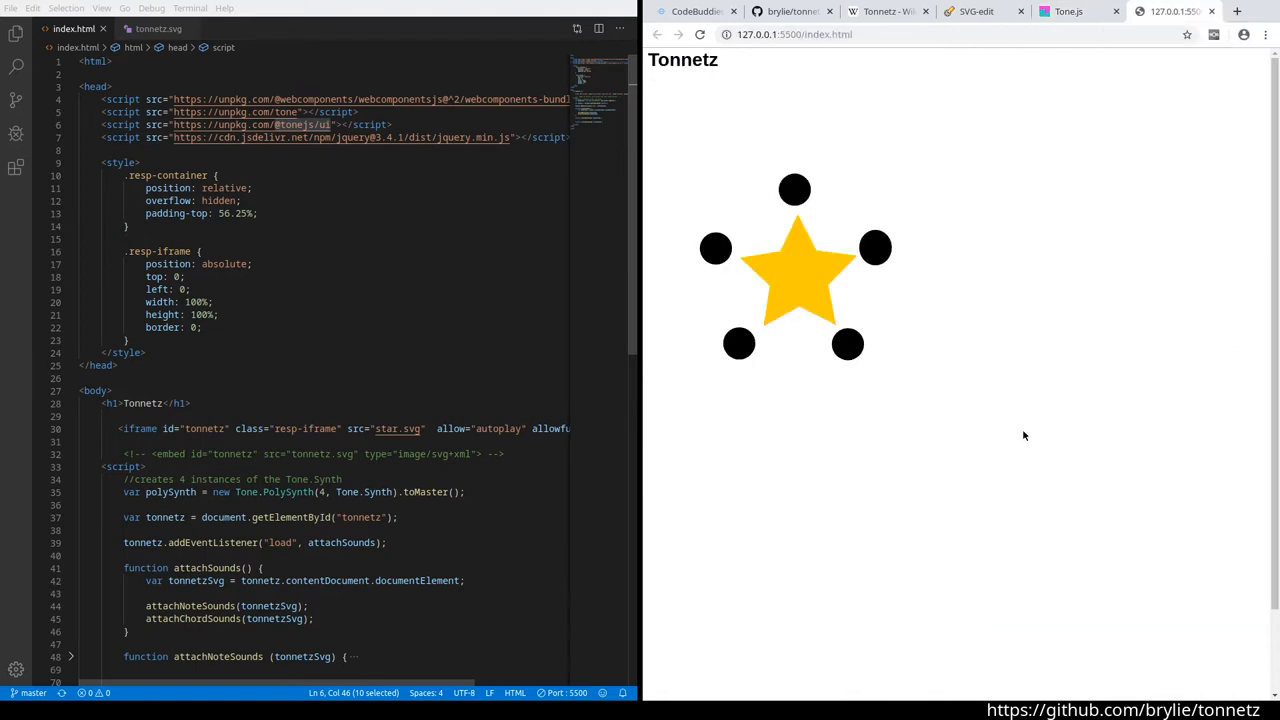
mouse_move(1073, 286)
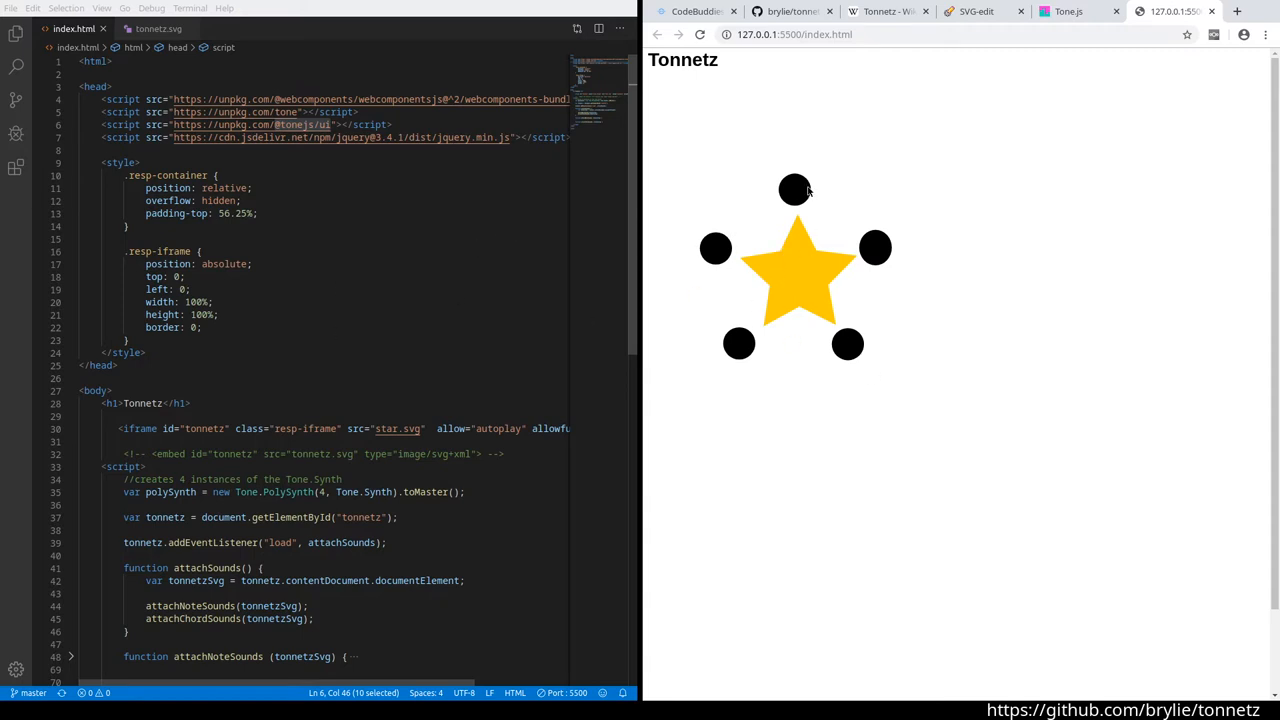
mouse_move(843, 348)
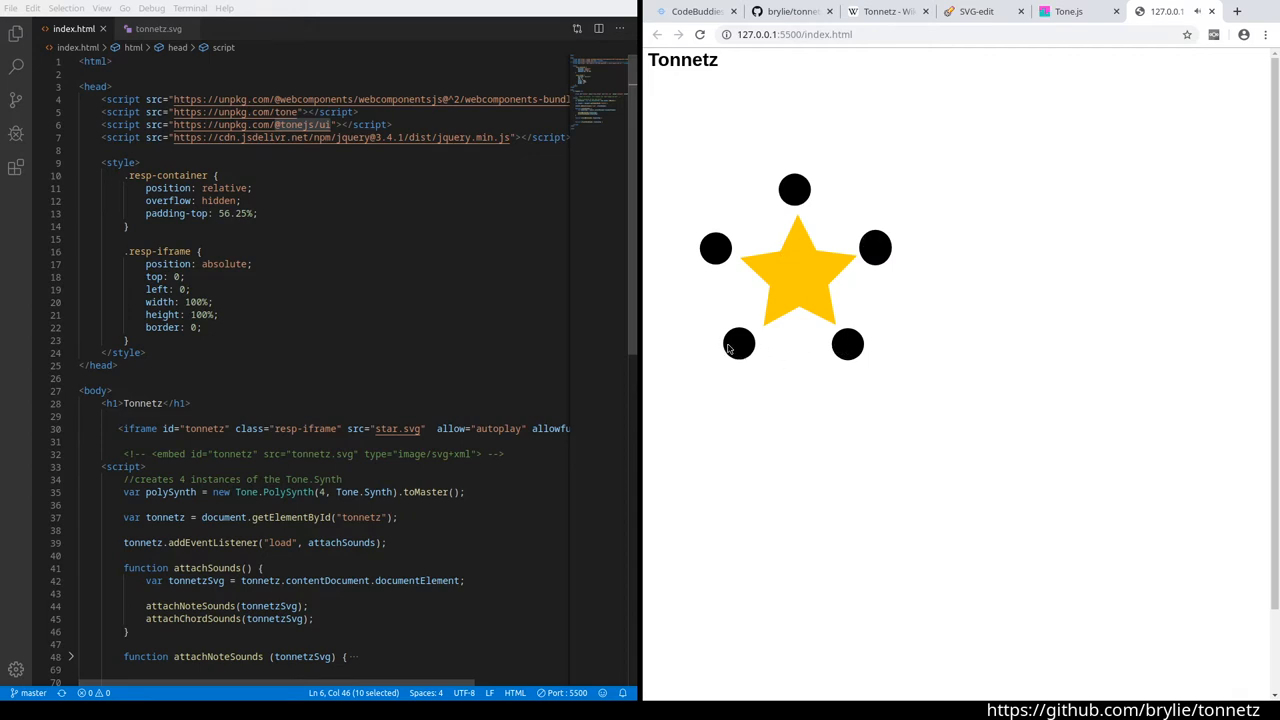
mouse_move(780, 305)
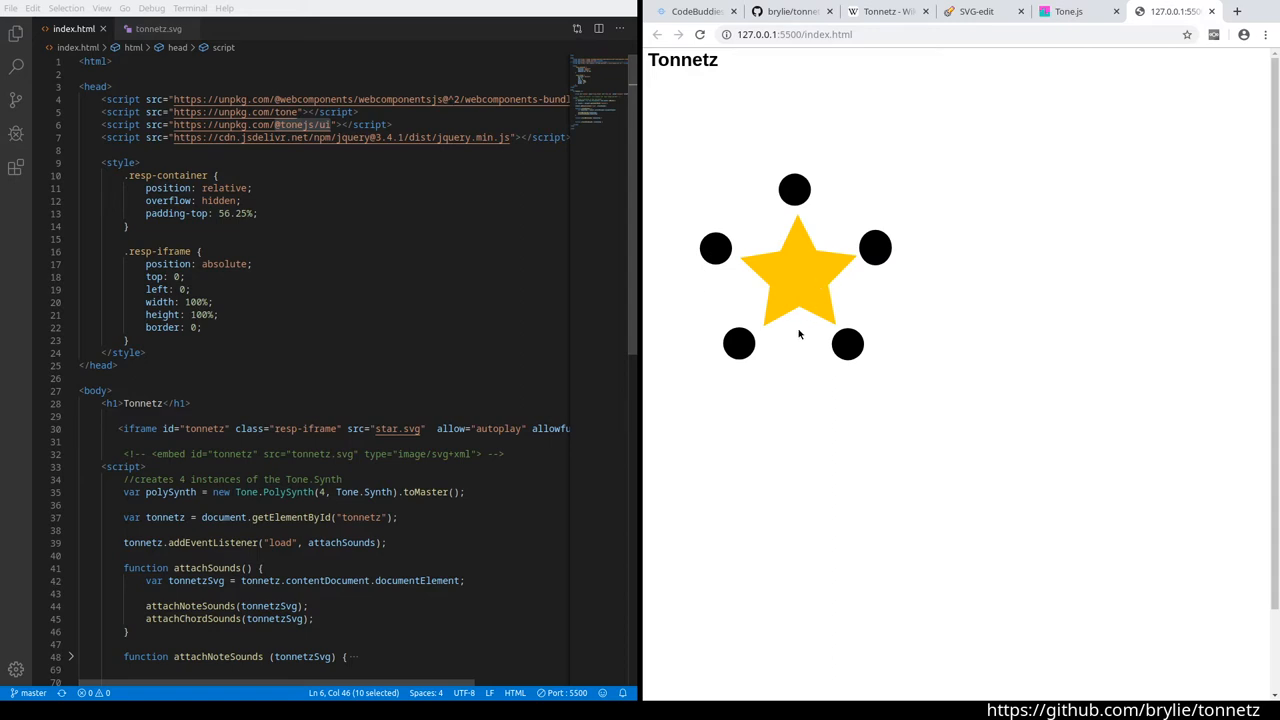
mouse_move(805, 318)
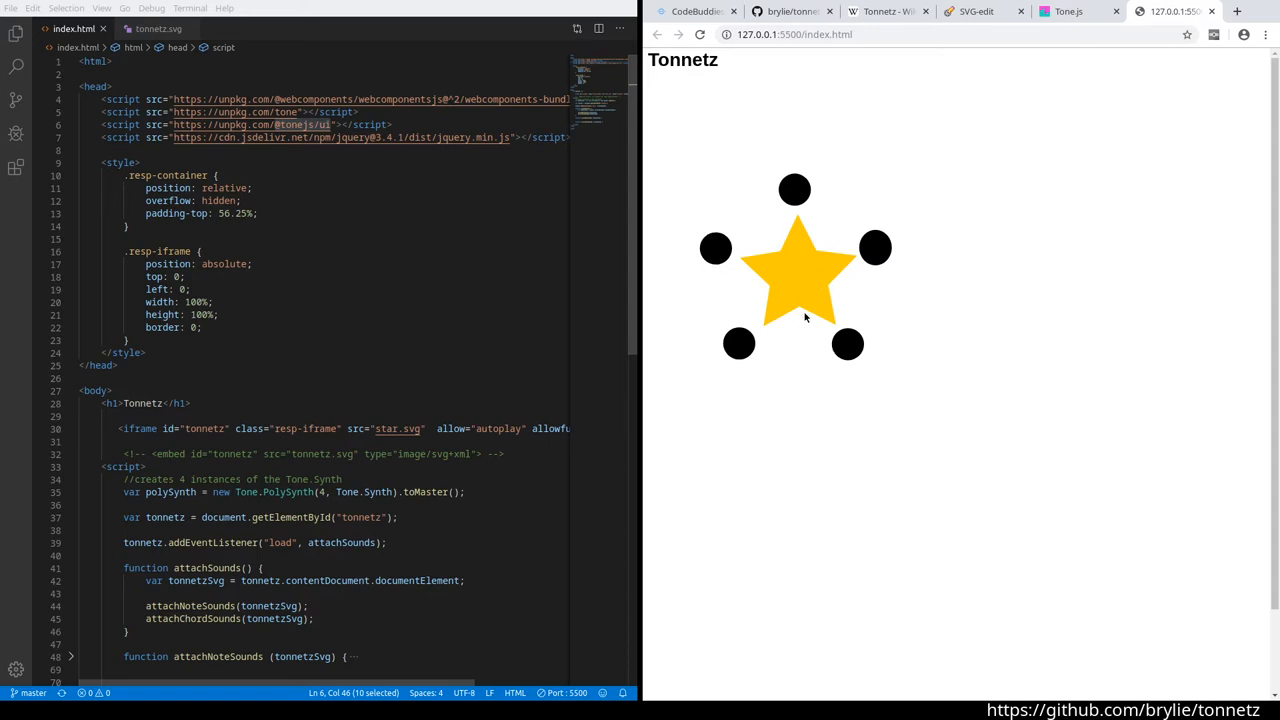
mouse_move(800, 279)
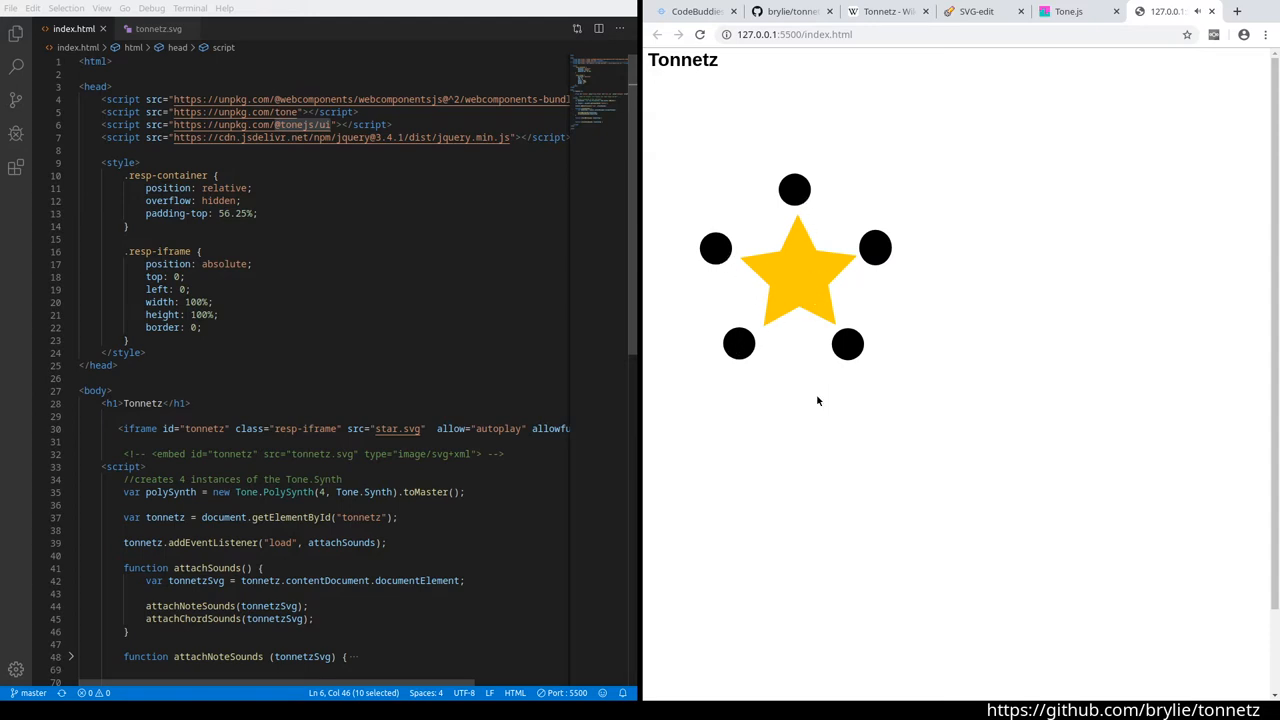
mouse_move(928, 374)
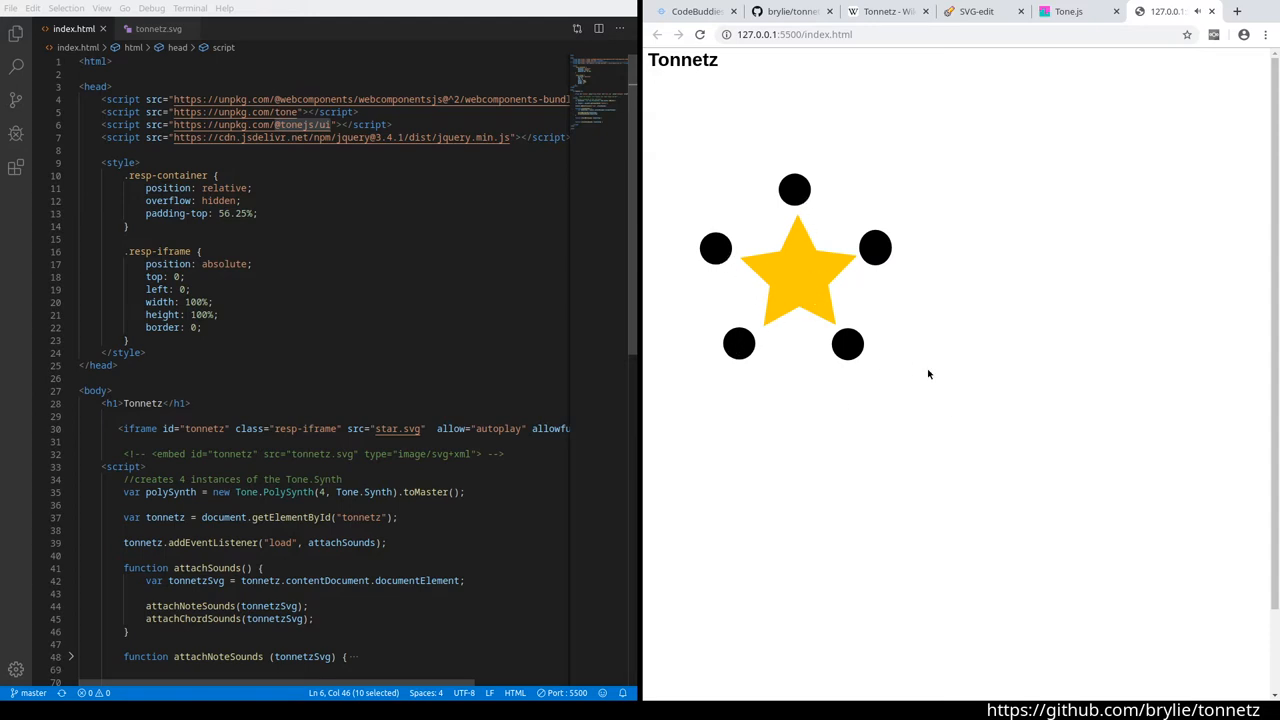
mouse_move(790, 11)
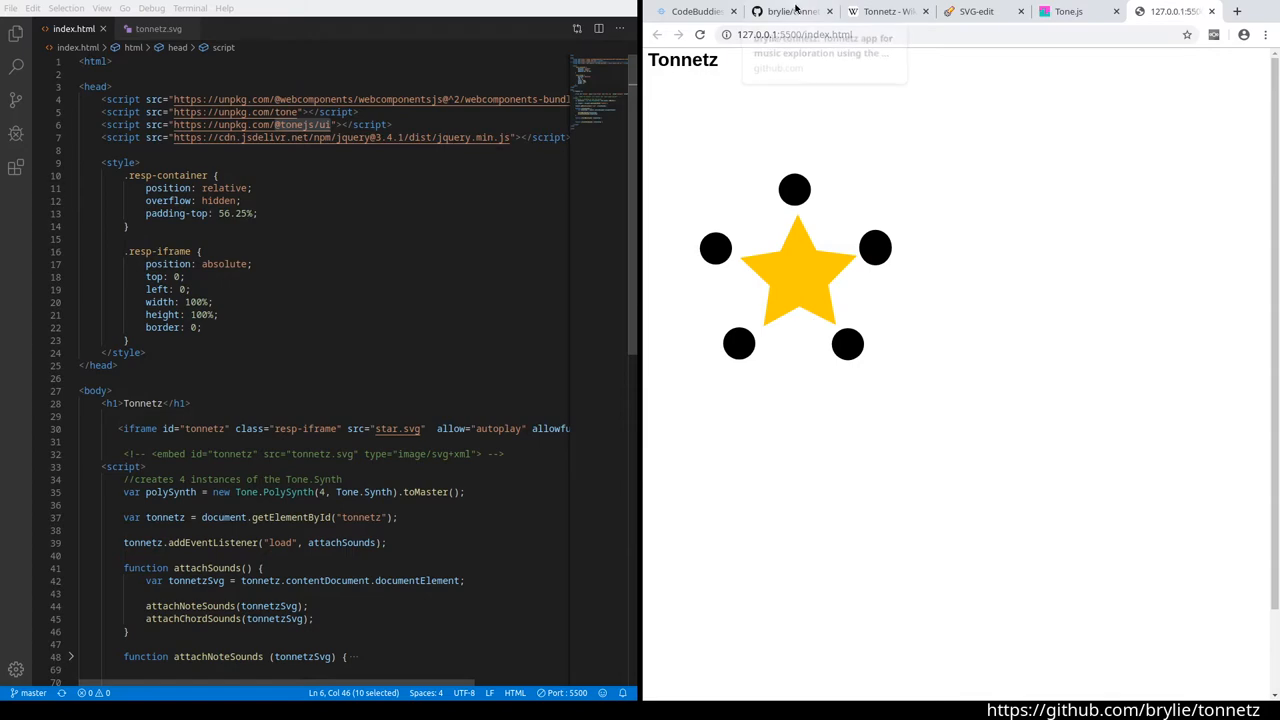
click(885, 11)
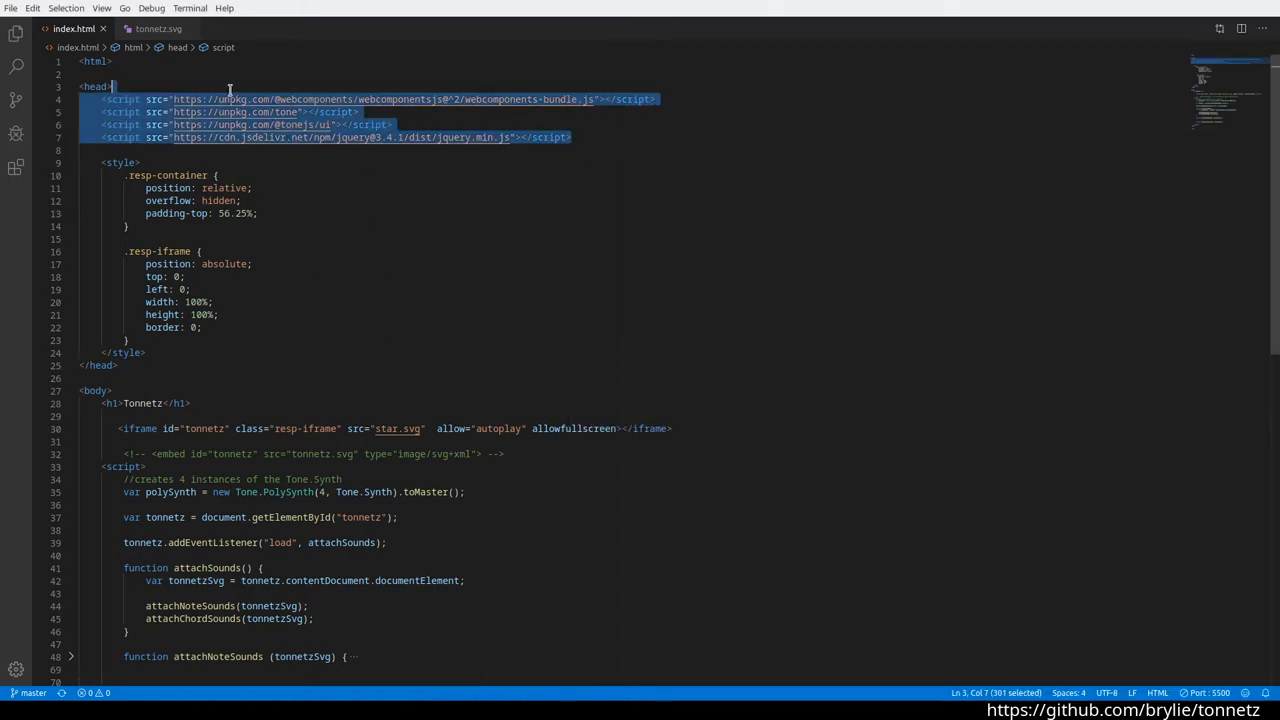
click(15, 33)
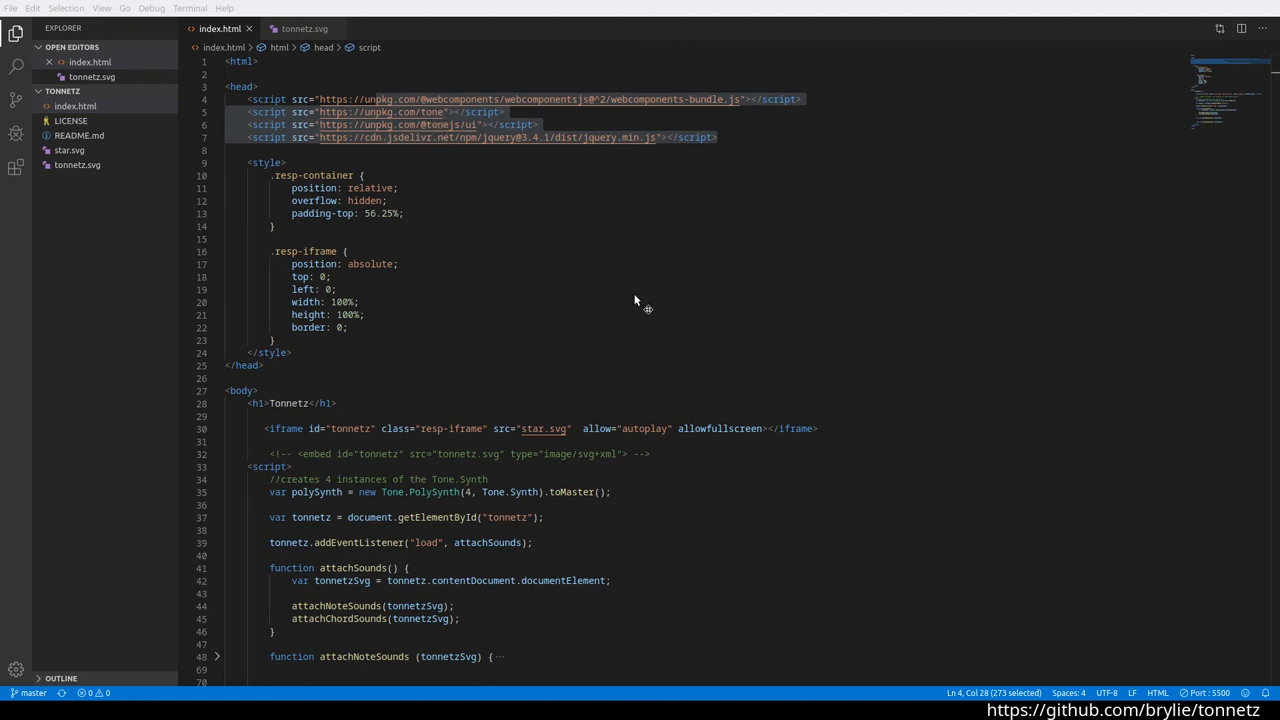
mouse_move(486, 377)
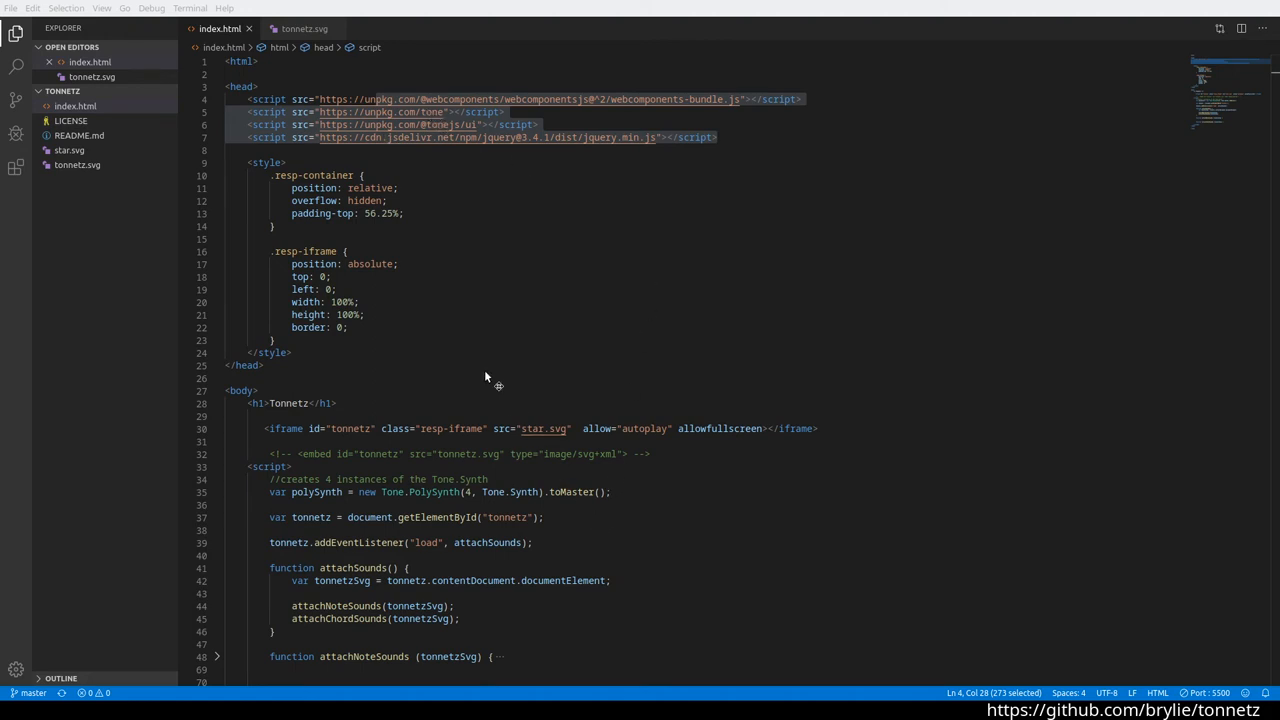
mouse_move(1106, 152)
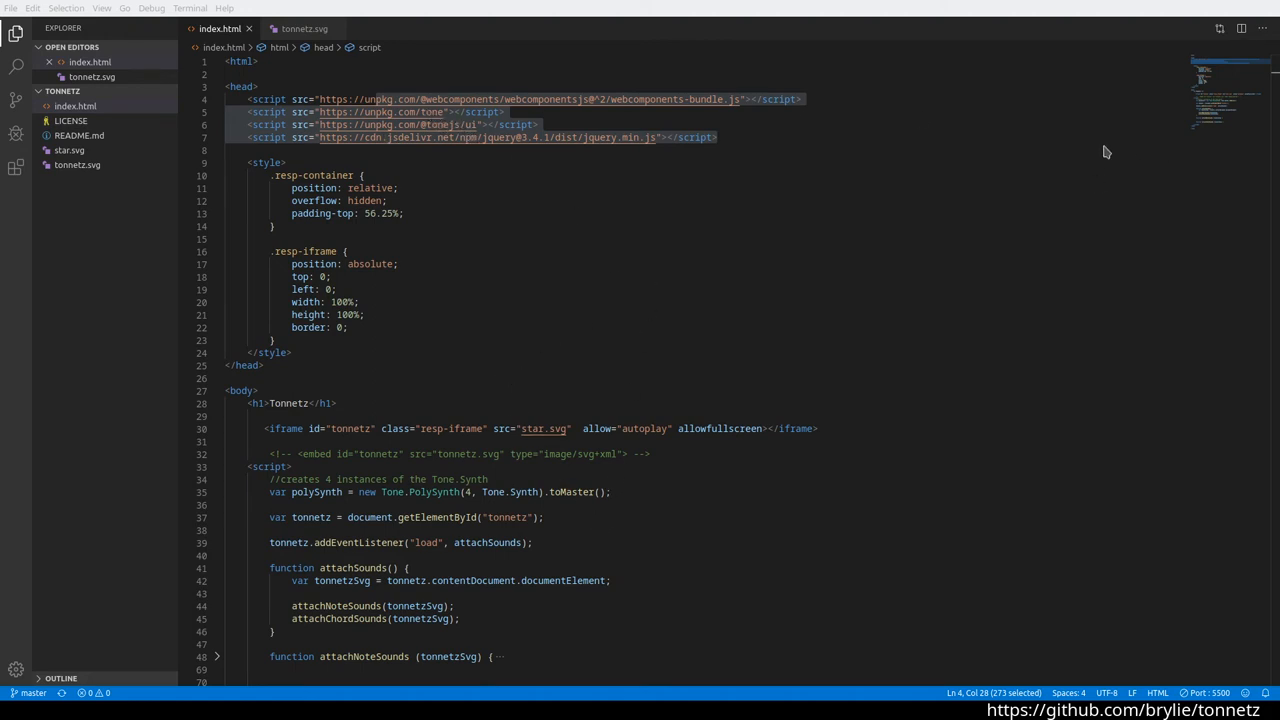
mouse_move(806, 61)
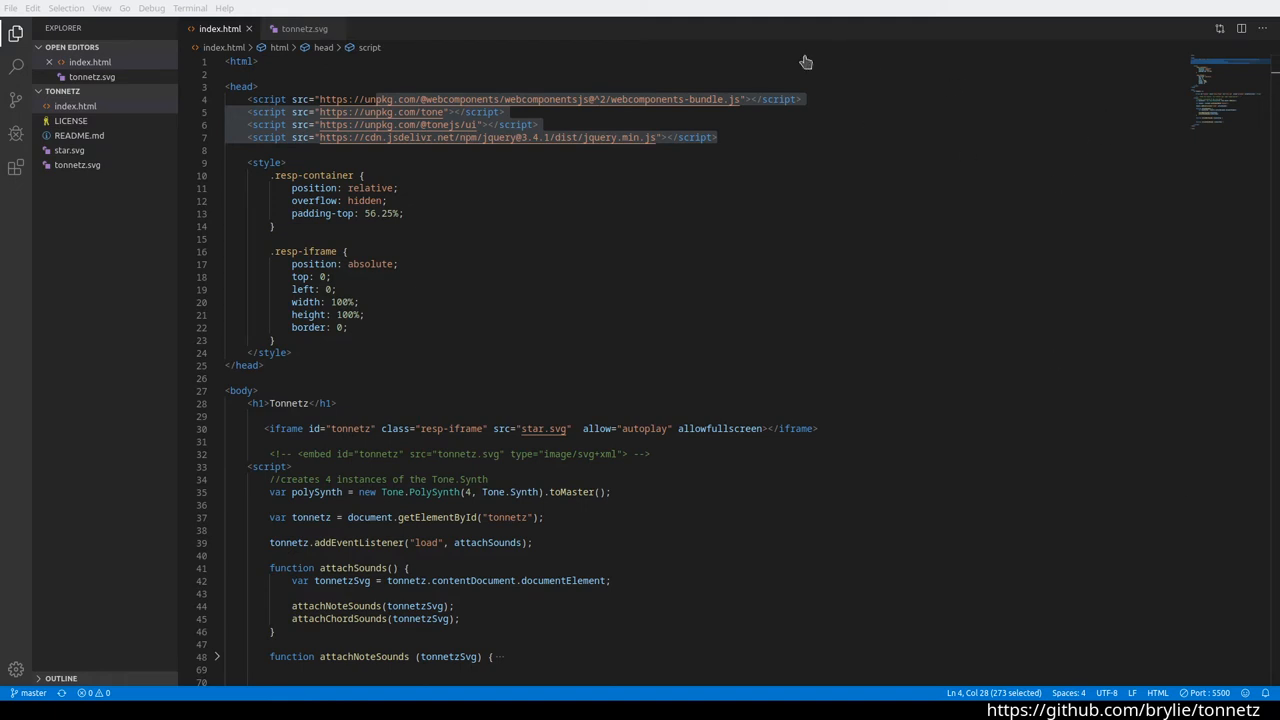
mouse_move(1072, 124)
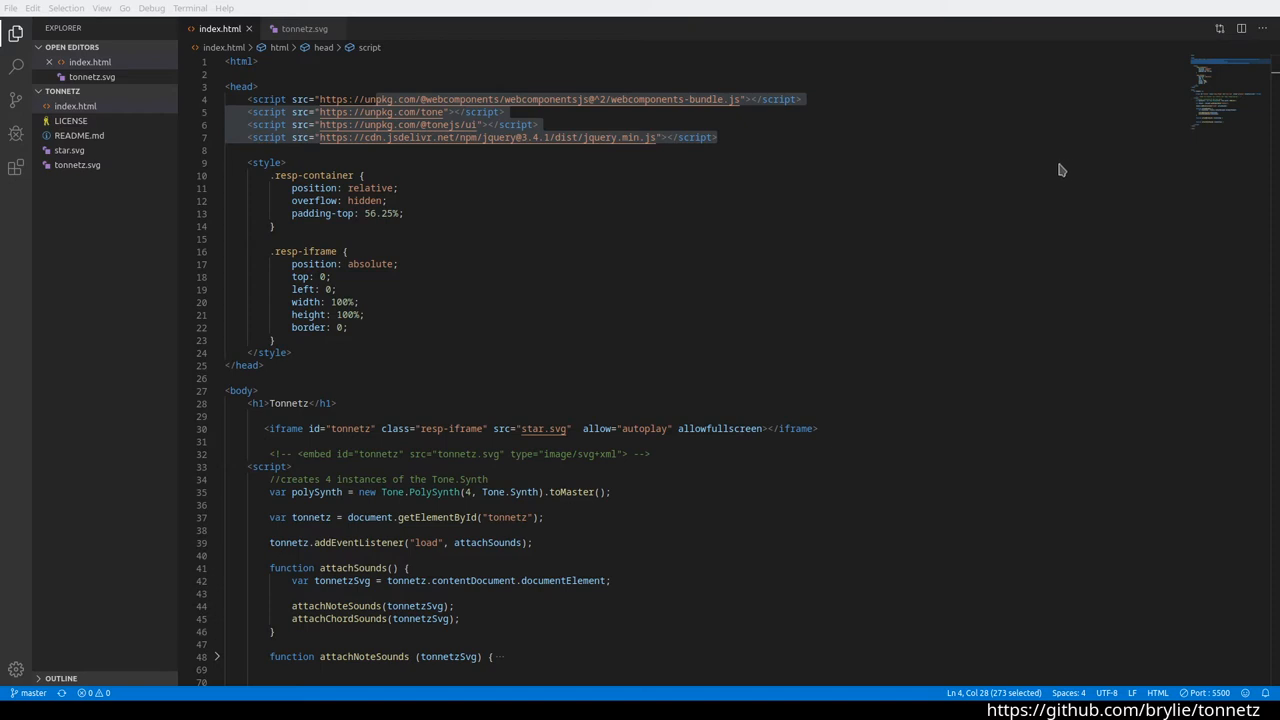
mouse_move(1067, 167)
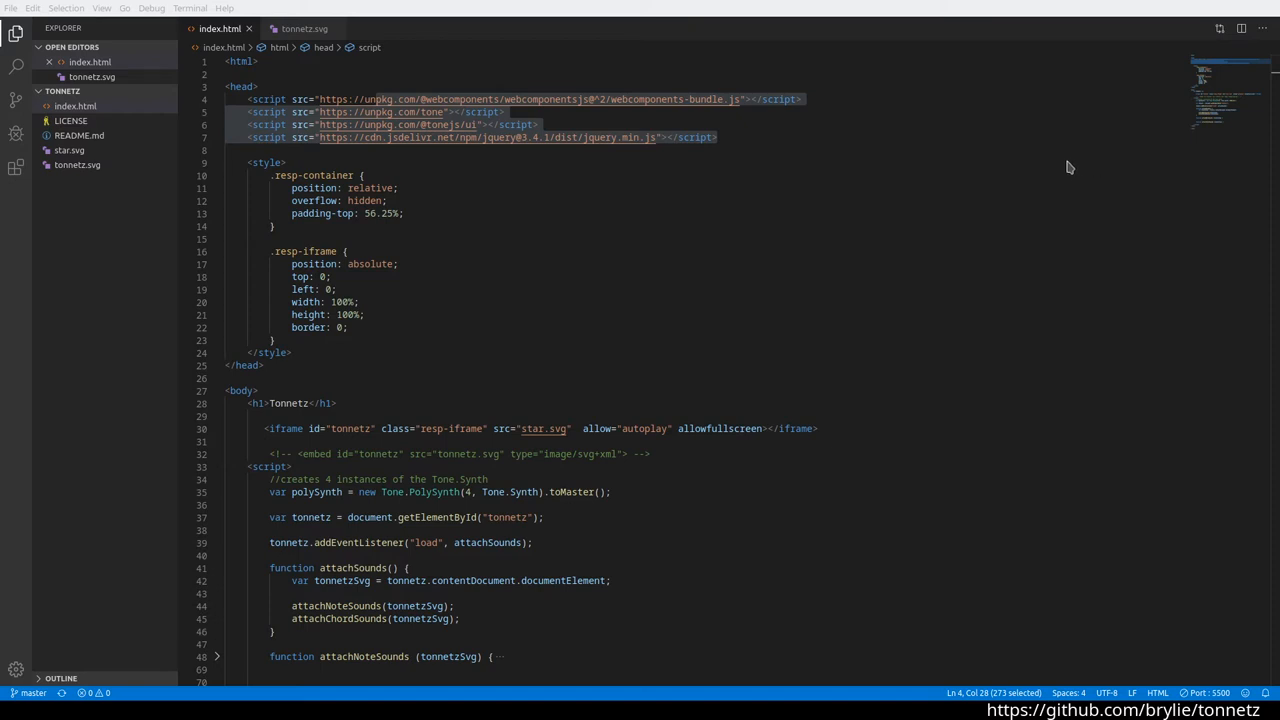
mouse_move(1089, 167)
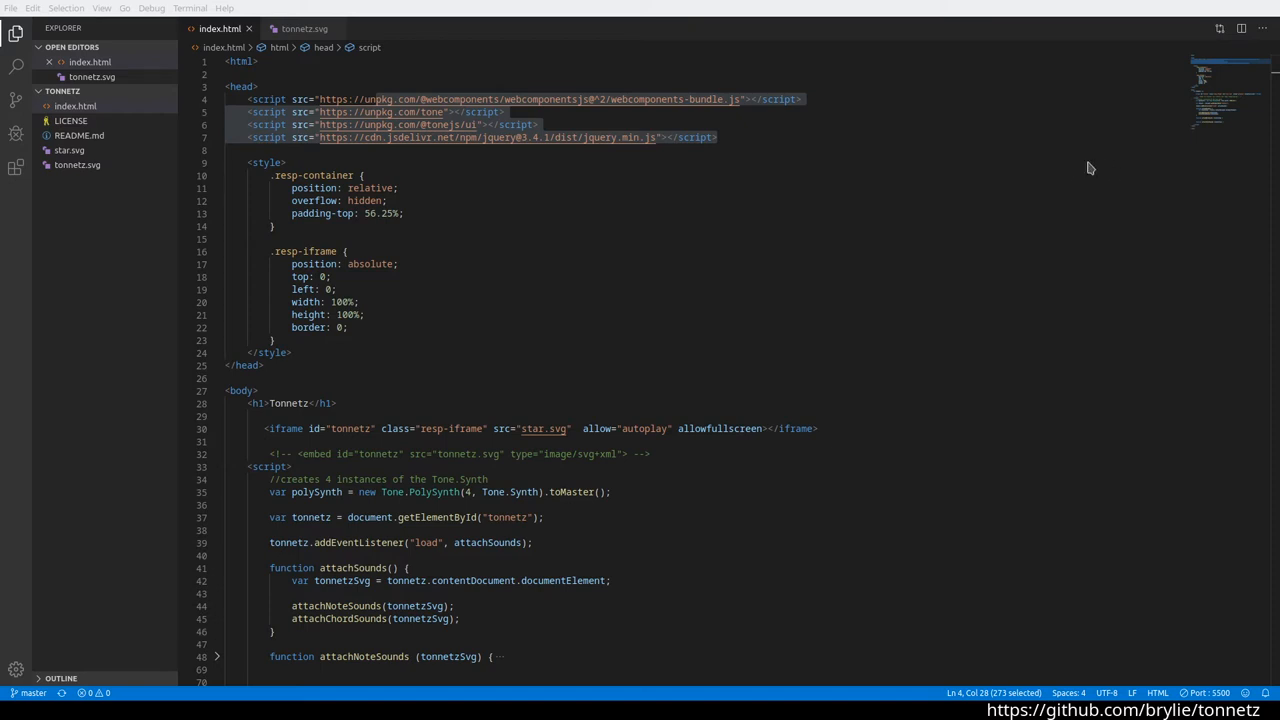
mouse_move(1067, 173)
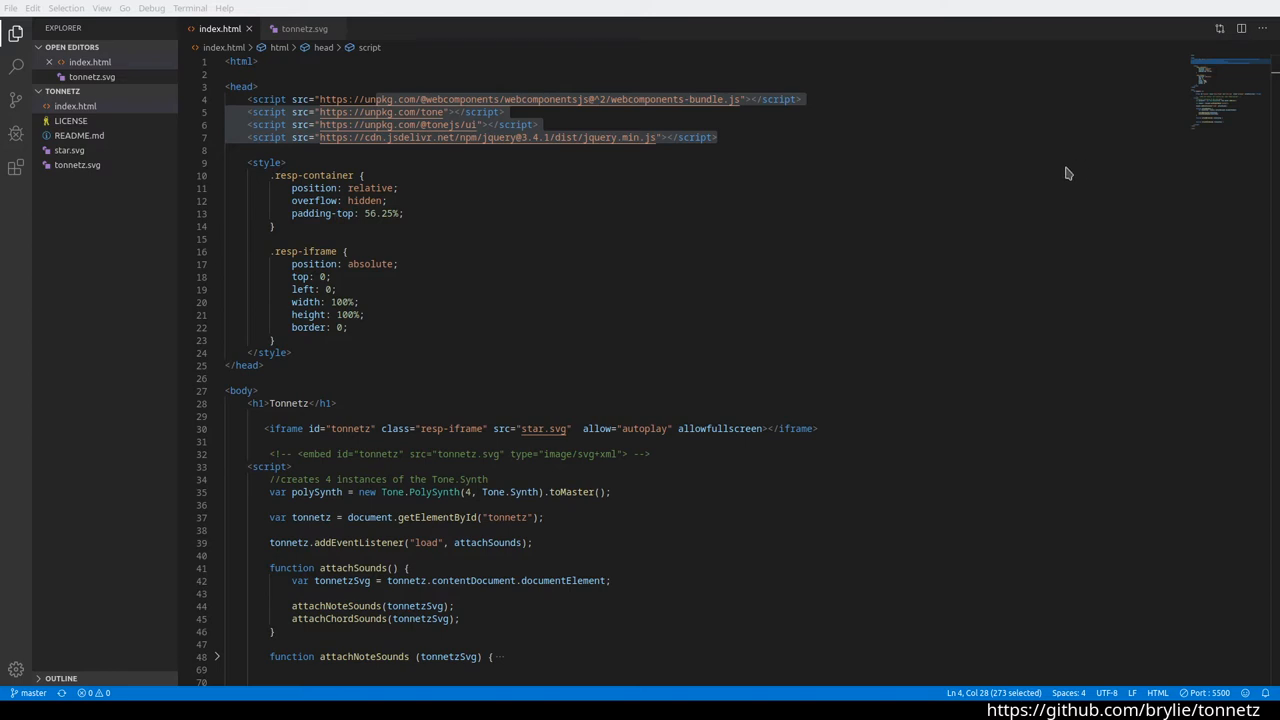
mouse_move(509, 306)
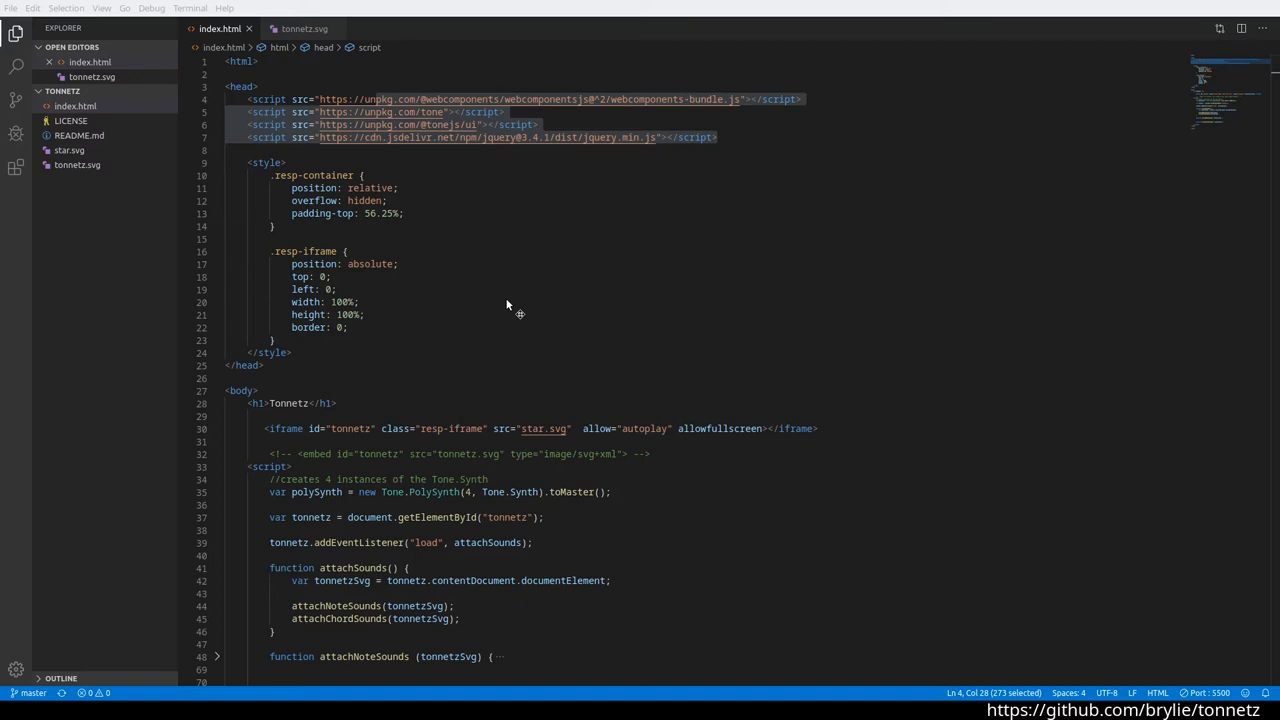
mouse_move(646, 267)
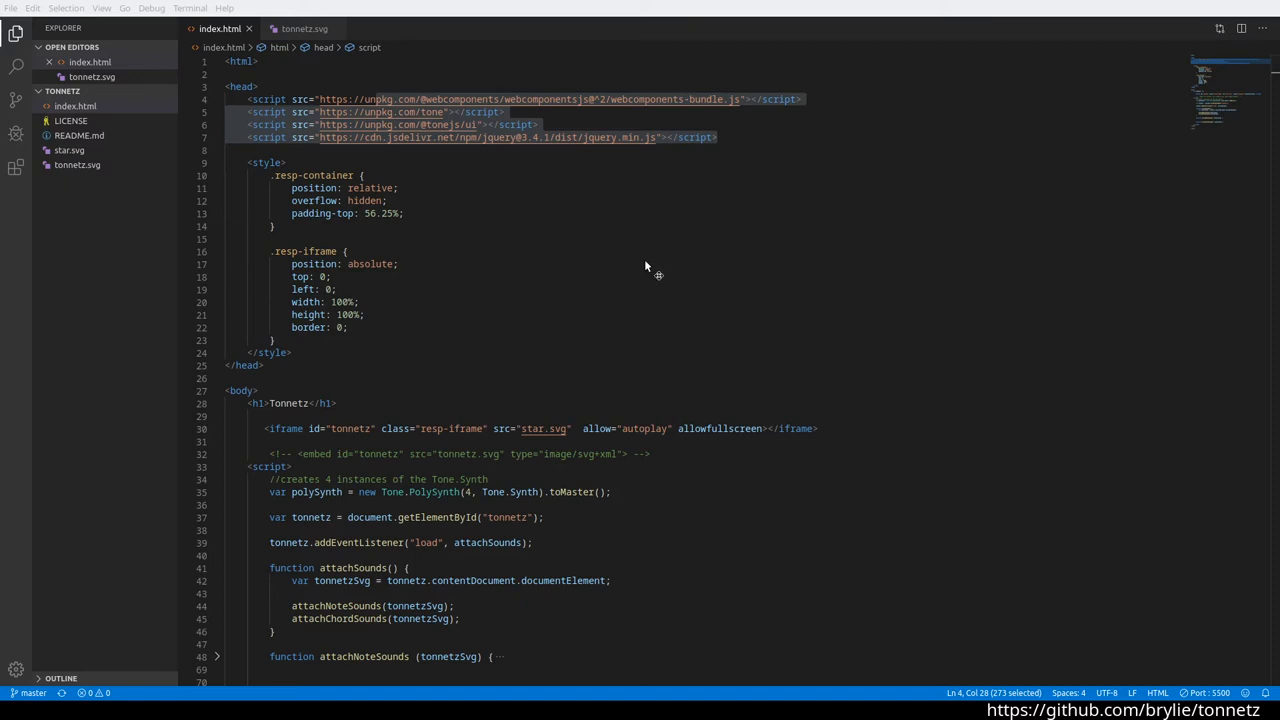
mouse_move(1124, 172)
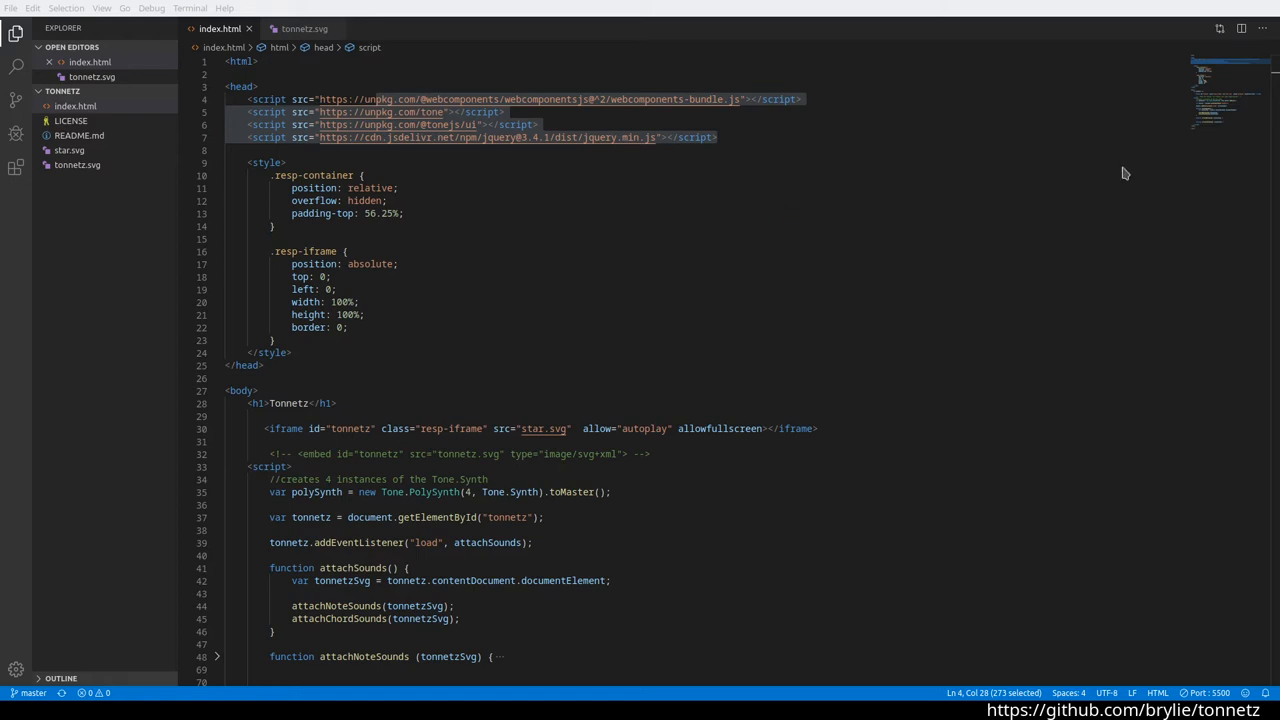
mouse_move(430, 455)
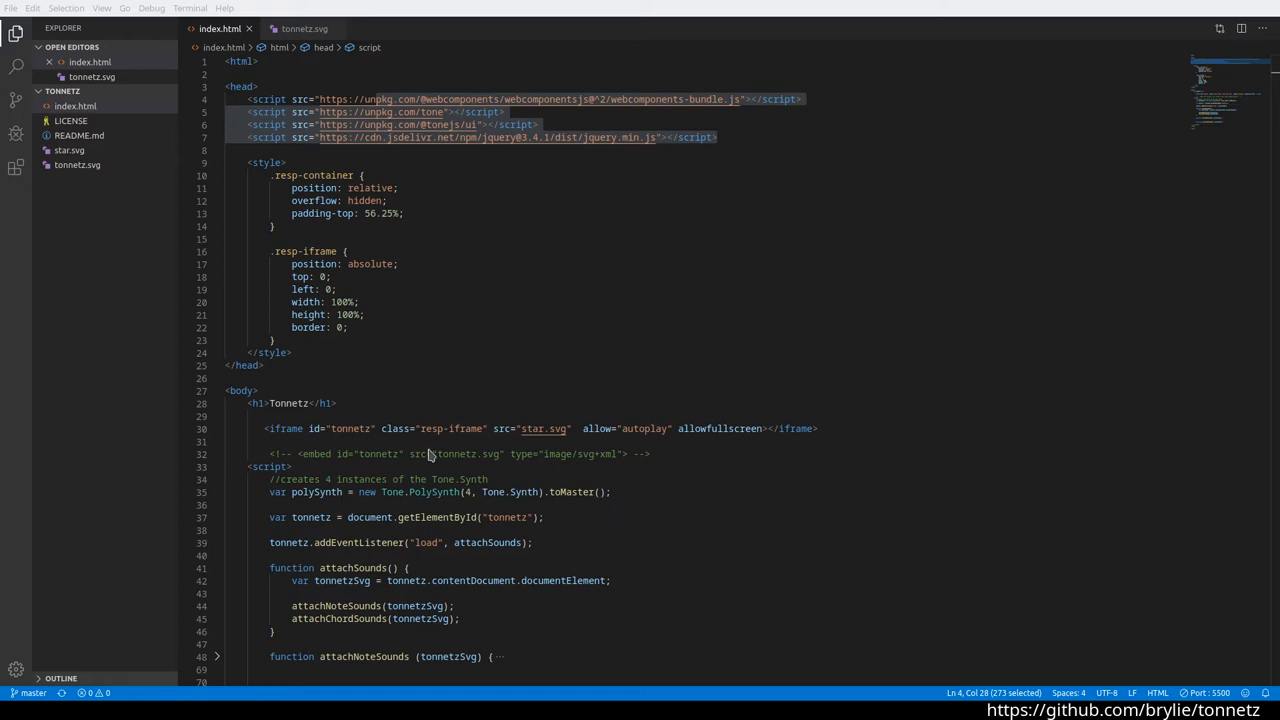
mouse_move(200, 287)
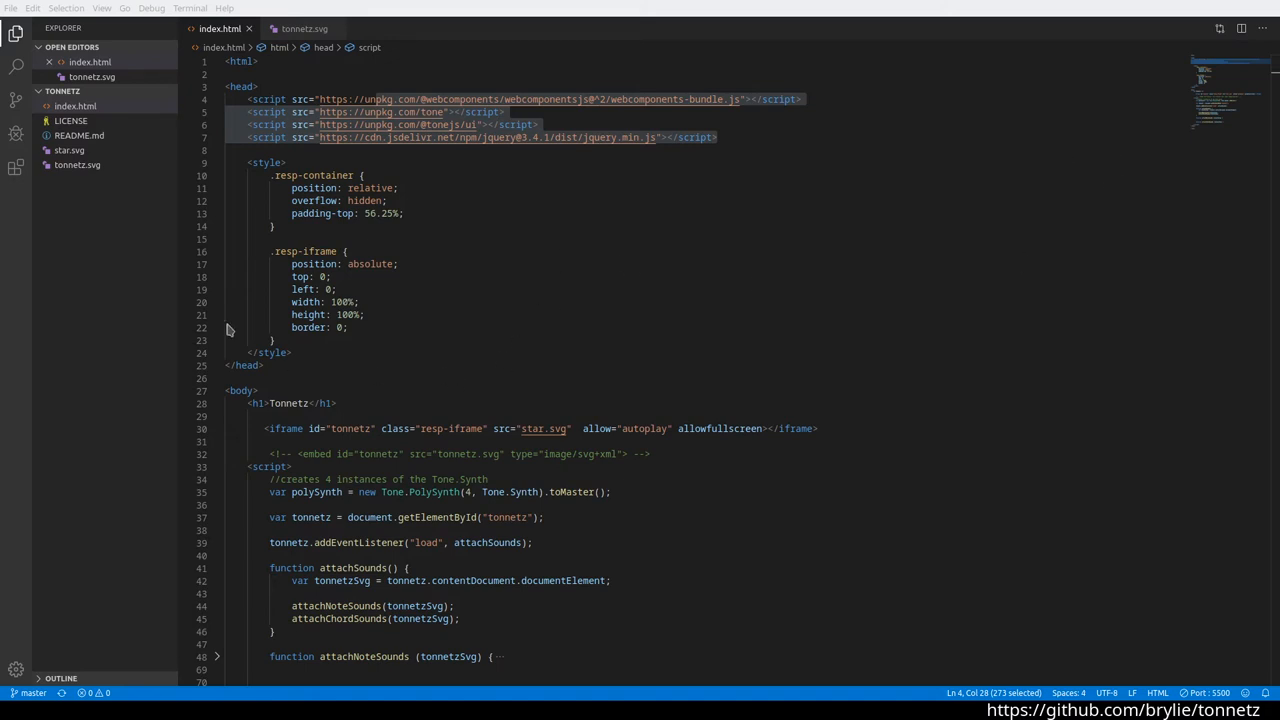
mouse_move(1191, 186)
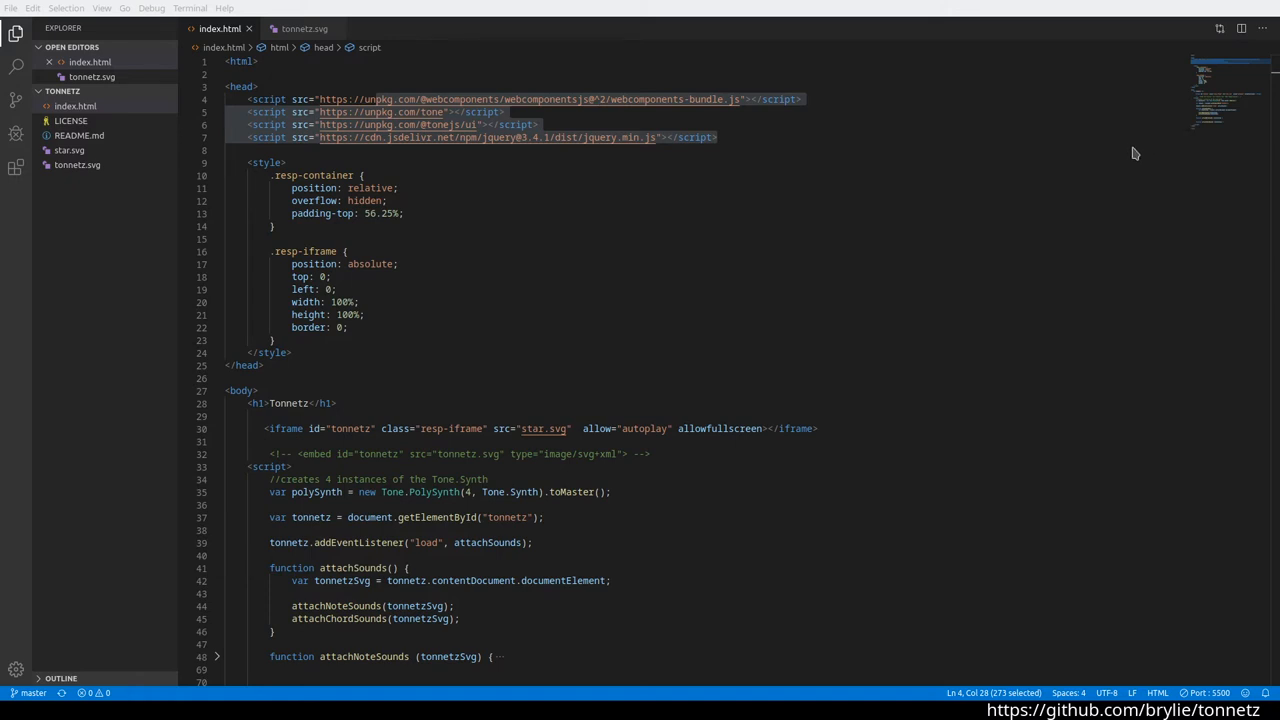
mouse_move(1168, 152)
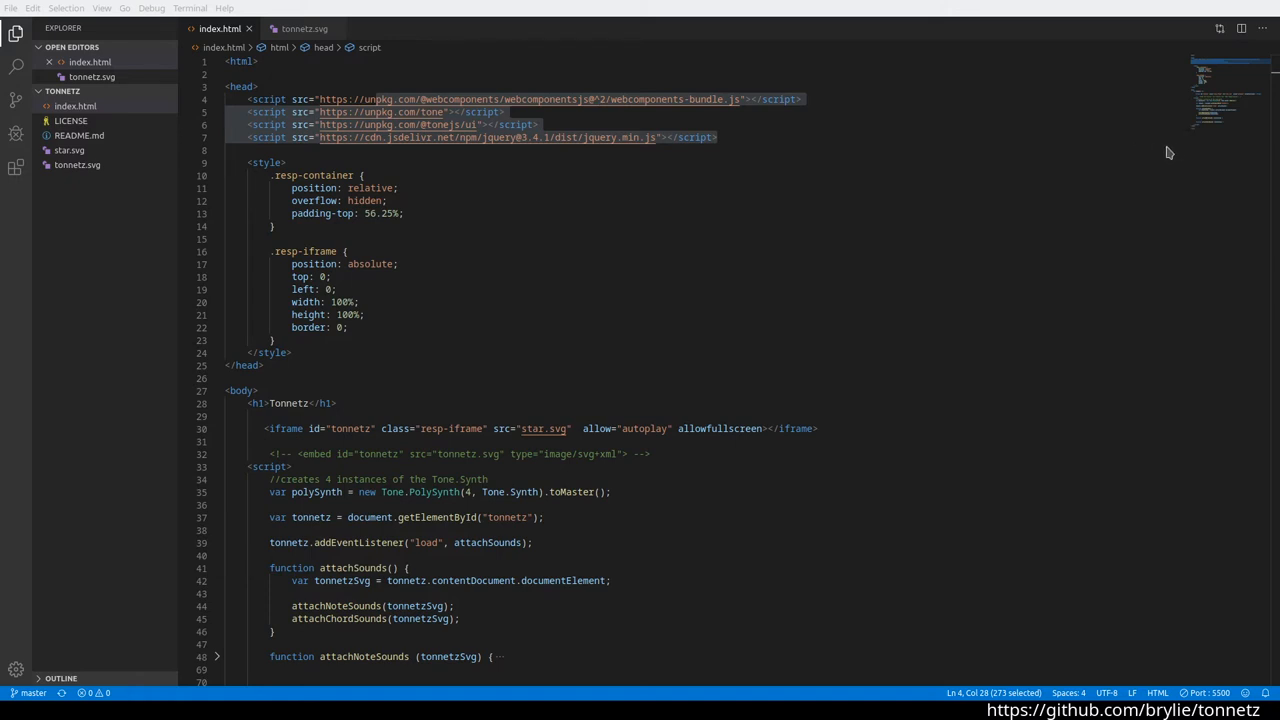
mouse_move(1146, 154)
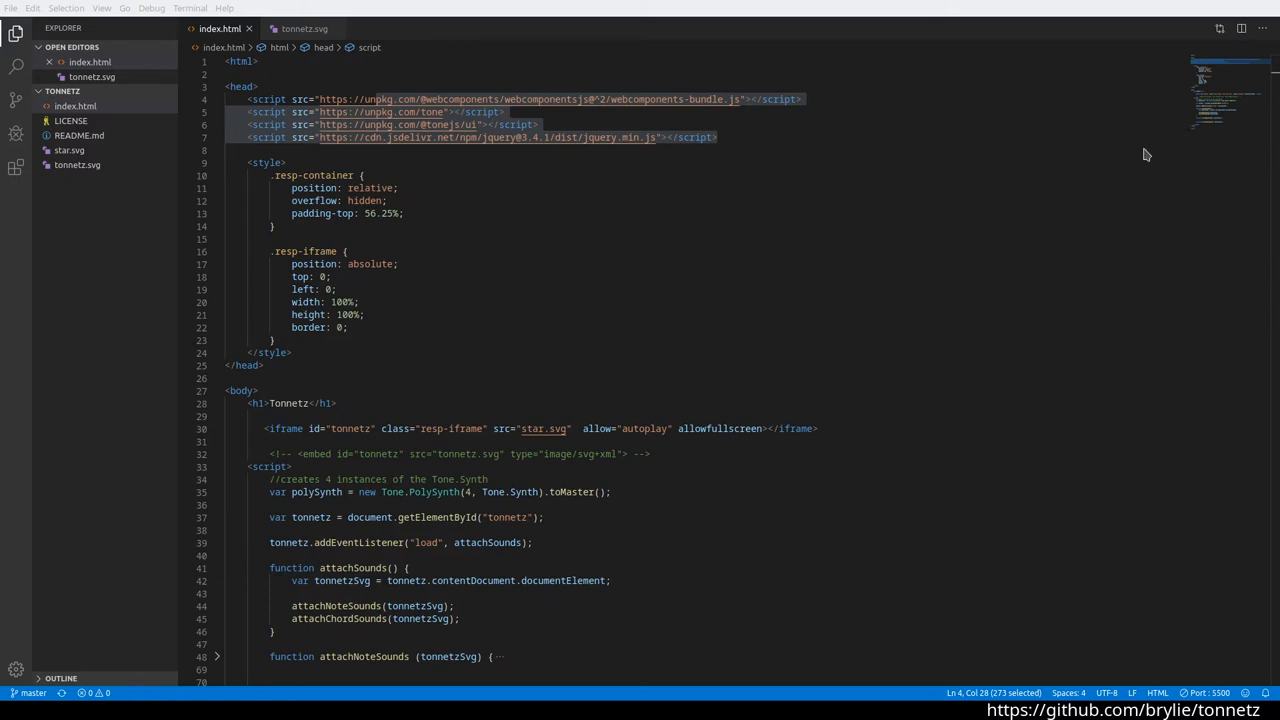
mouse_move(1151, 157)
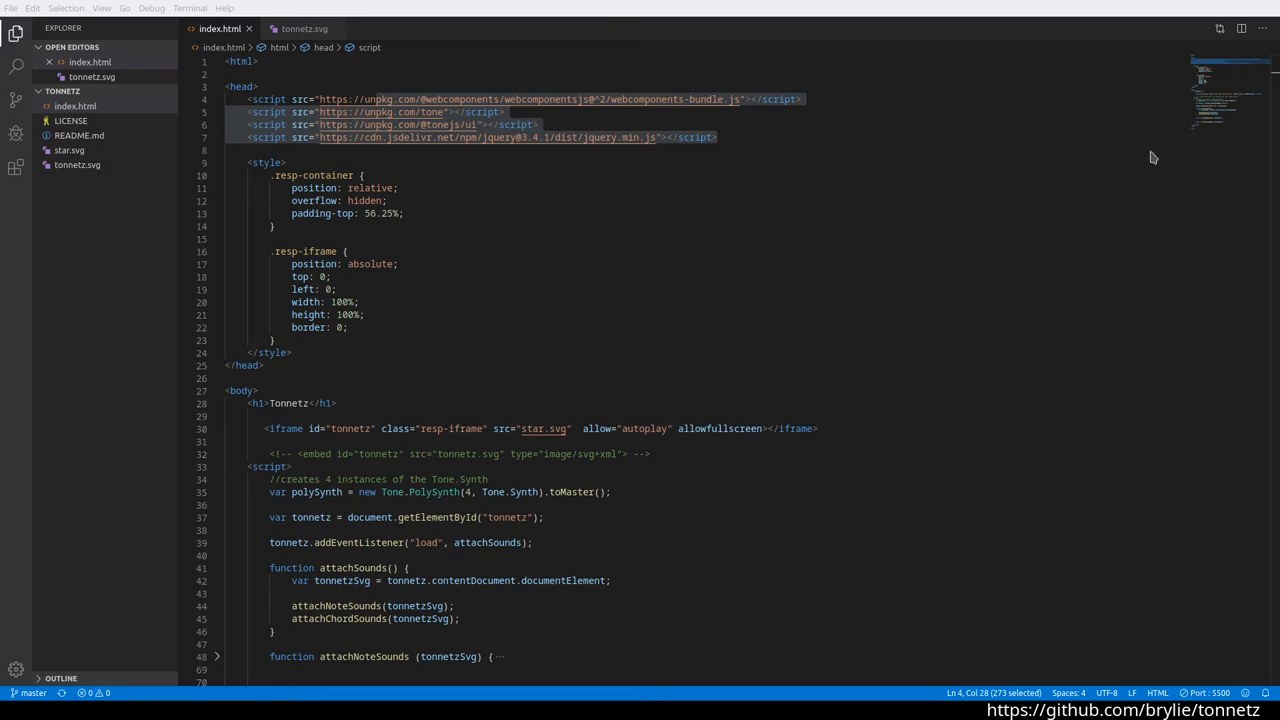
mouse_move(538, 162)
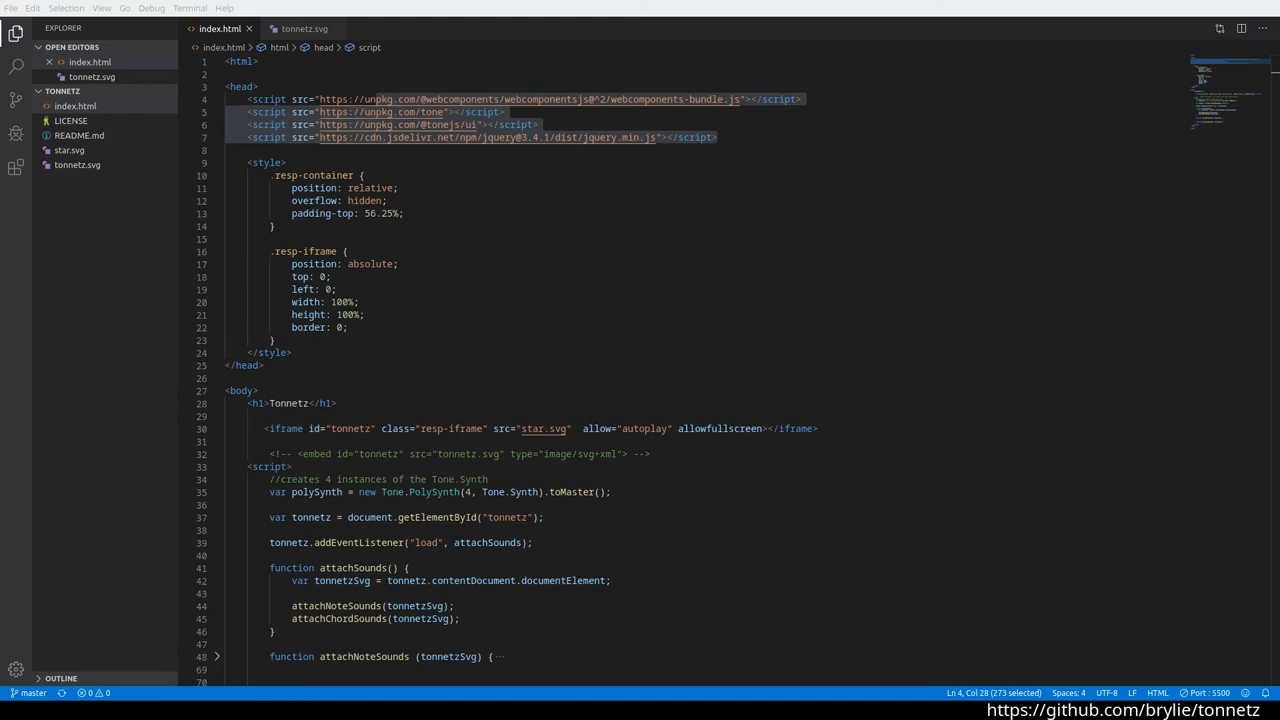
mouse_move(544, 249)
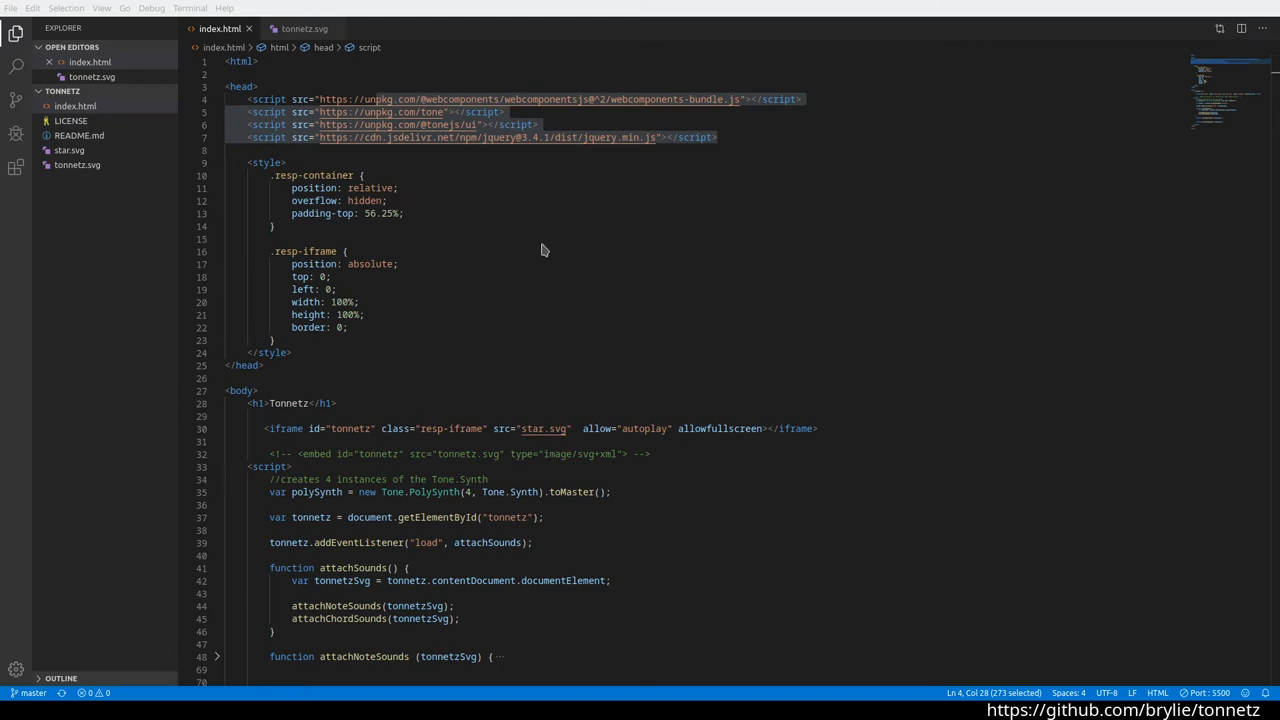
mouse_move(549, 399)
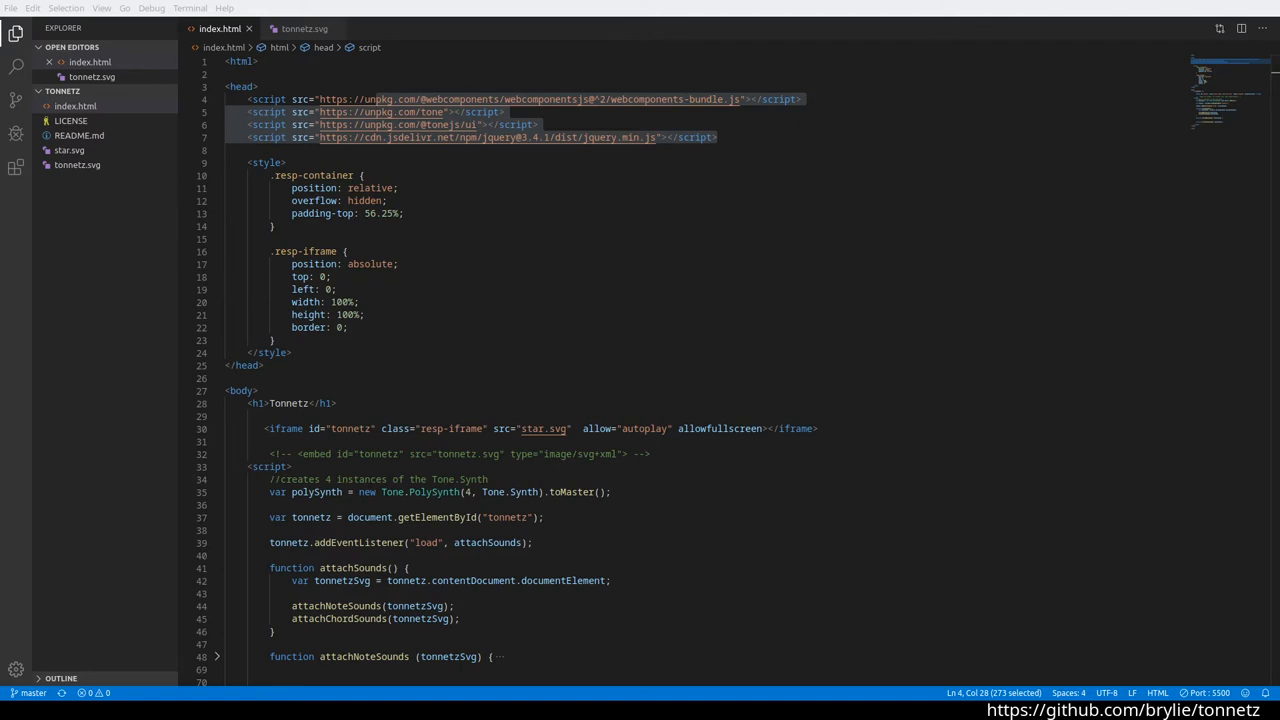
click(360, 302)
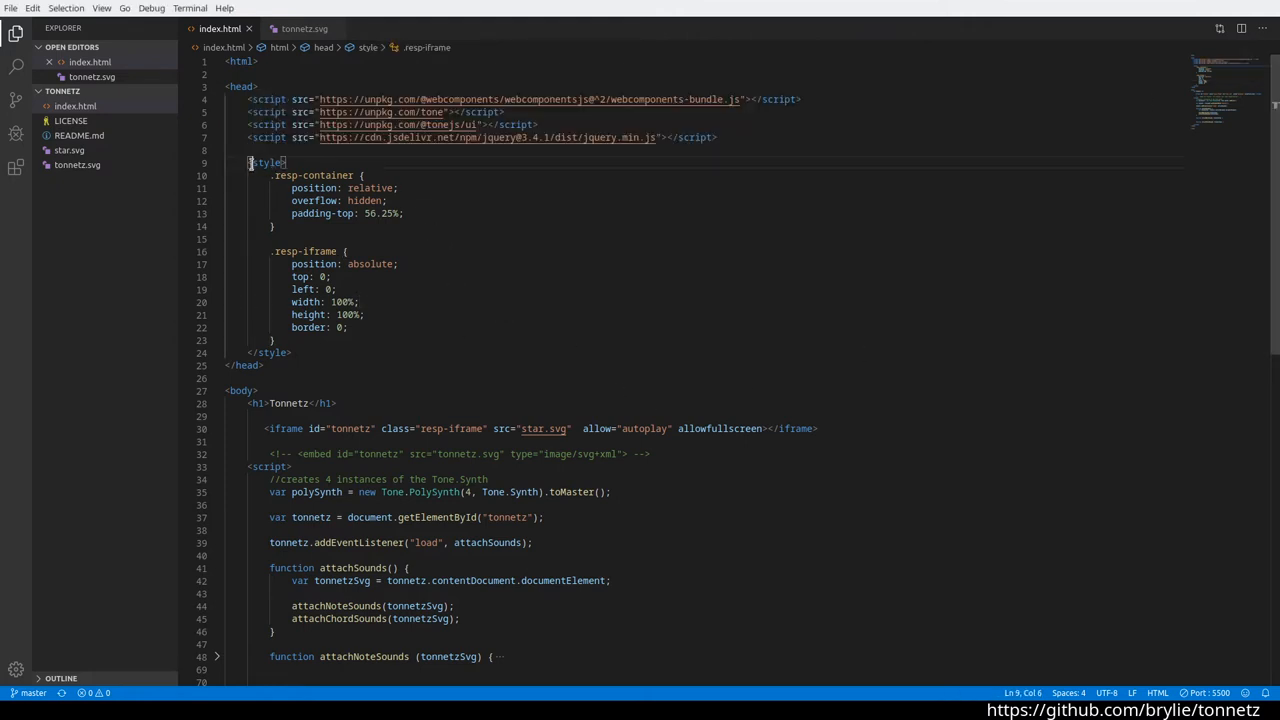
drag(250, 162, 291, 352)
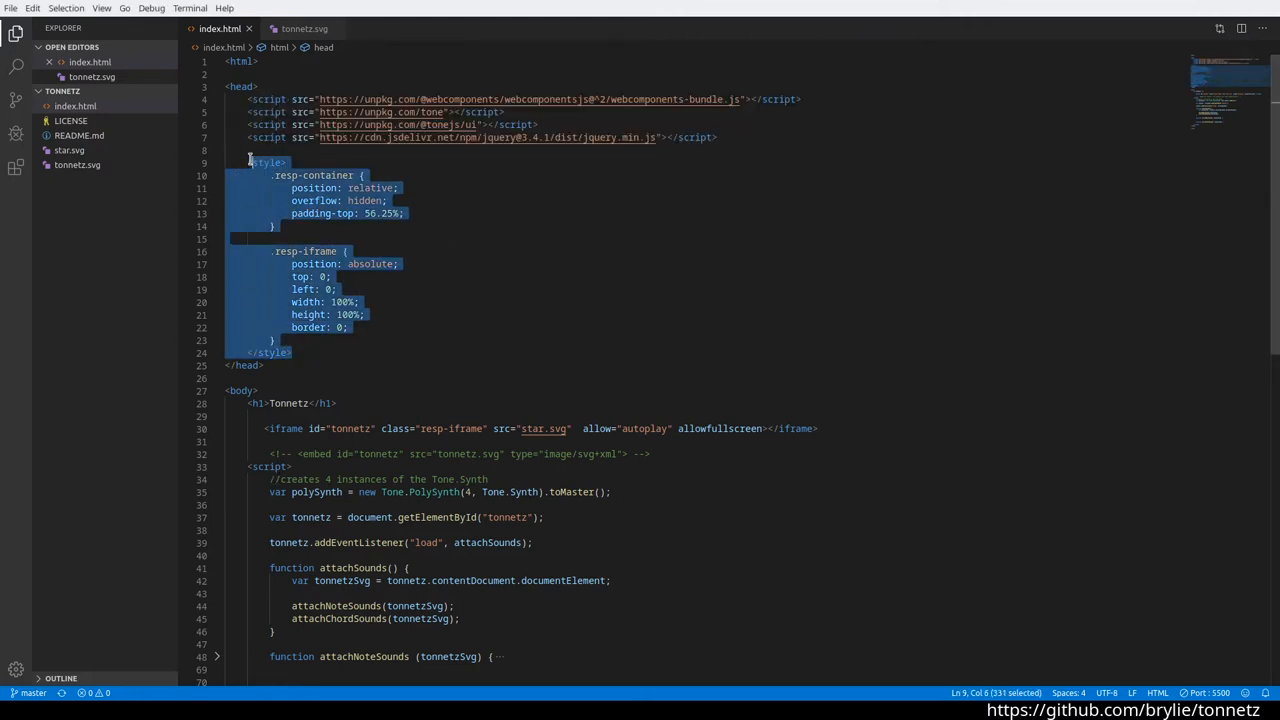
scroll(down, 3)
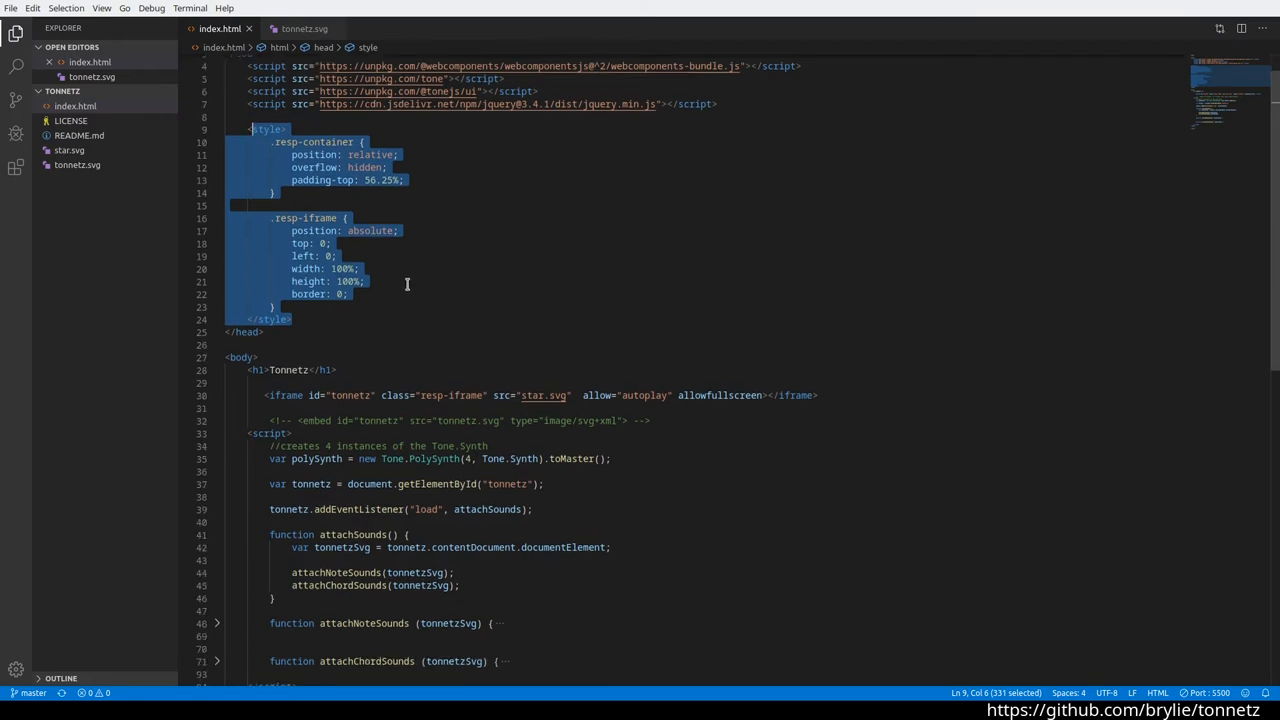
scroll(down, 3)
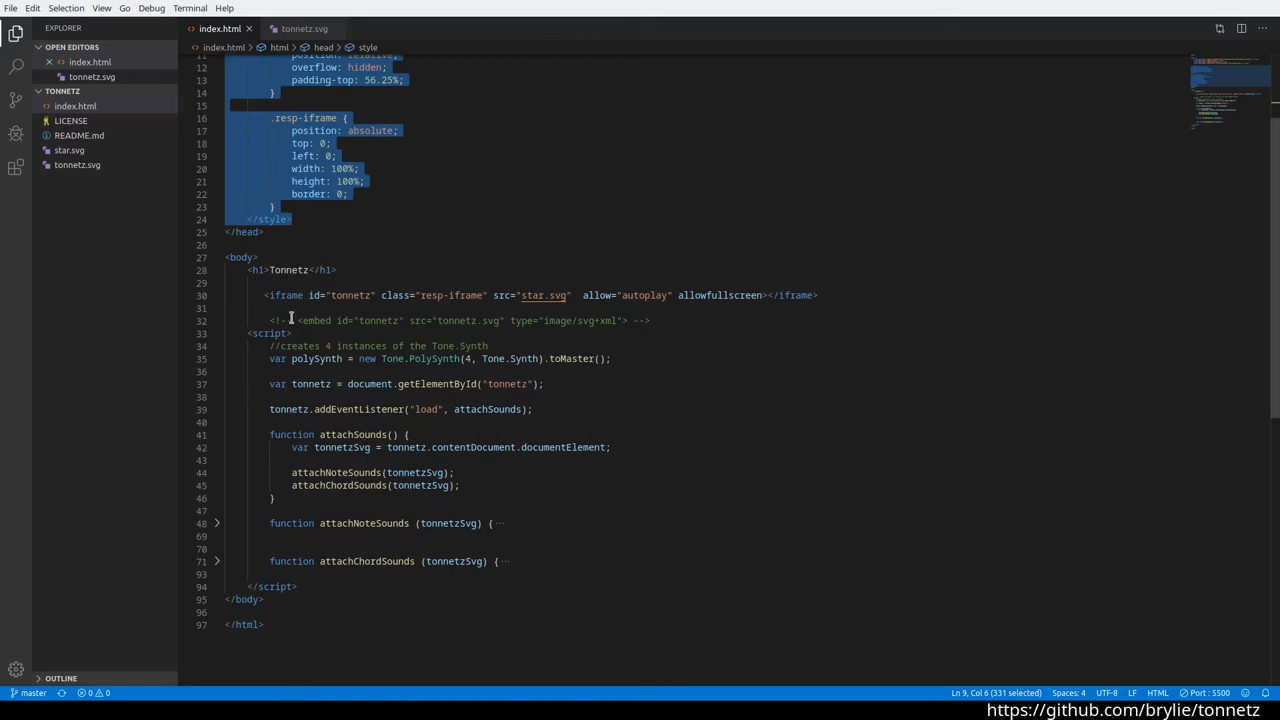
mouse_move(75, 164)
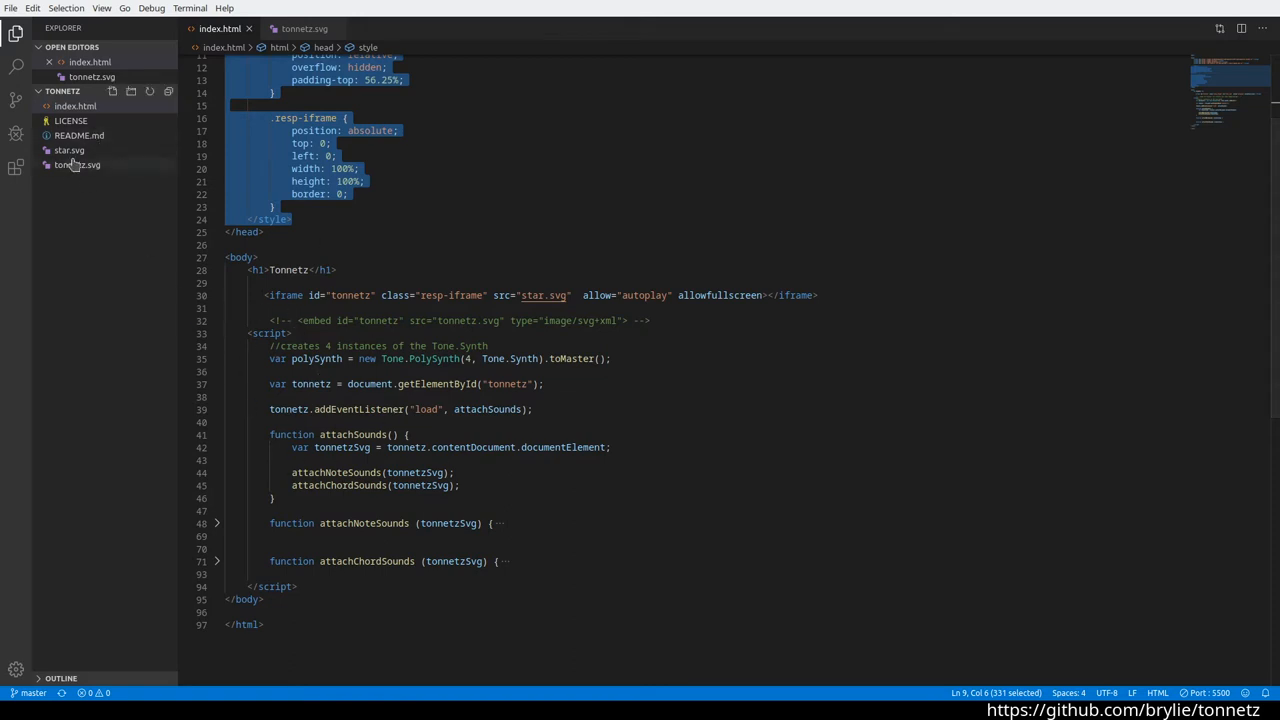
mouse_move(69, 150)
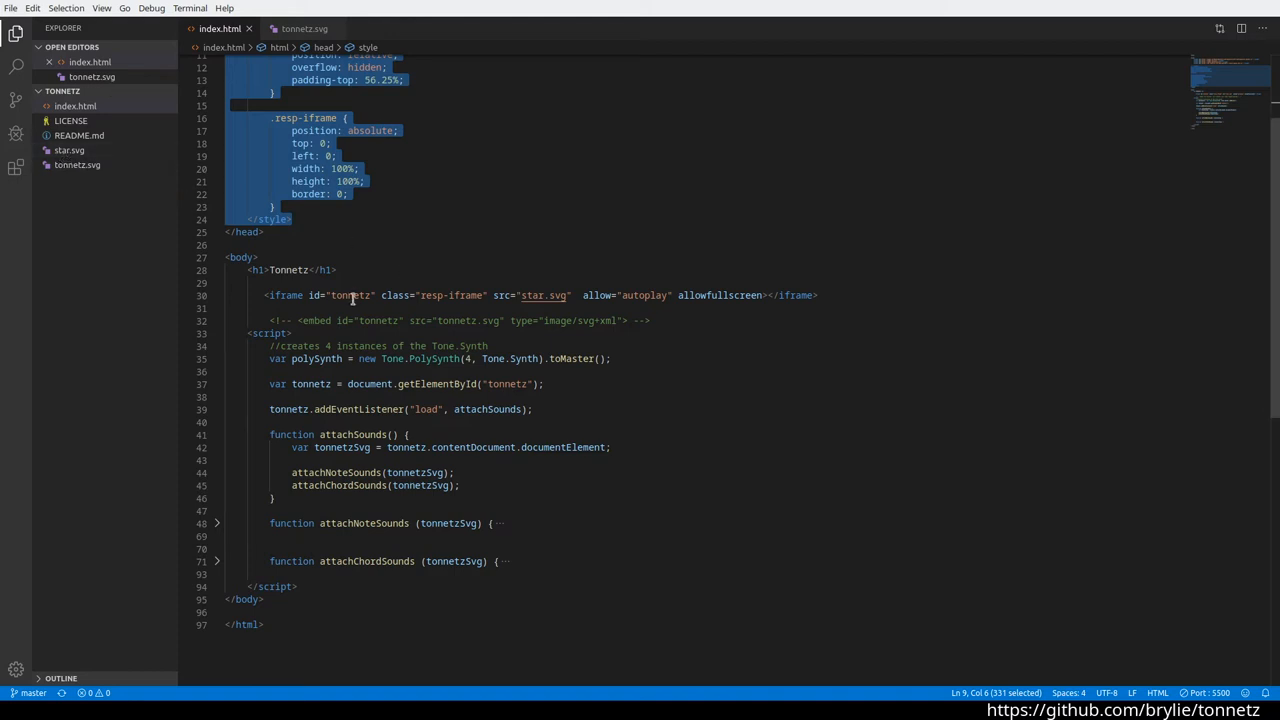
mouse_move(426, 338)
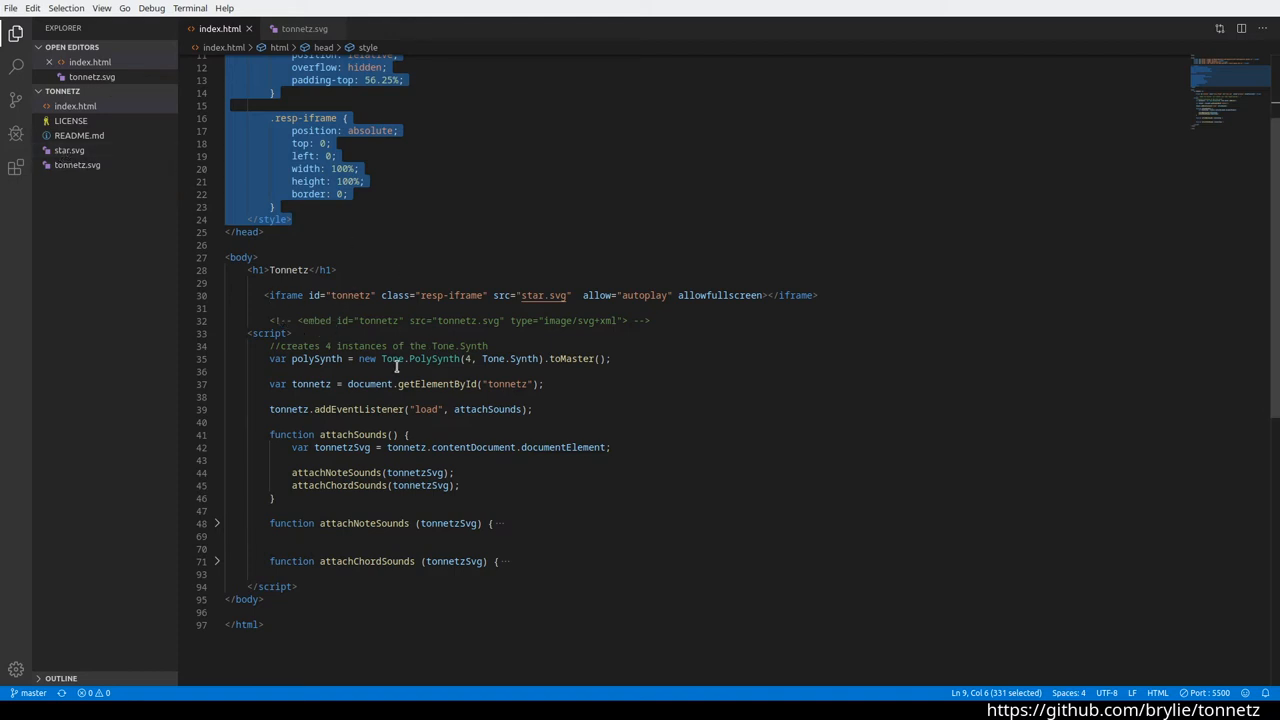
mouse_move(731, 374)
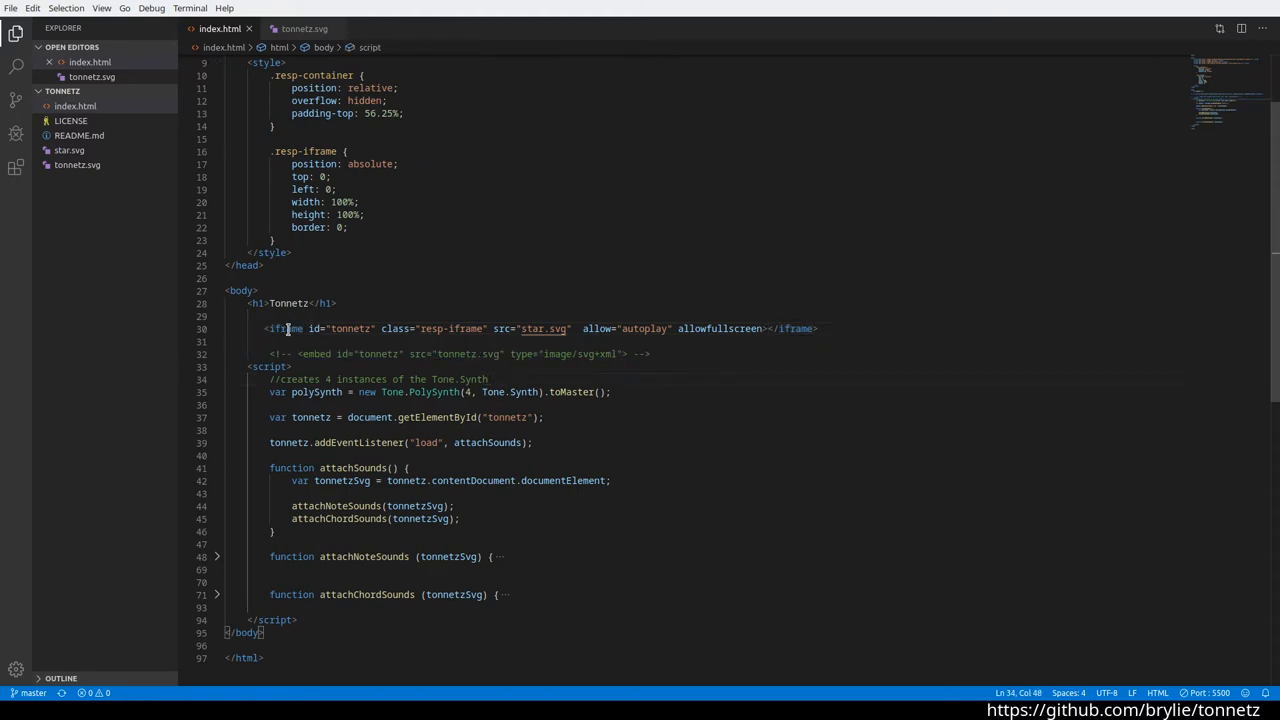
double_click(532, 328)
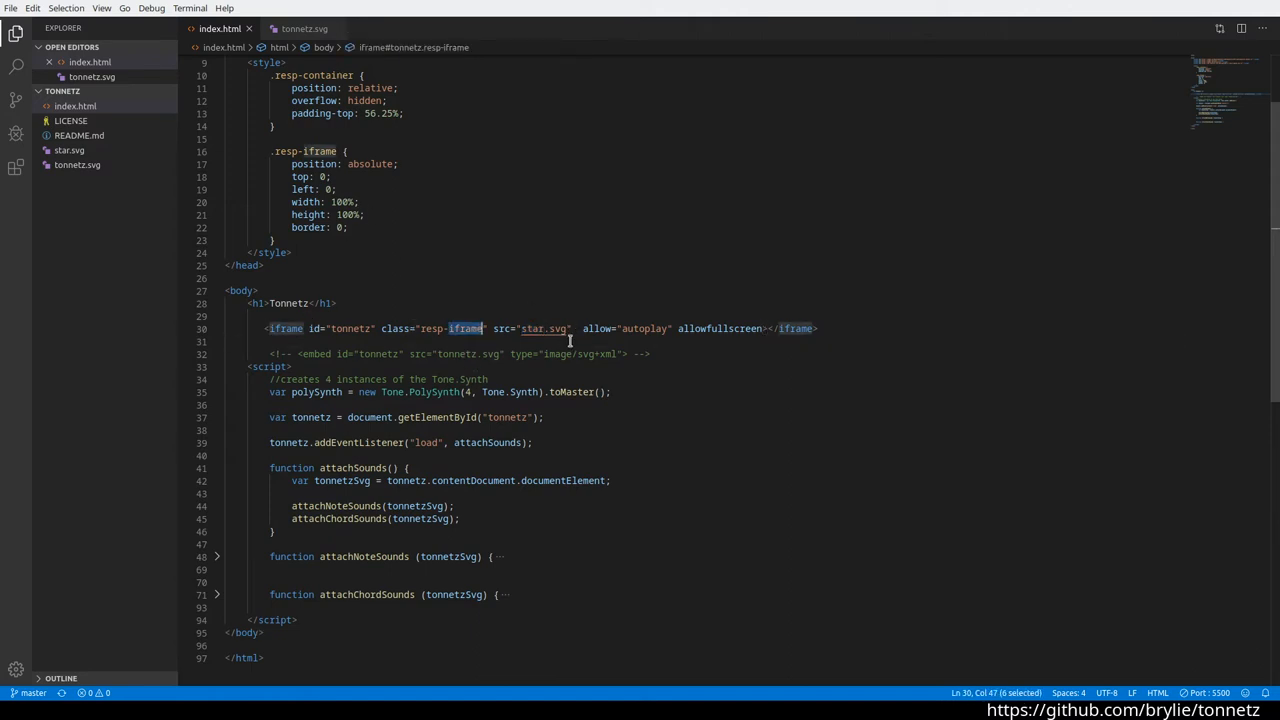
mouse_move(517, 364)
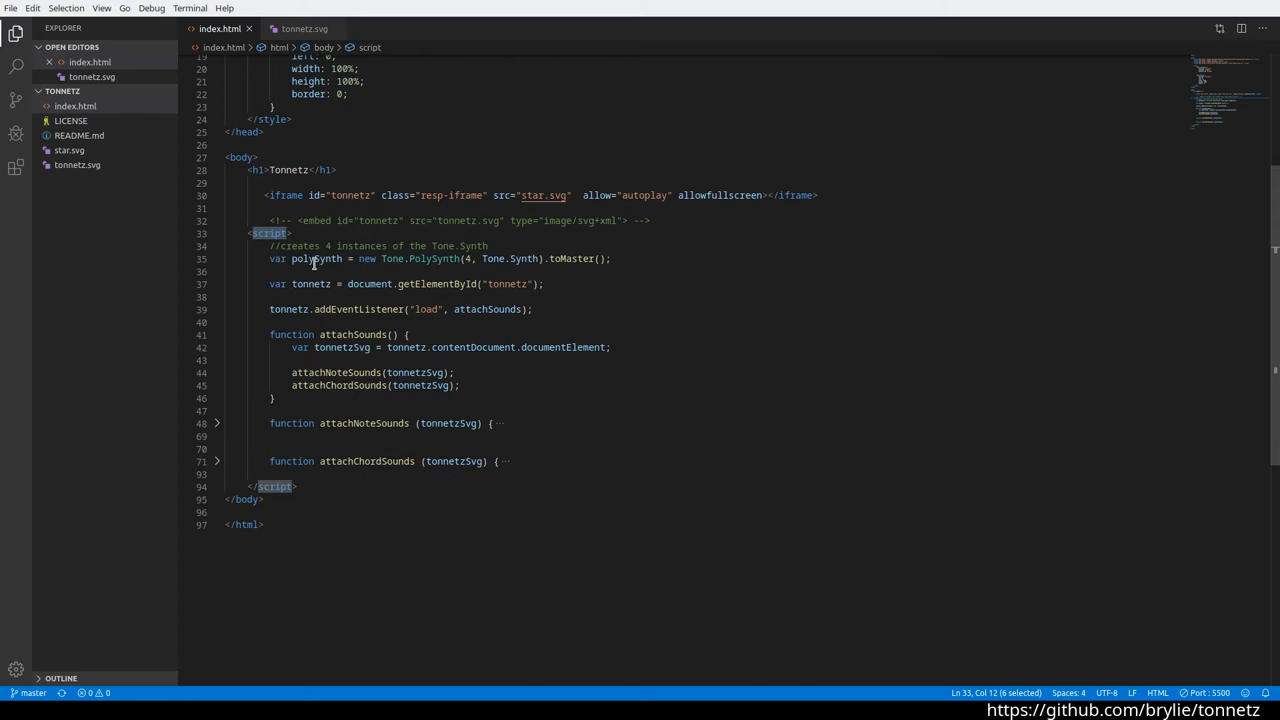
Change Tone.PolySynth(4, Tone.Synth) to 5 voices and select the tonnetz element id.
double_click(434, 258)
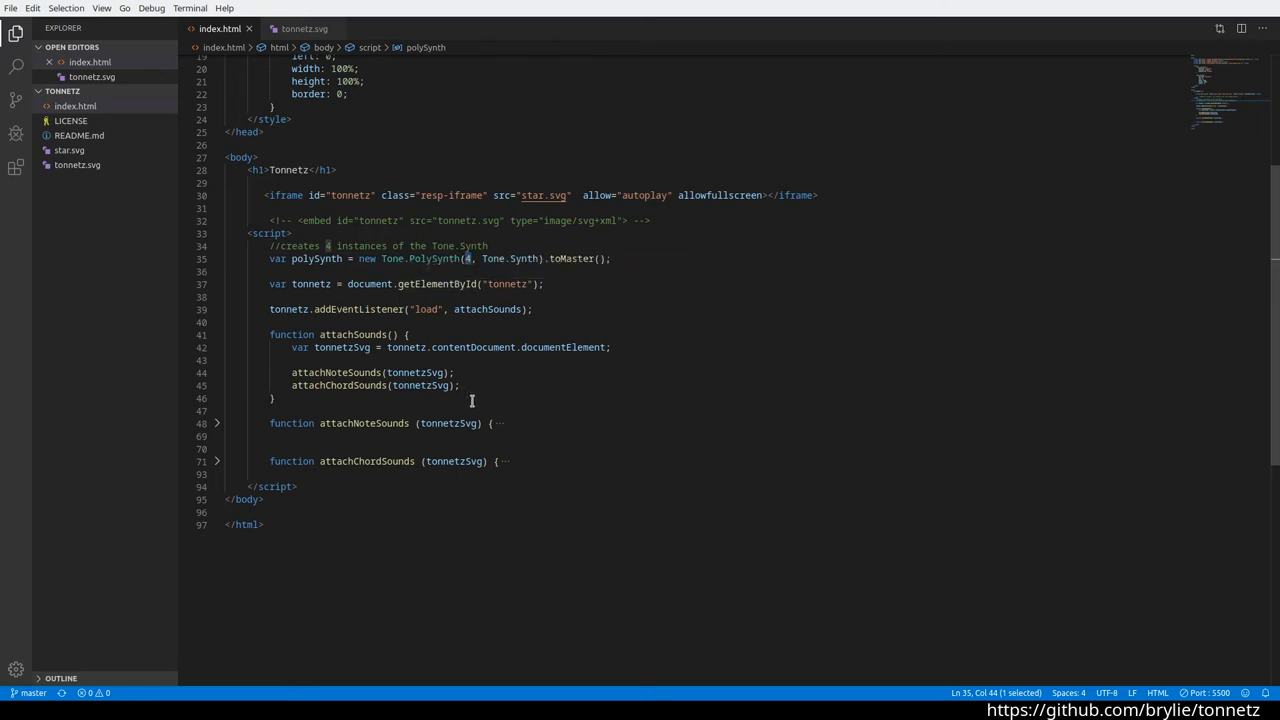
mouse_move(545, 393)
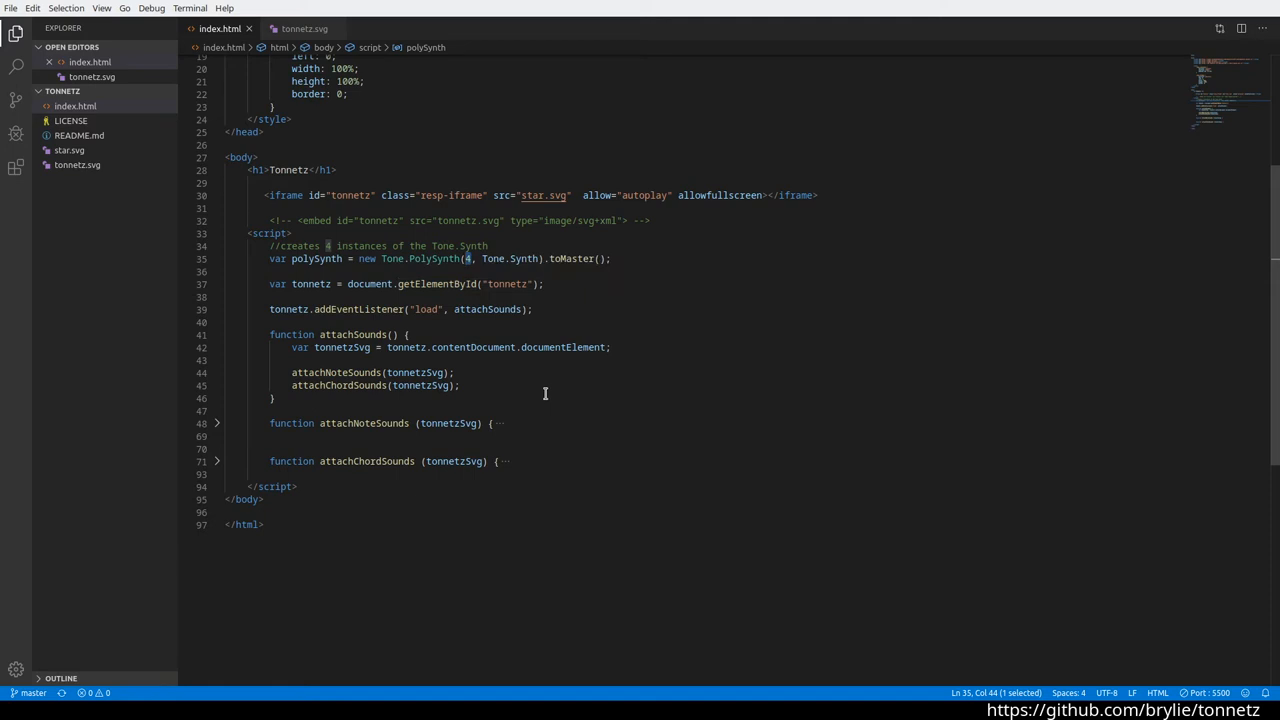
text(5)
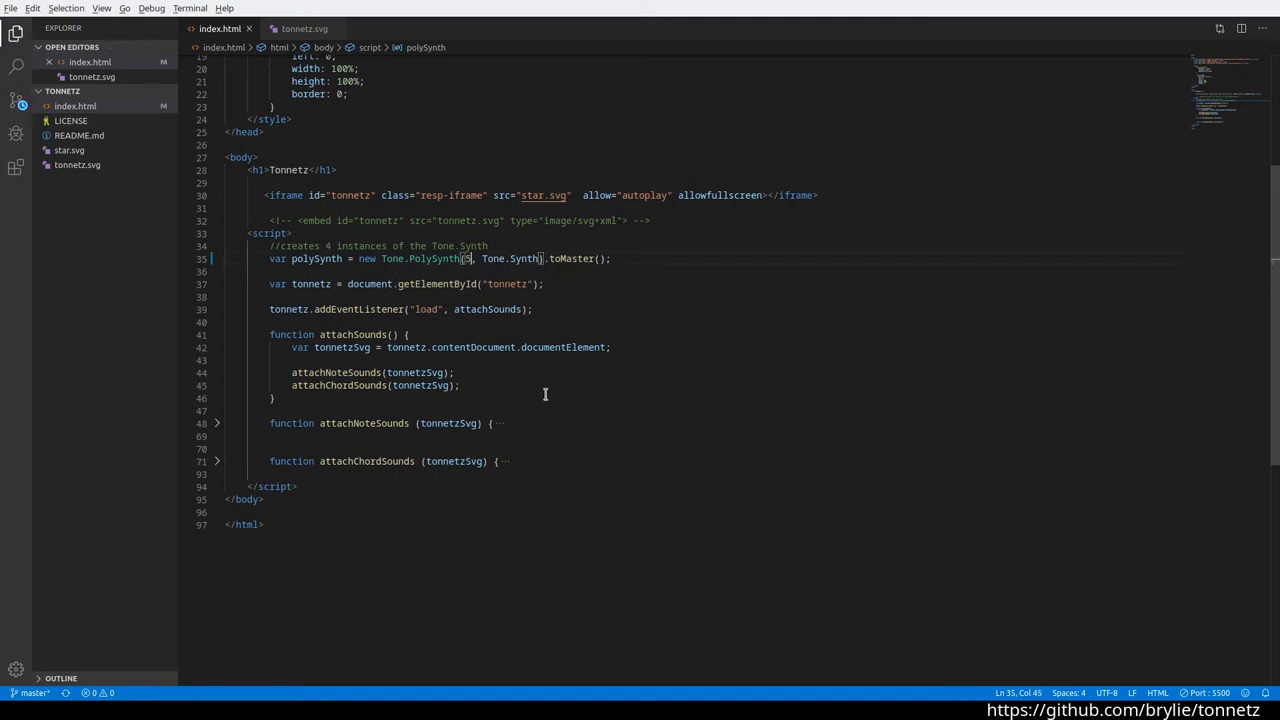
mouse_move(716, 257)
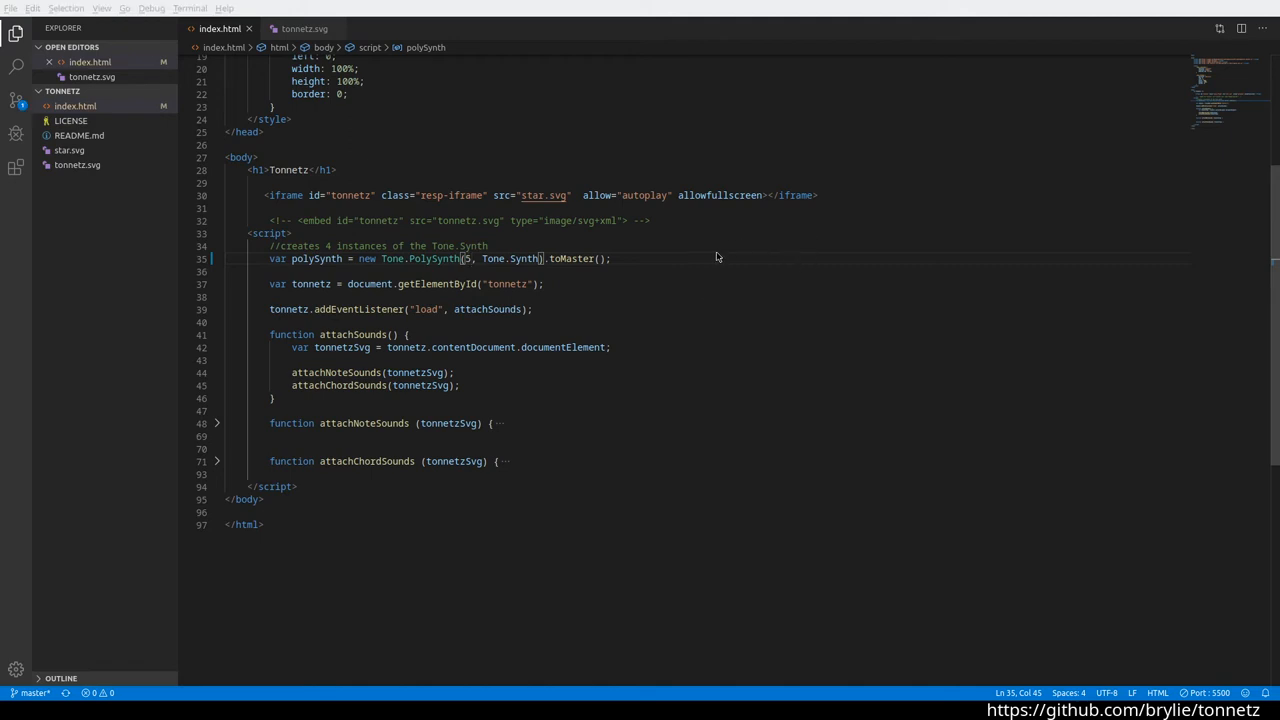
mouse_move(874, 380)
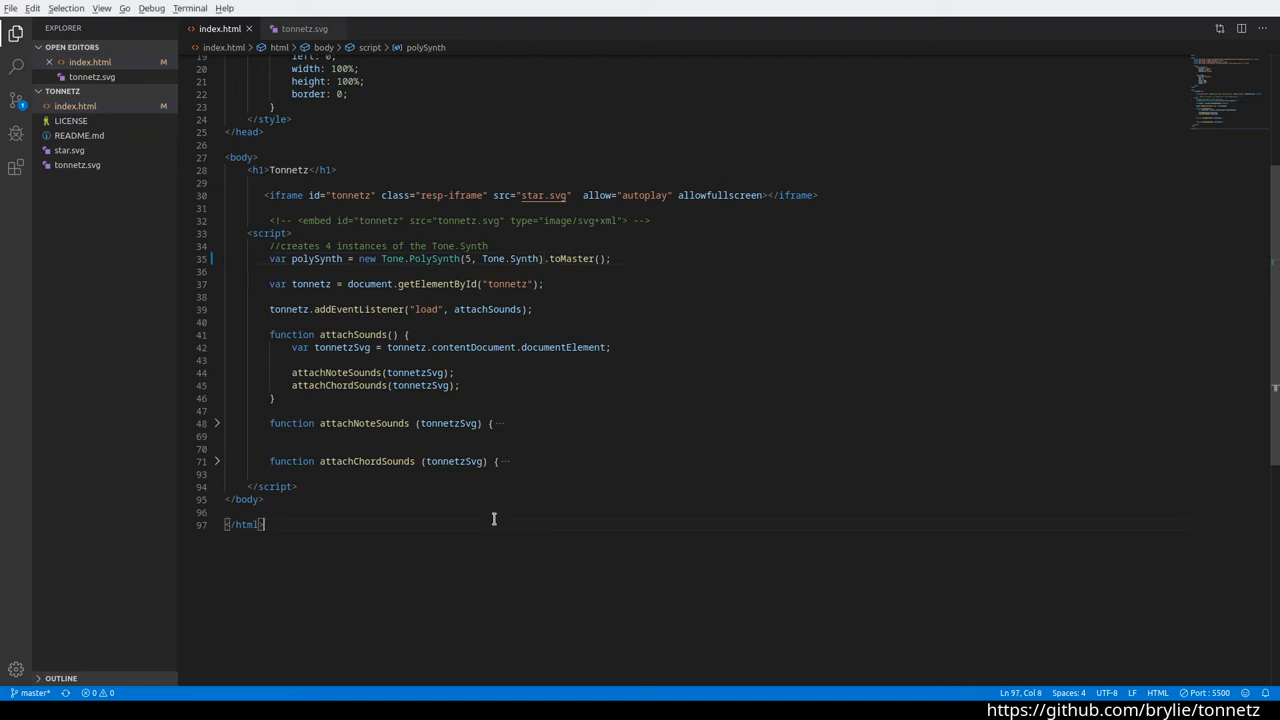
double_click(507, 284)
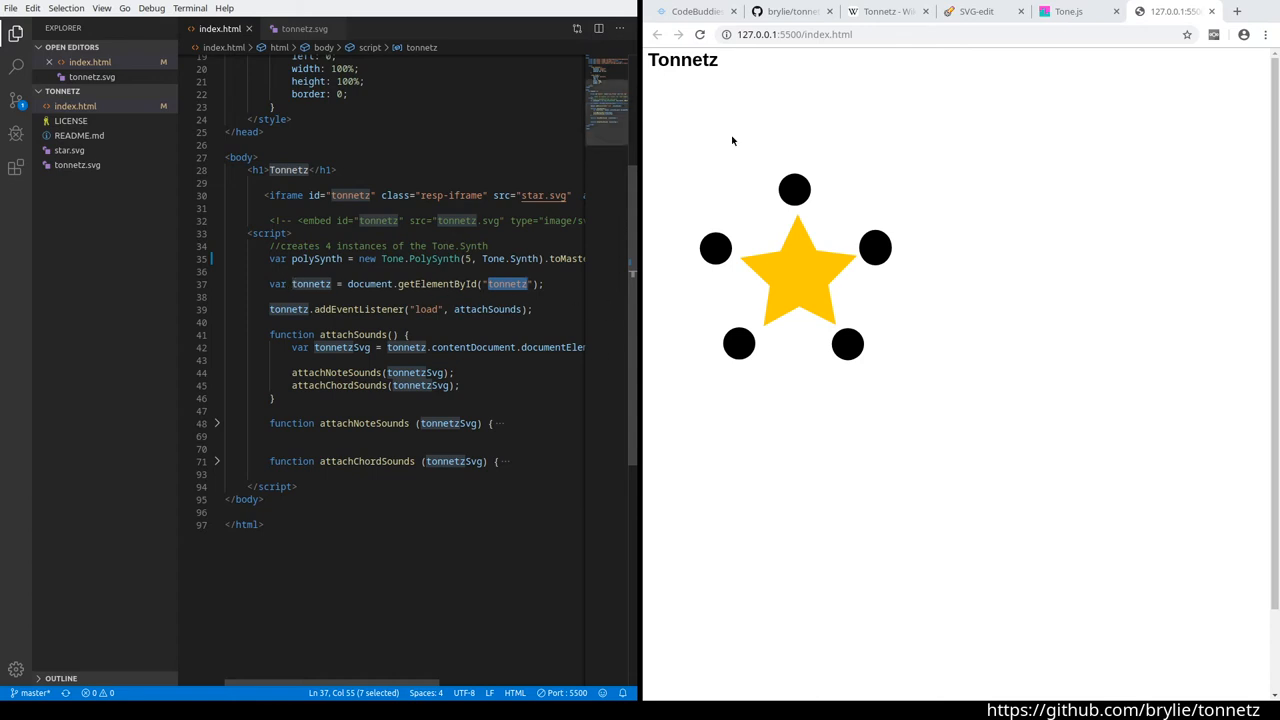
click(283, 195)
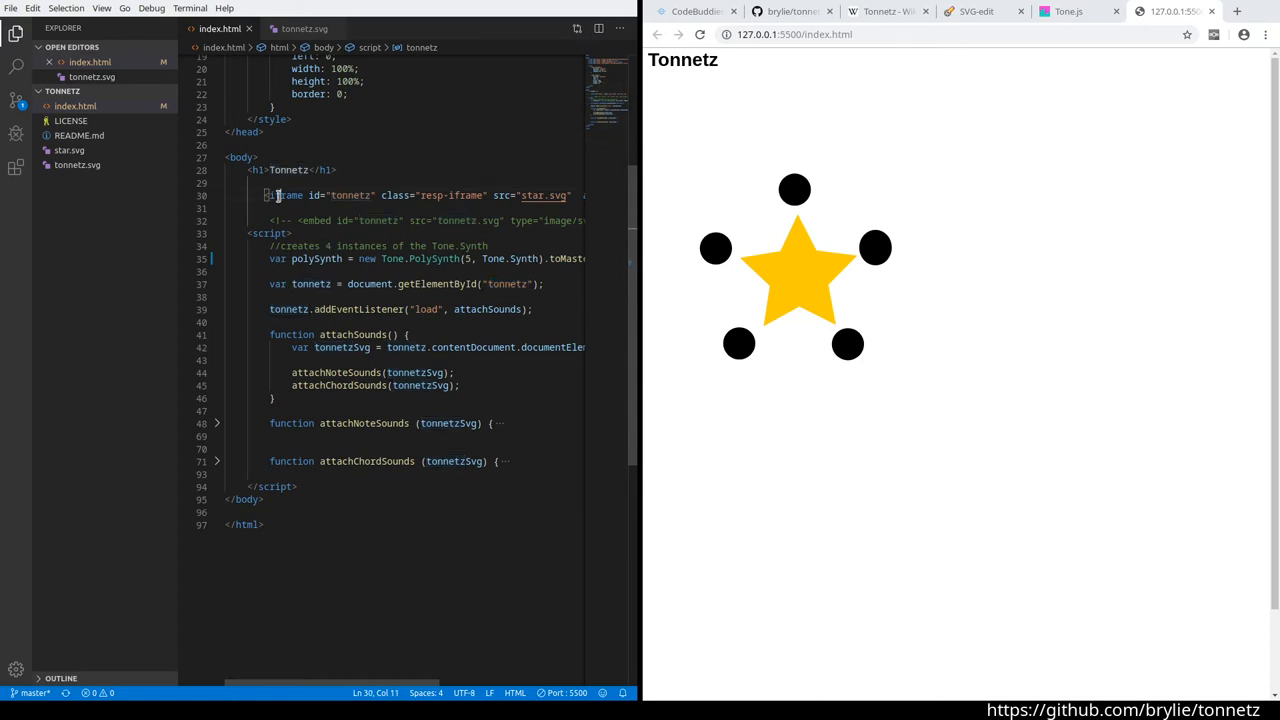
double_click(350, 195)
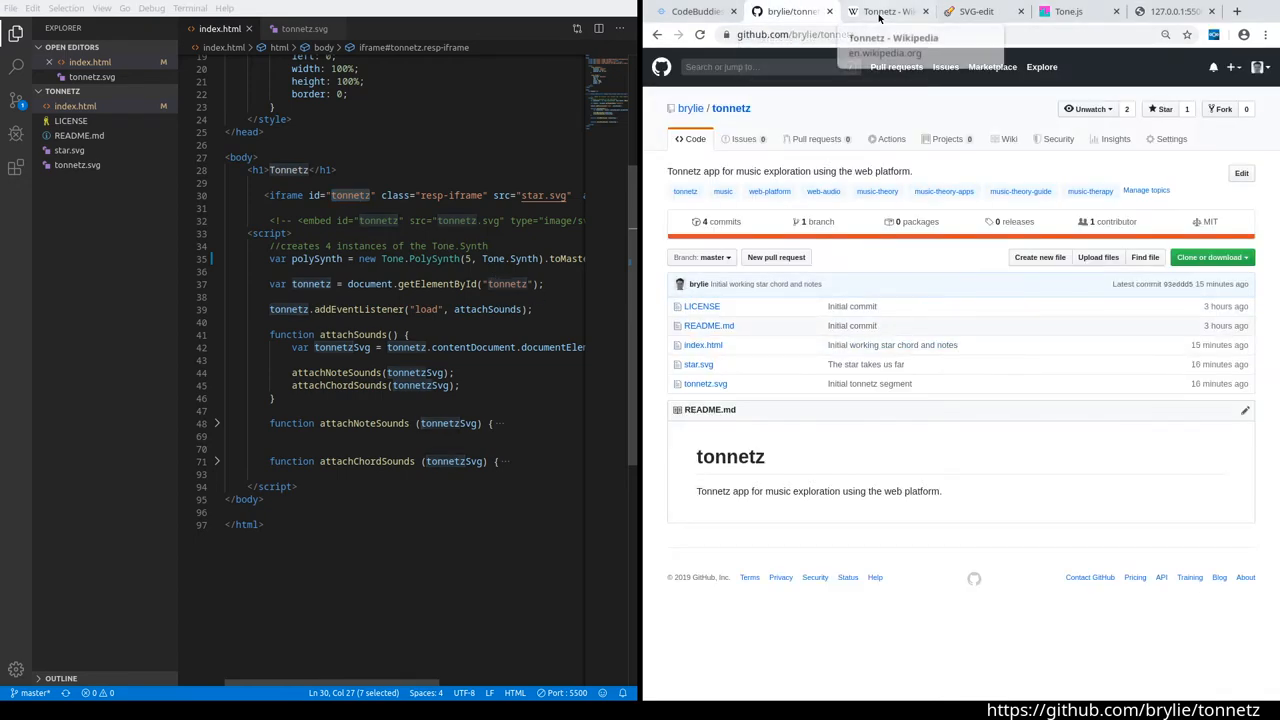
click(888, 11)
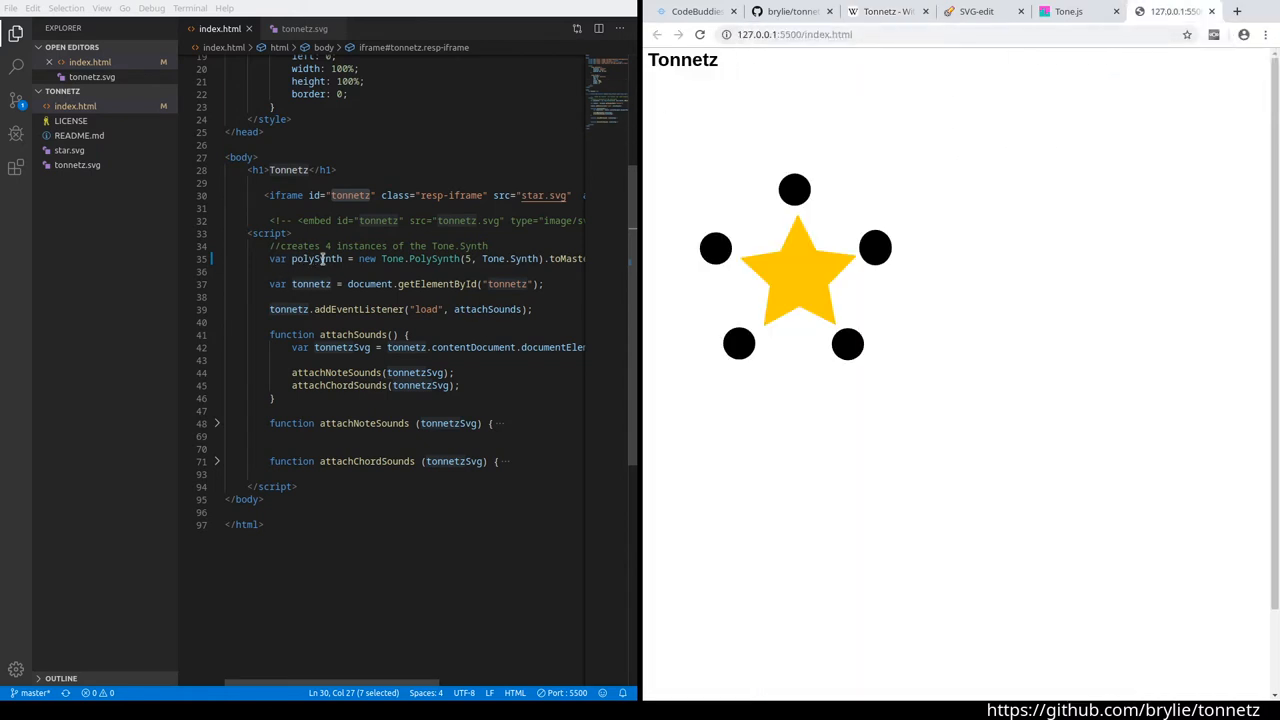
click(419, 309)
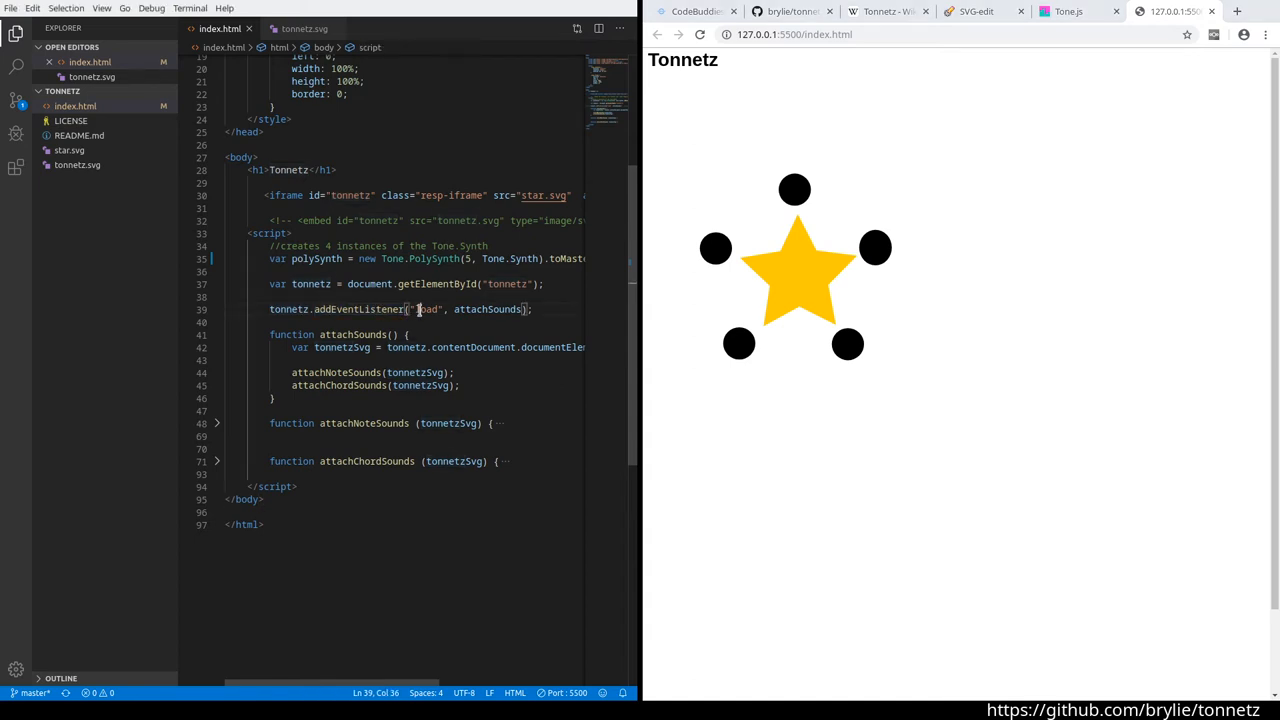
double_click(427, 309)
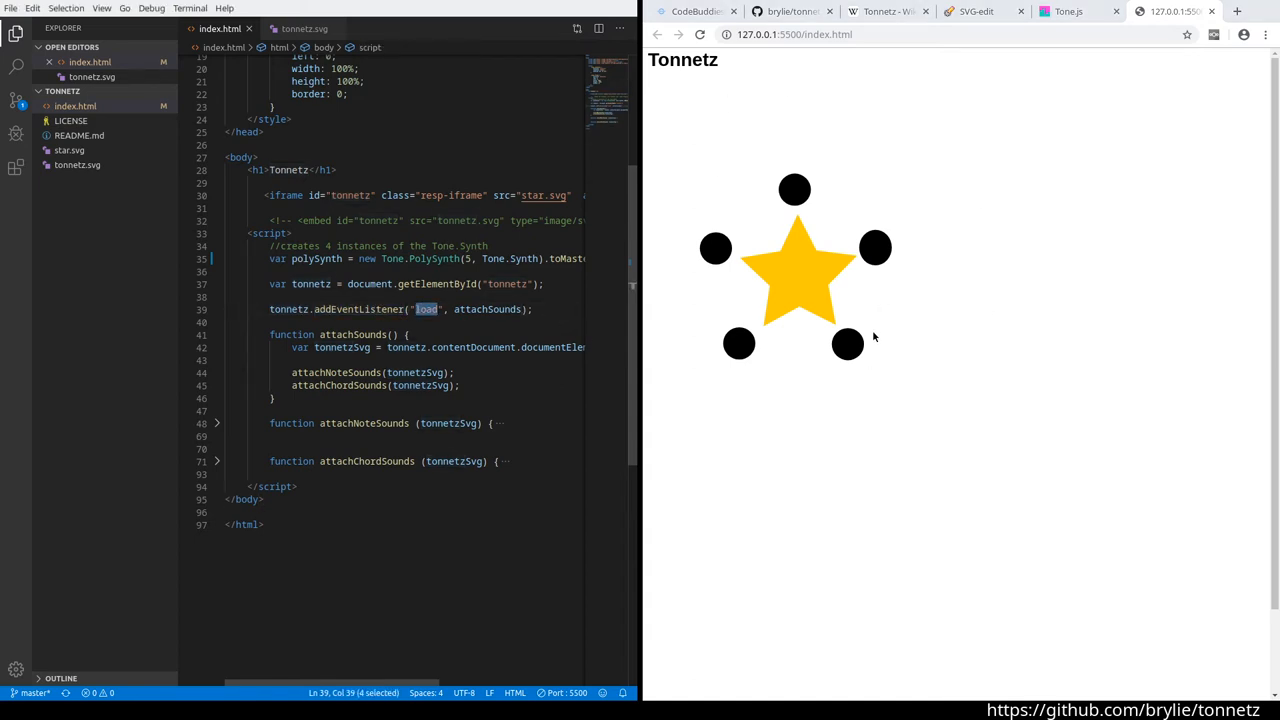
double_click(487, 309)
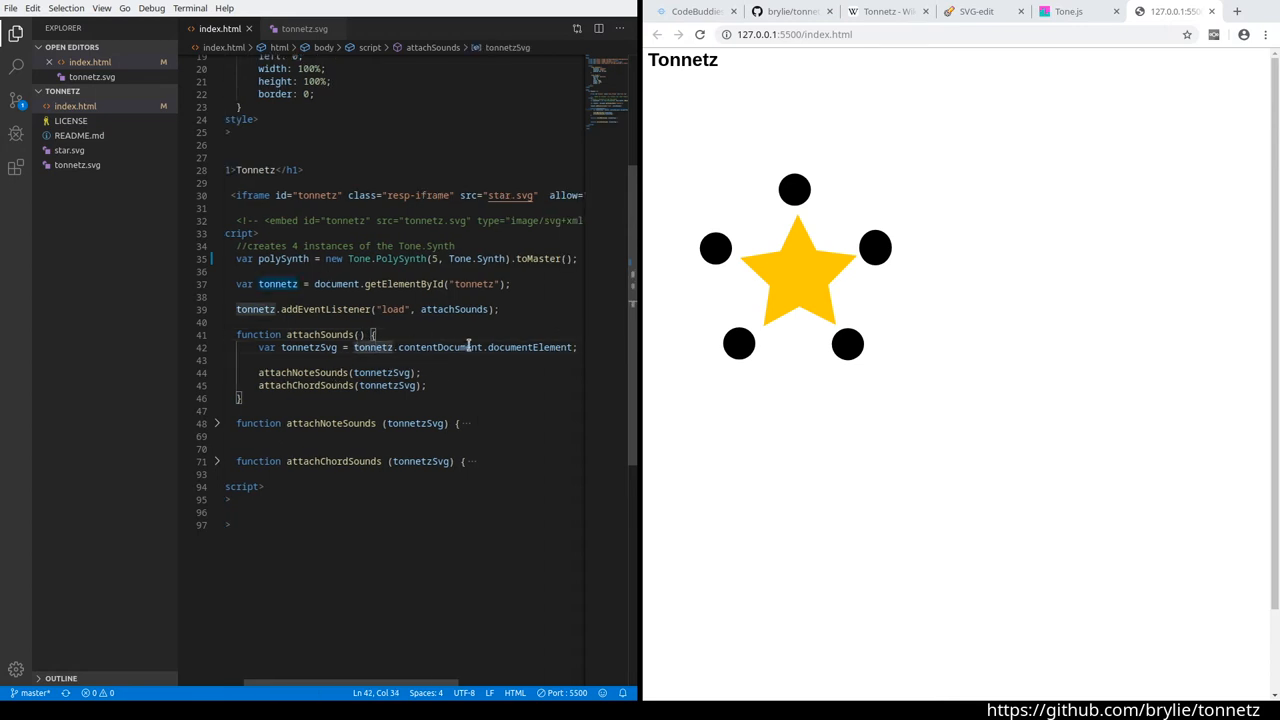
double_click(530, 347)
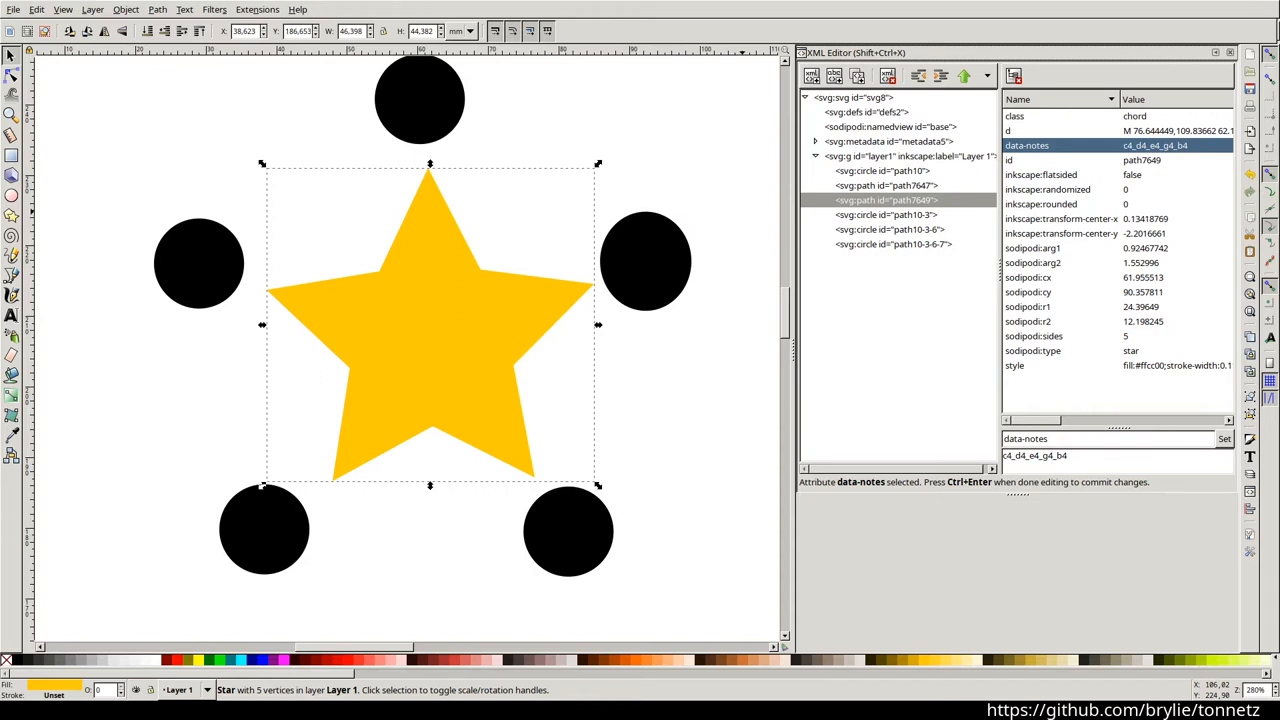
Select the star path node to inspect its class and data-notes attributes.
click(419, 99)
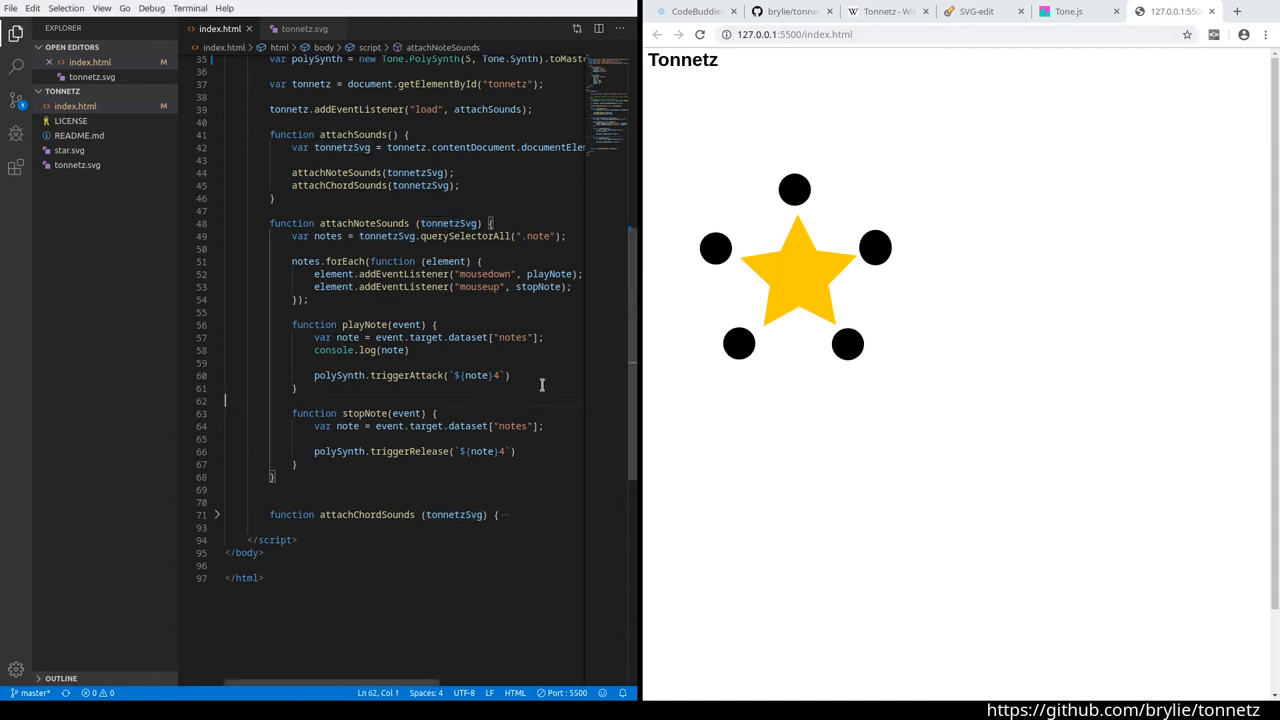
double_click(536, 236)
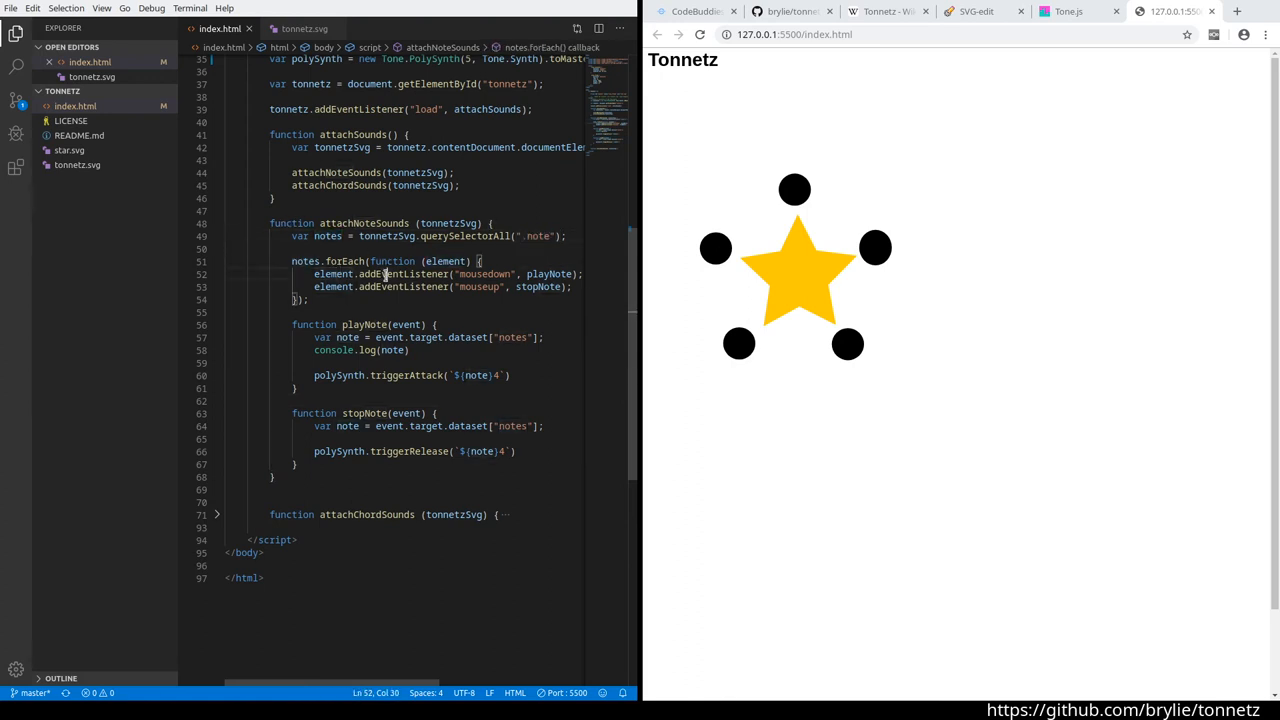
double_click(484, 274)
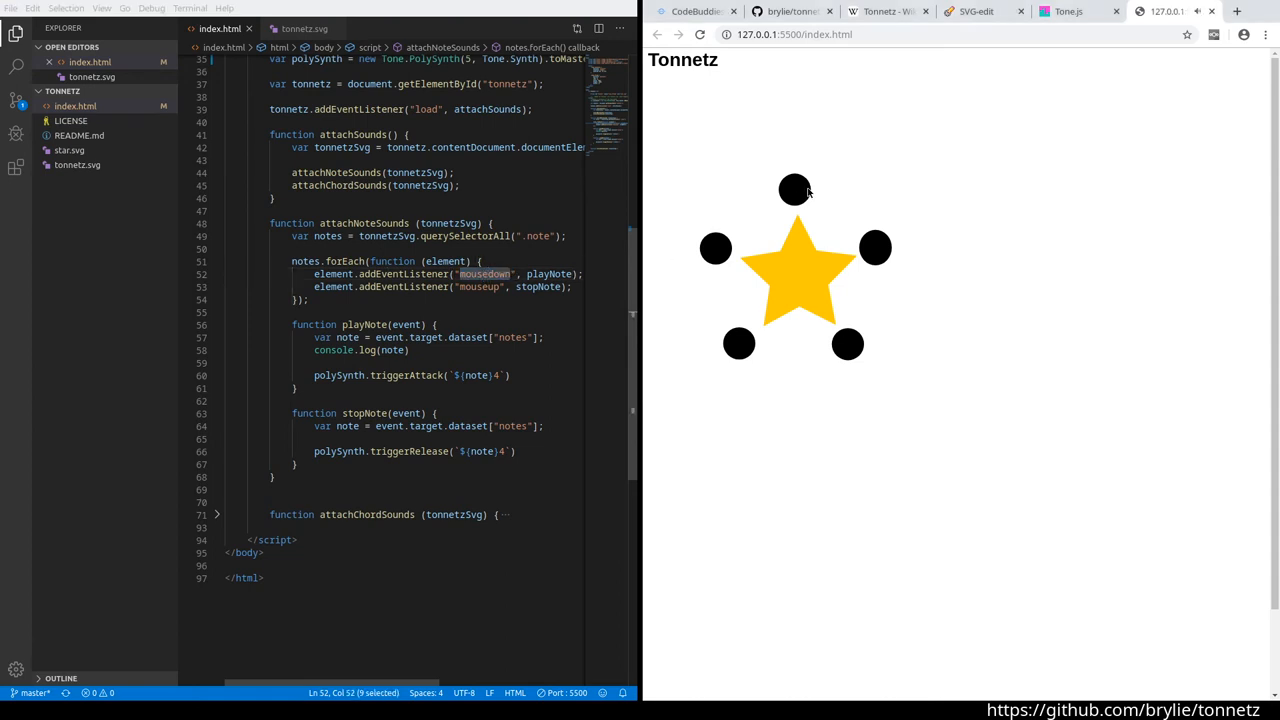
mouse_move(878, 258)
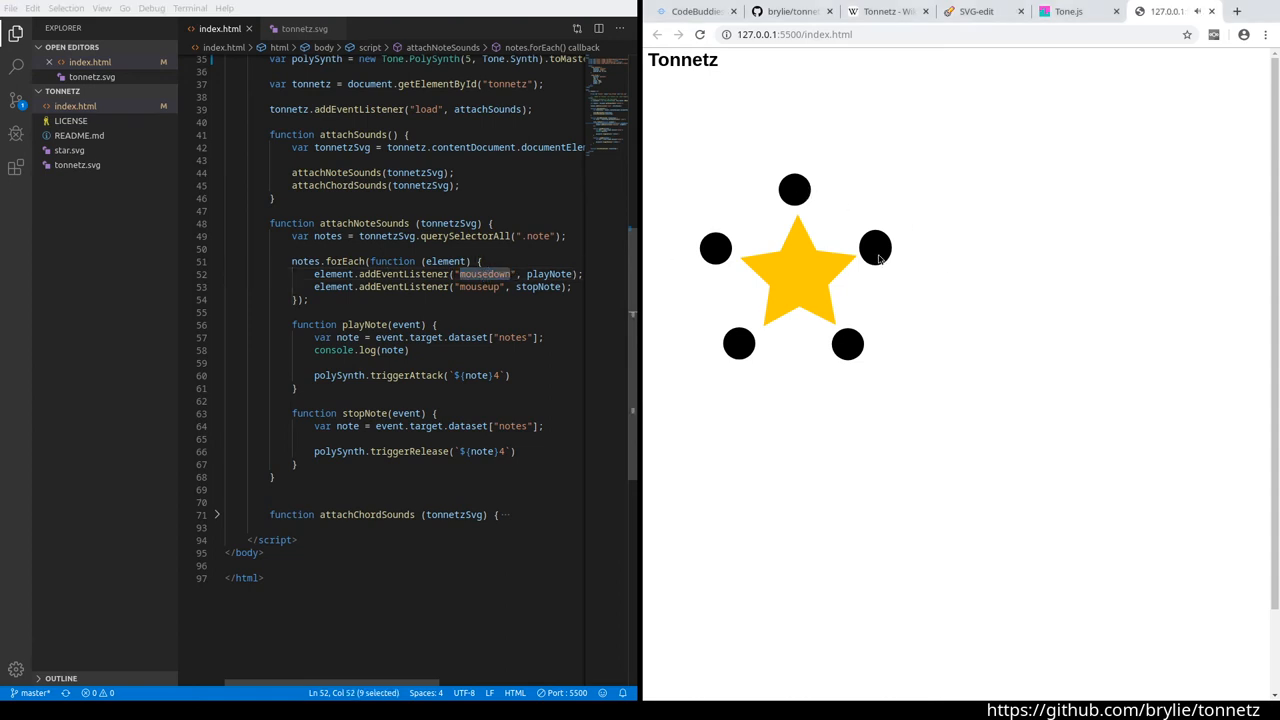
mouse_move(848, 344)
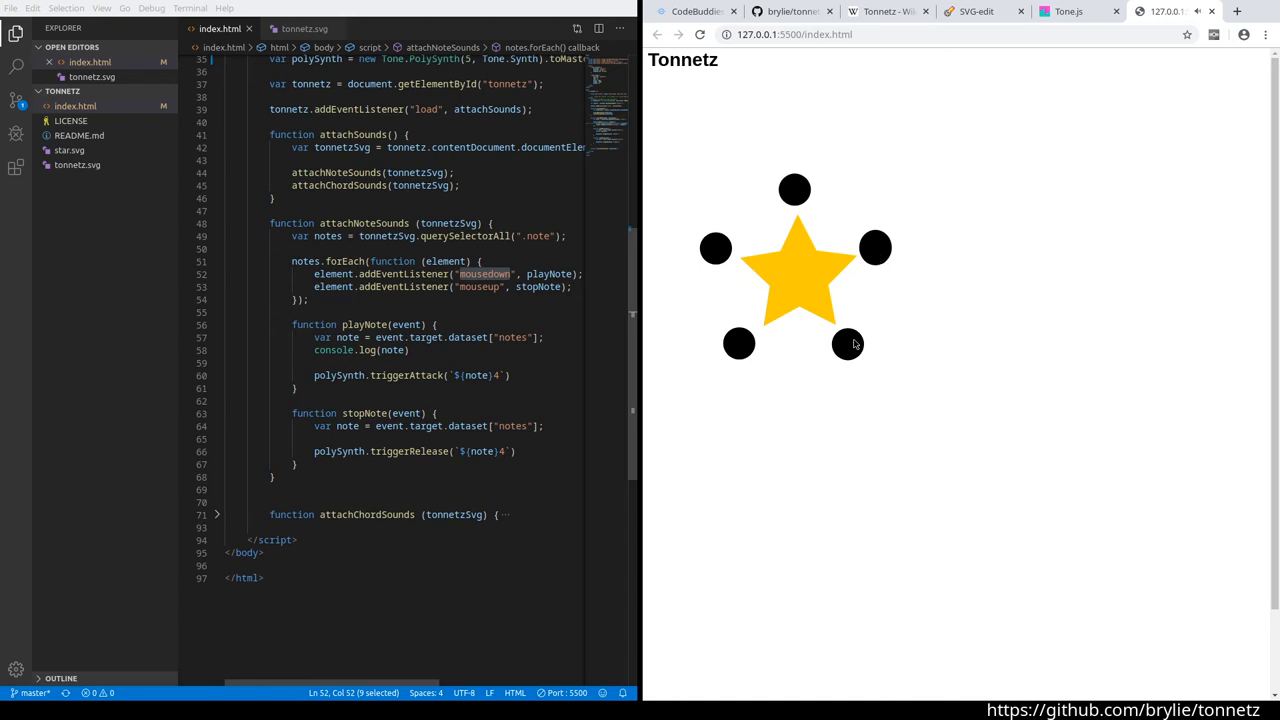
click(435, 324)
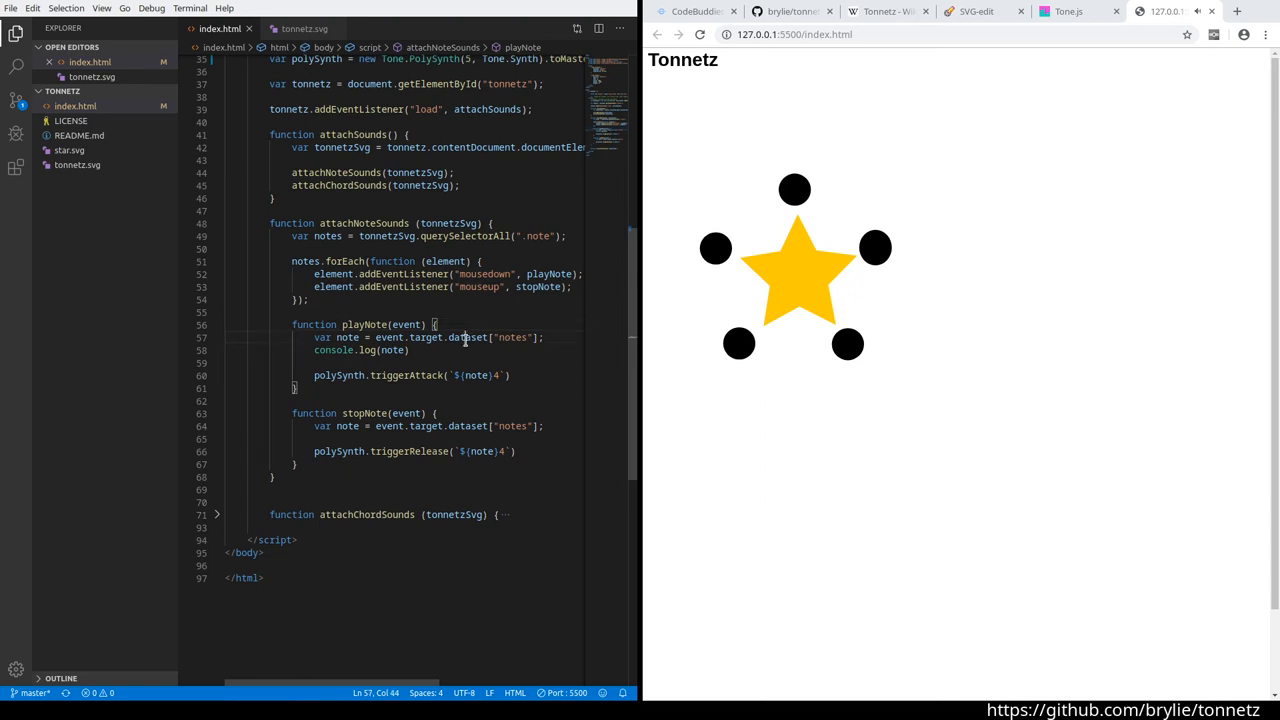
double_click(406, 324)
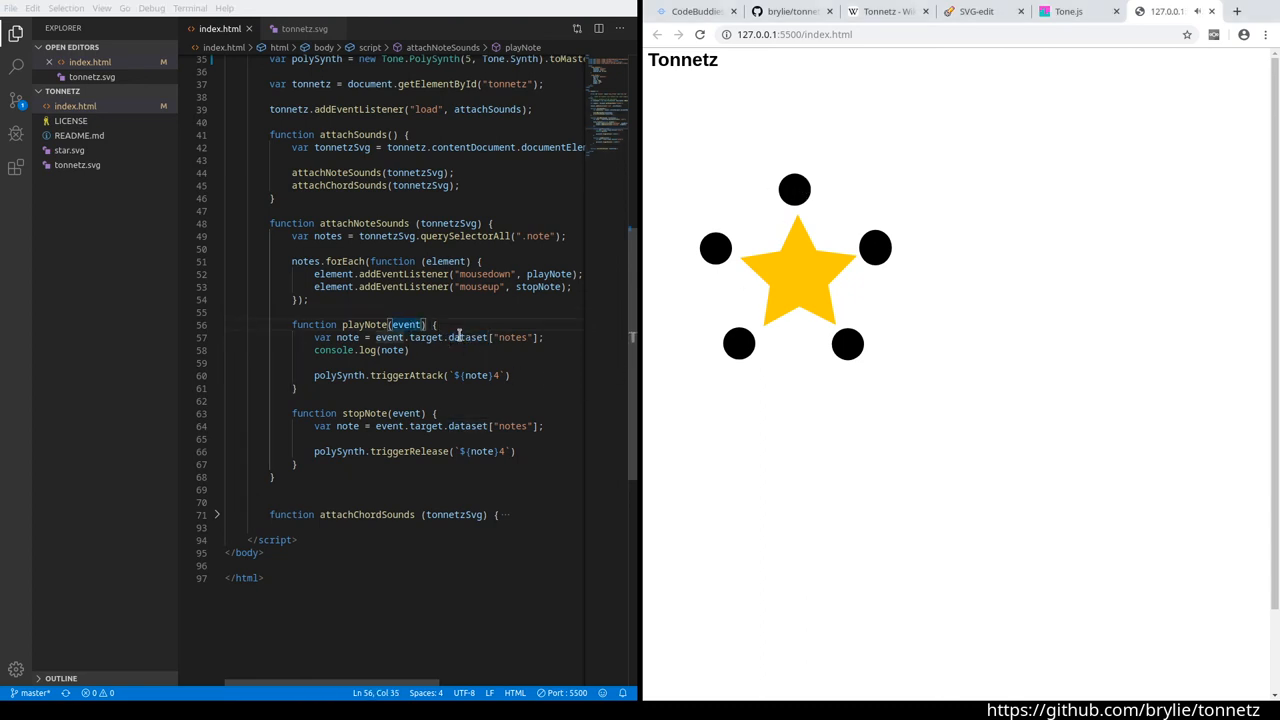
double_click(512, 337)
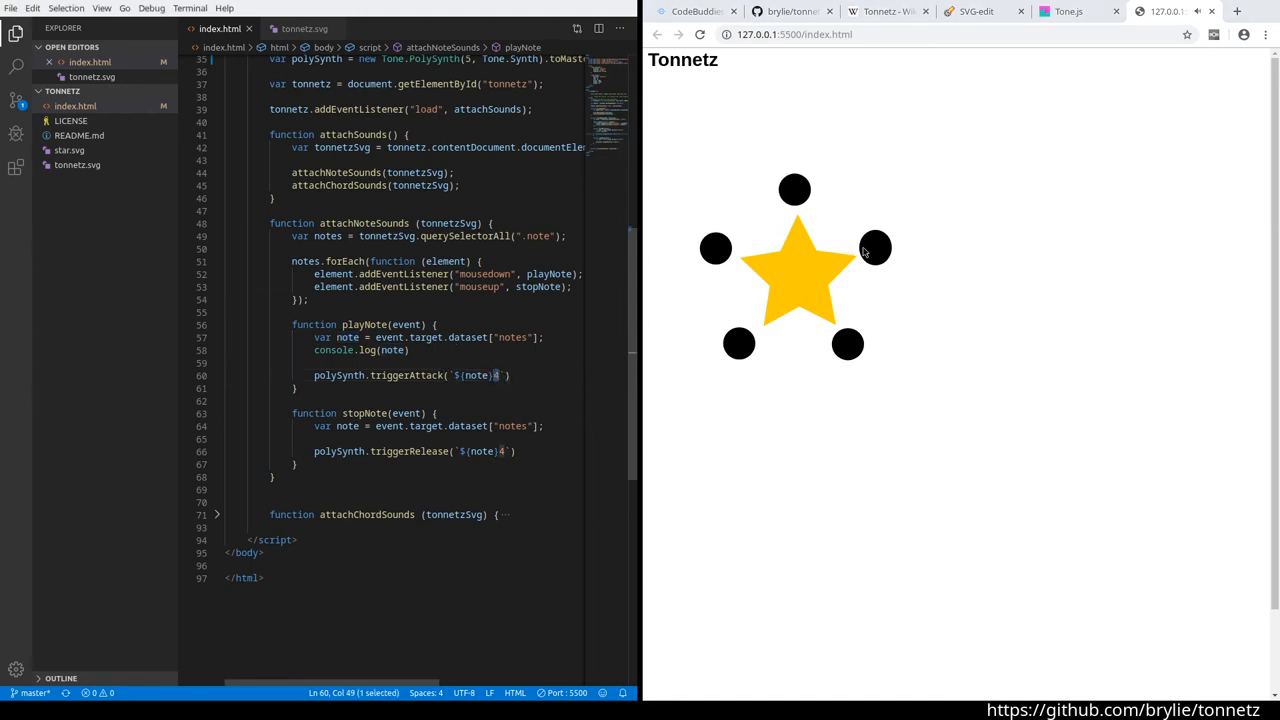
mouse_move(368, 321)
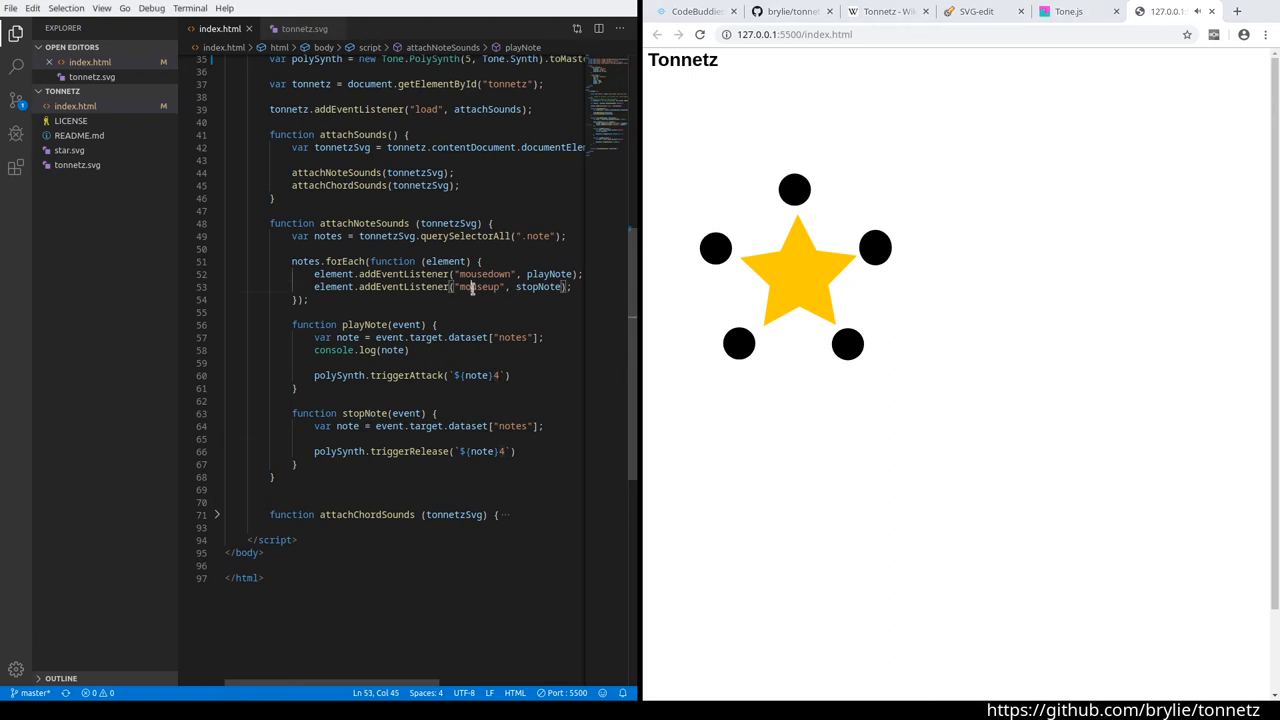
double_click(479, 287)
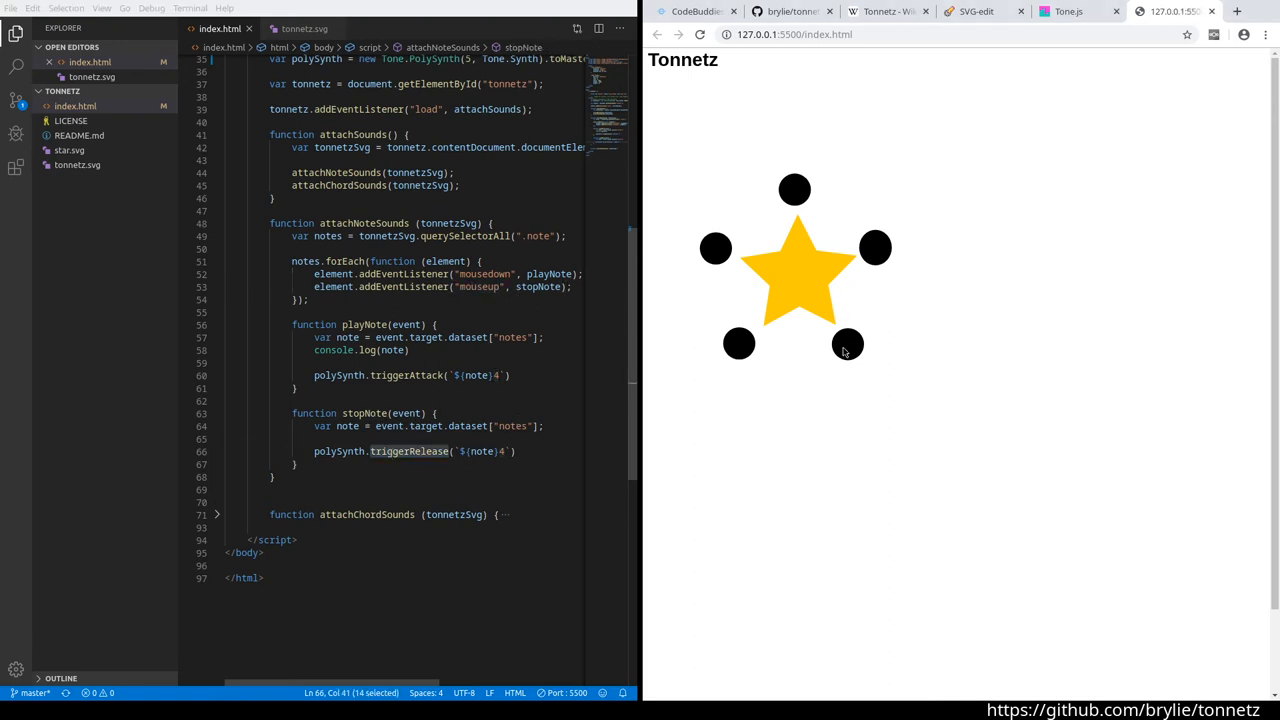
mouse_move(884, 257)
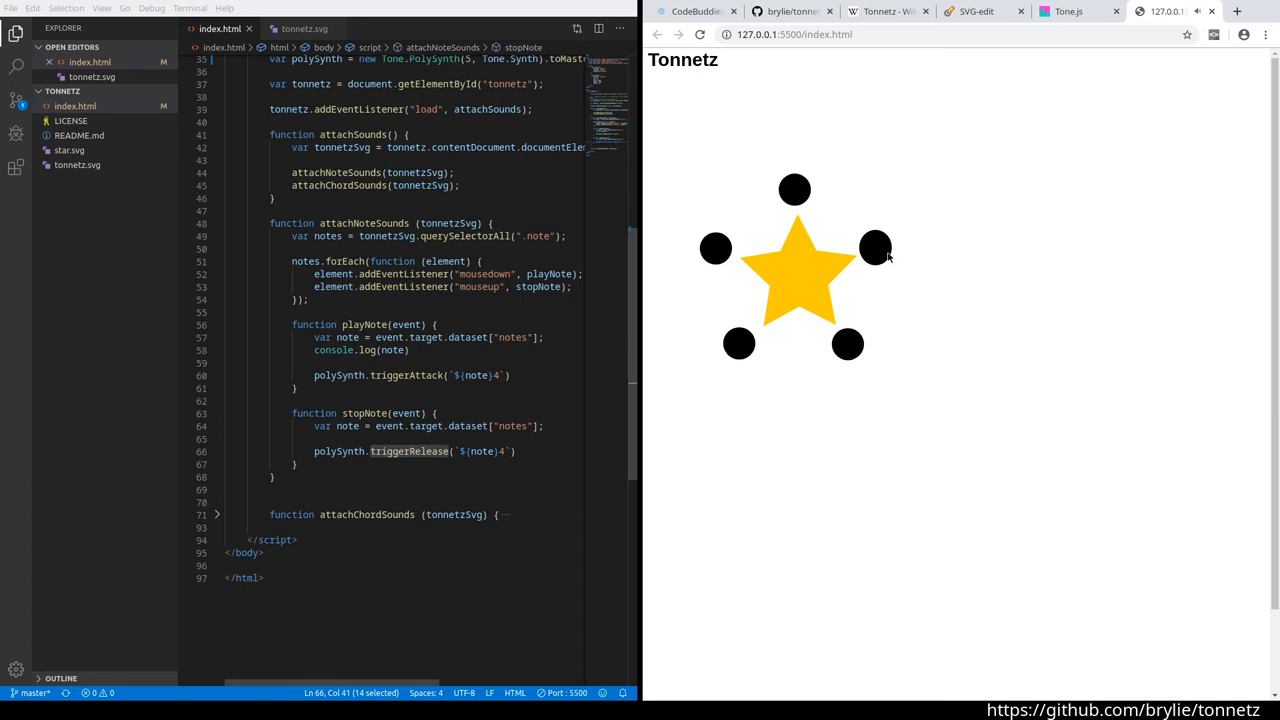
mouse_move(705, 249)
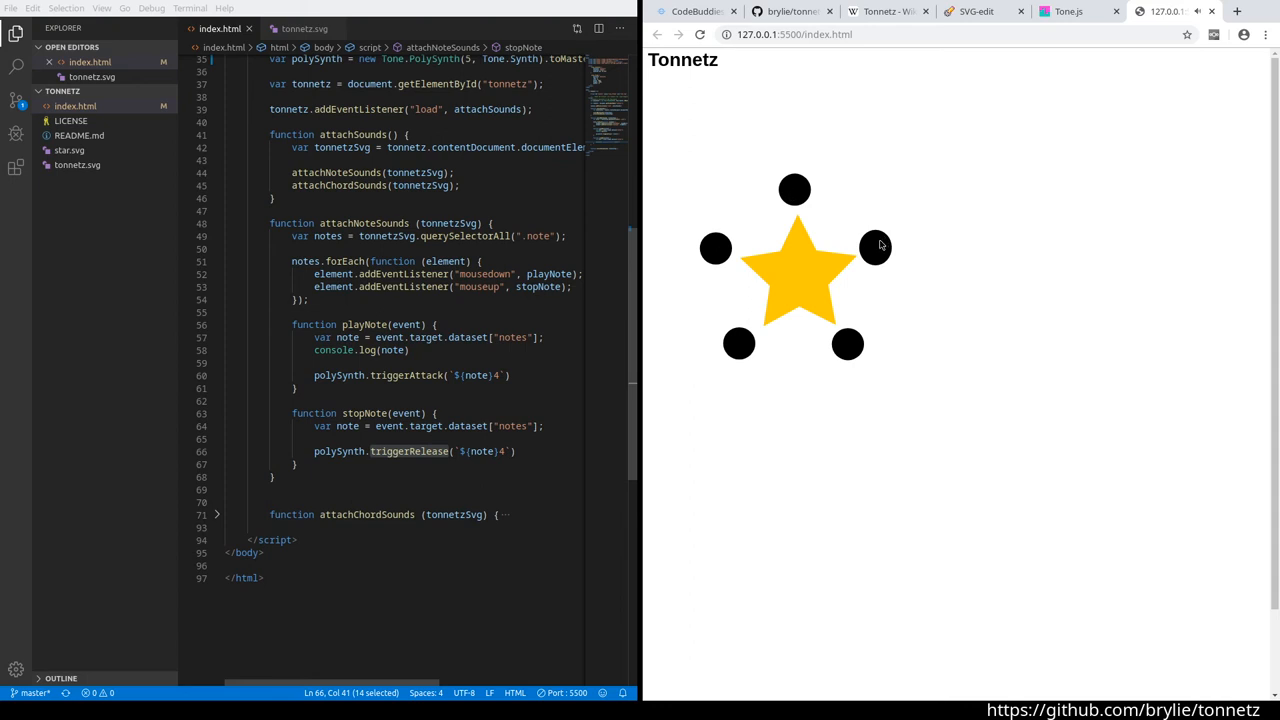
mouse_move(850, 350)
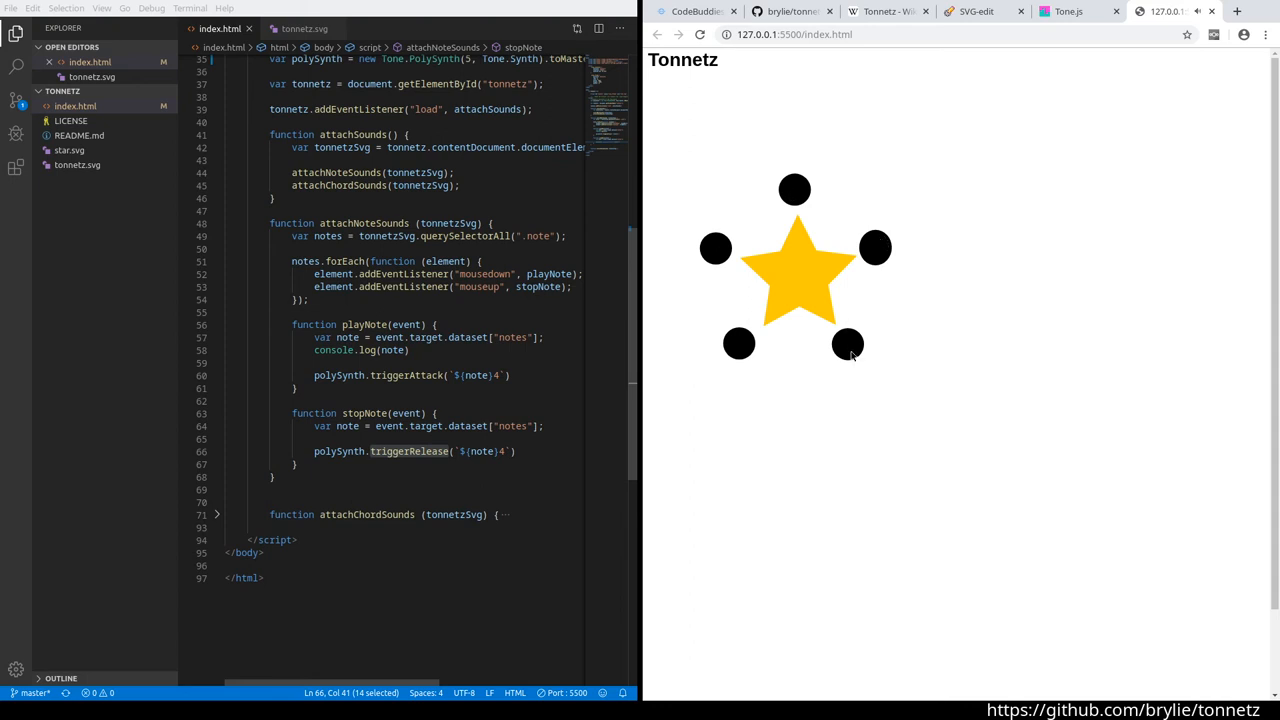
mouse_move(985, 385)
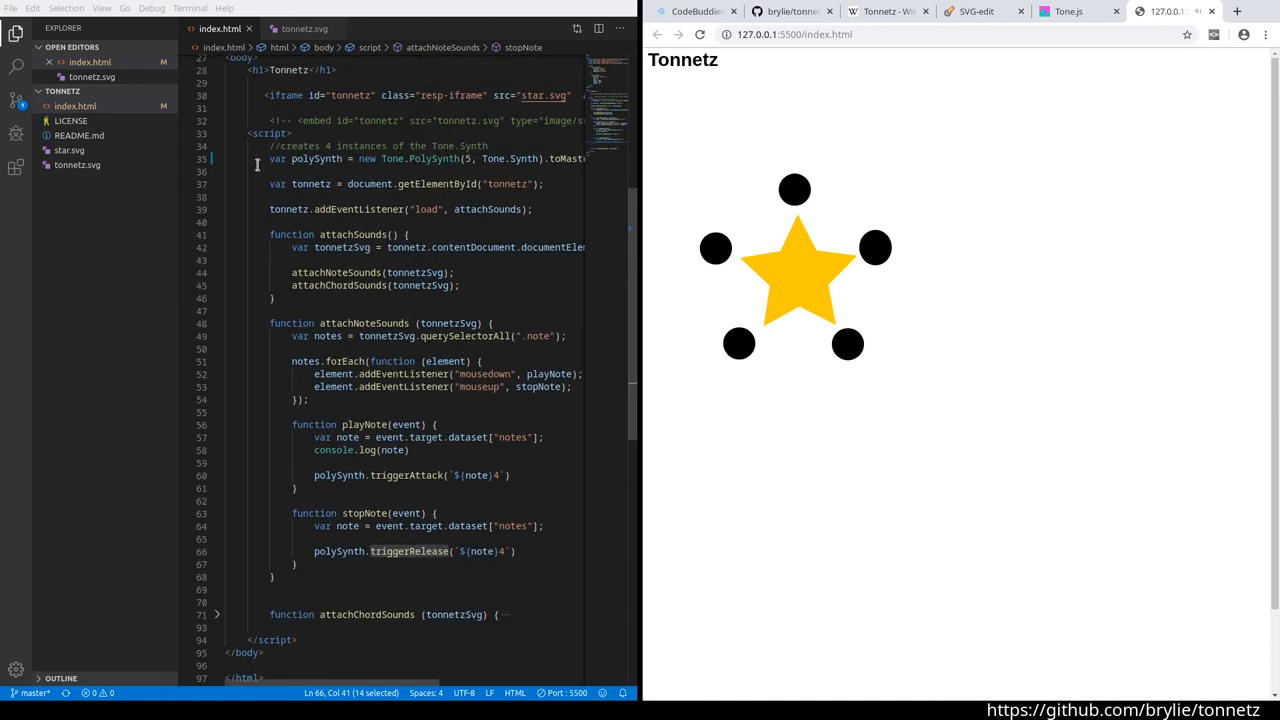
scroll(down, 3)
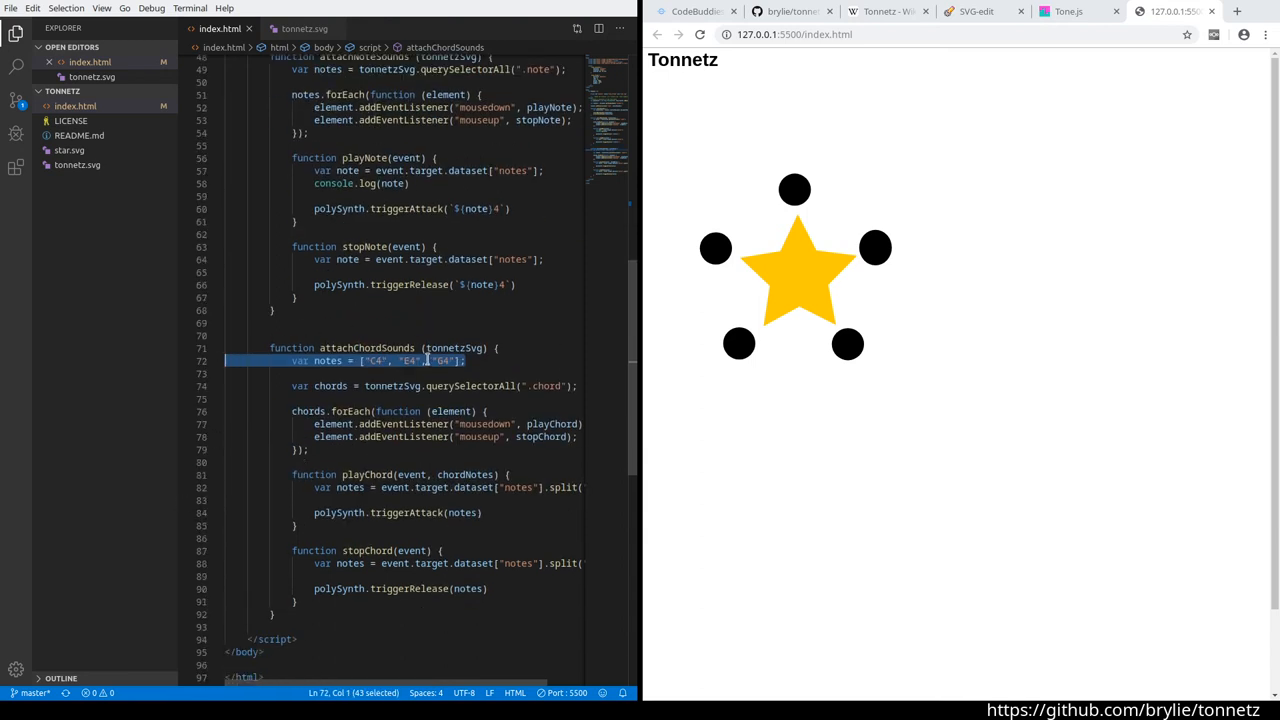
click(490, 352)
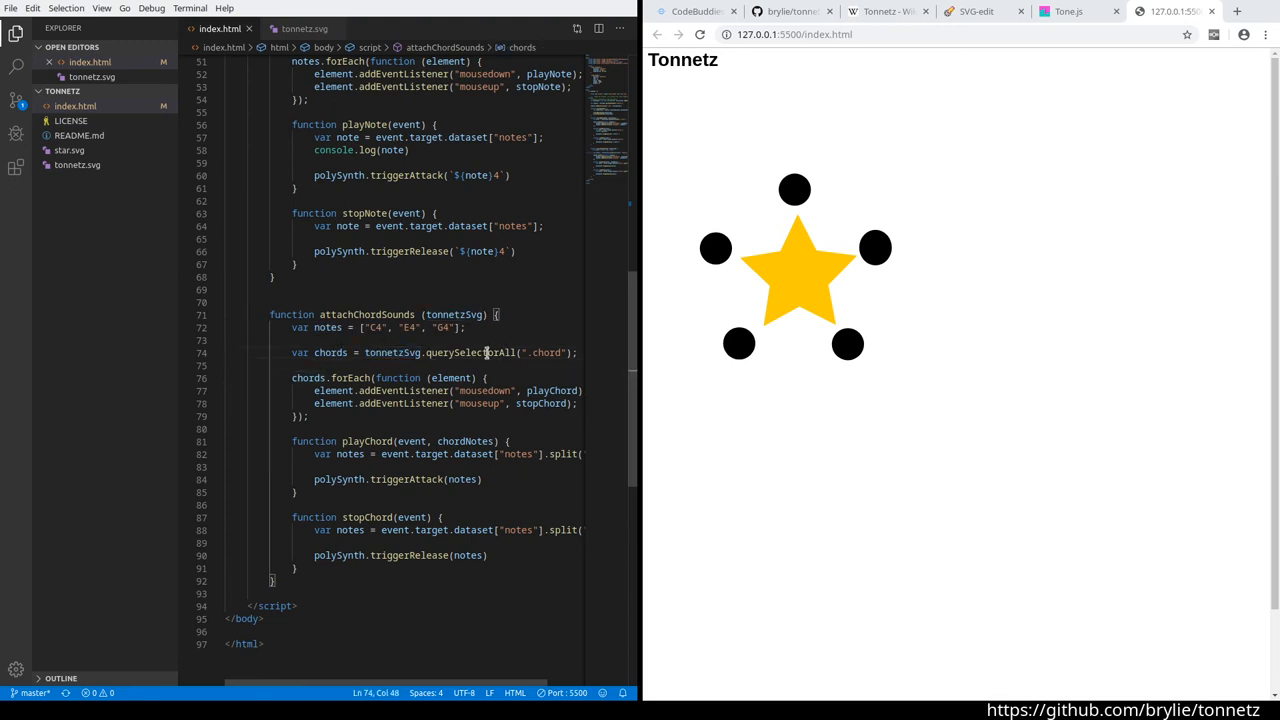
double_click(547, 352)
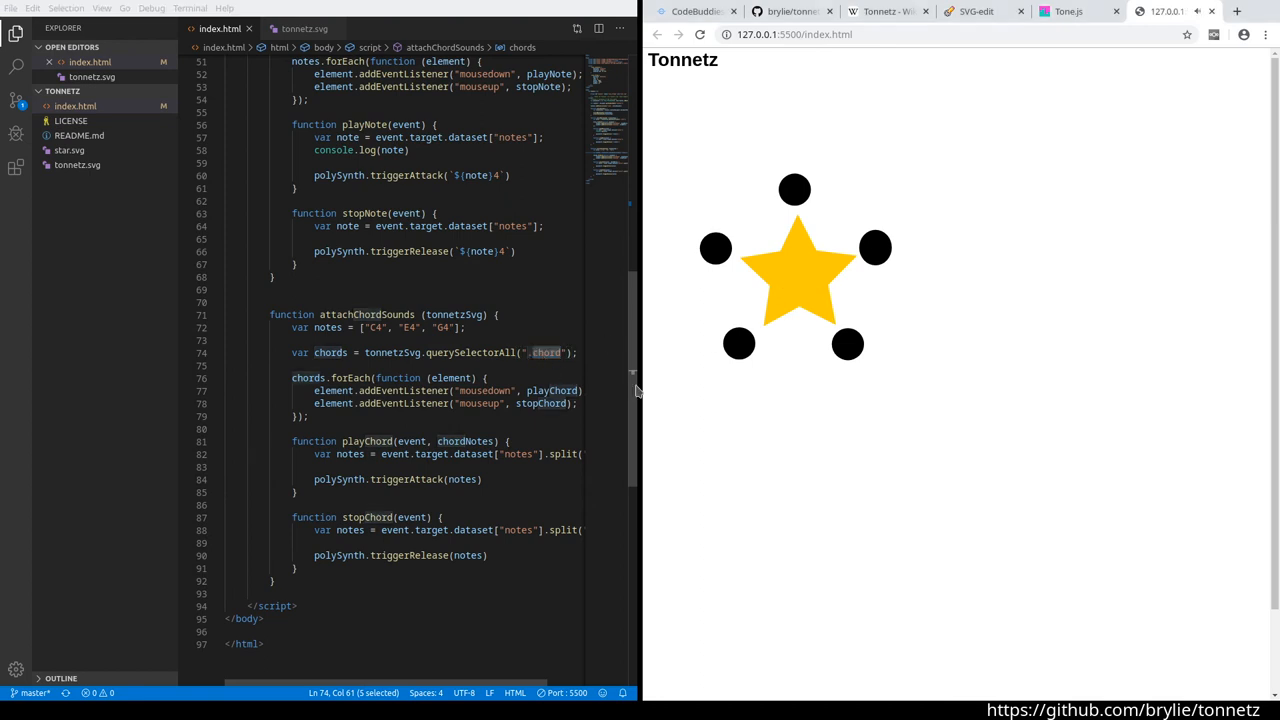
double_click(307, 378)
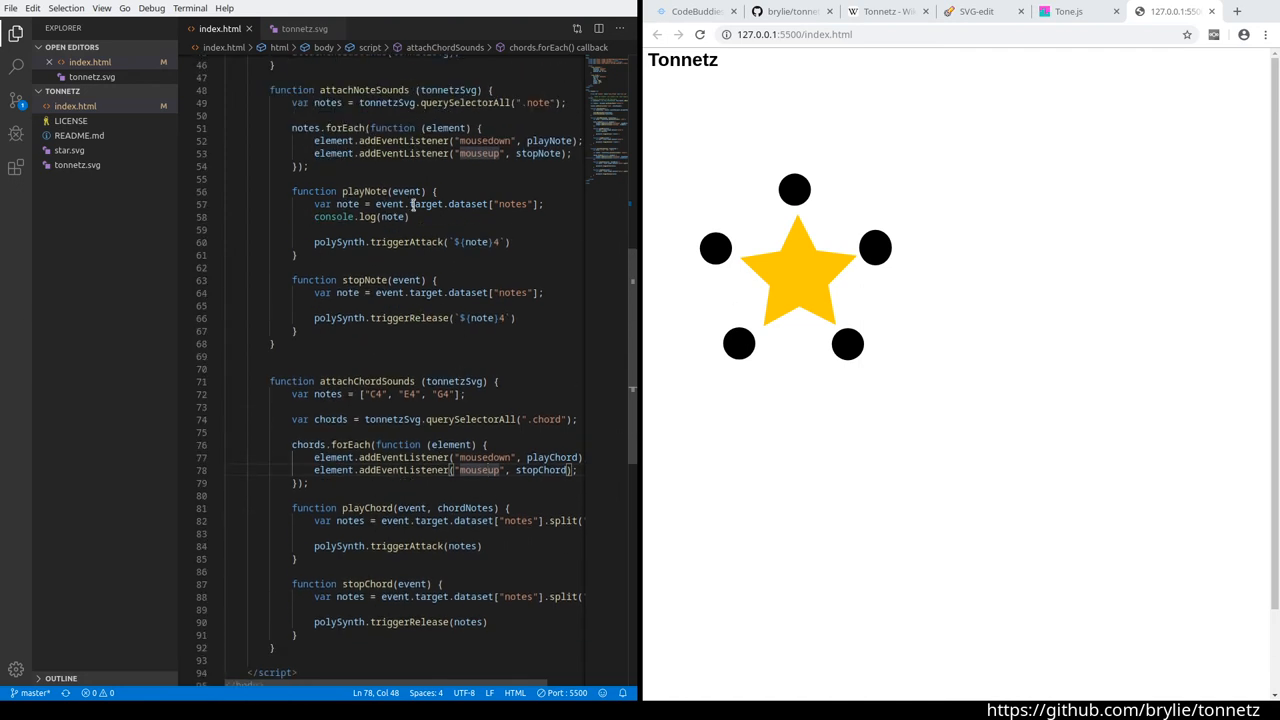
scroll(down, 3)
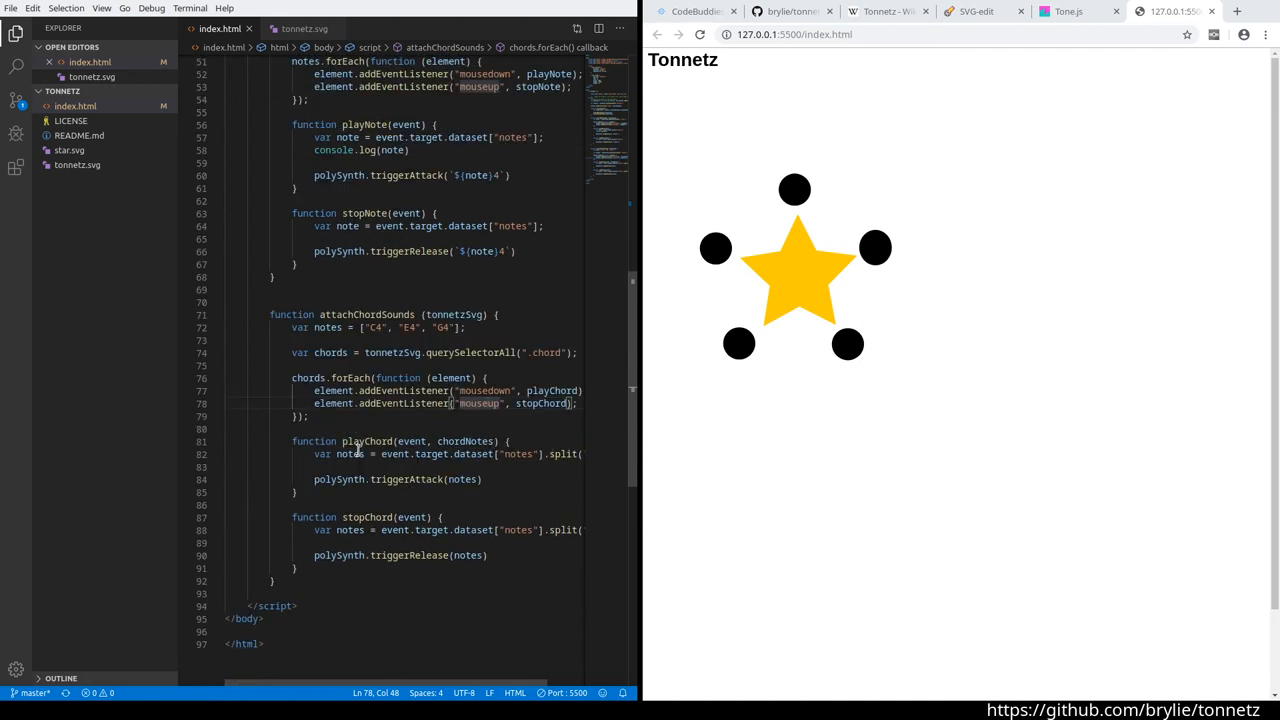
mouse_move(477, 502)
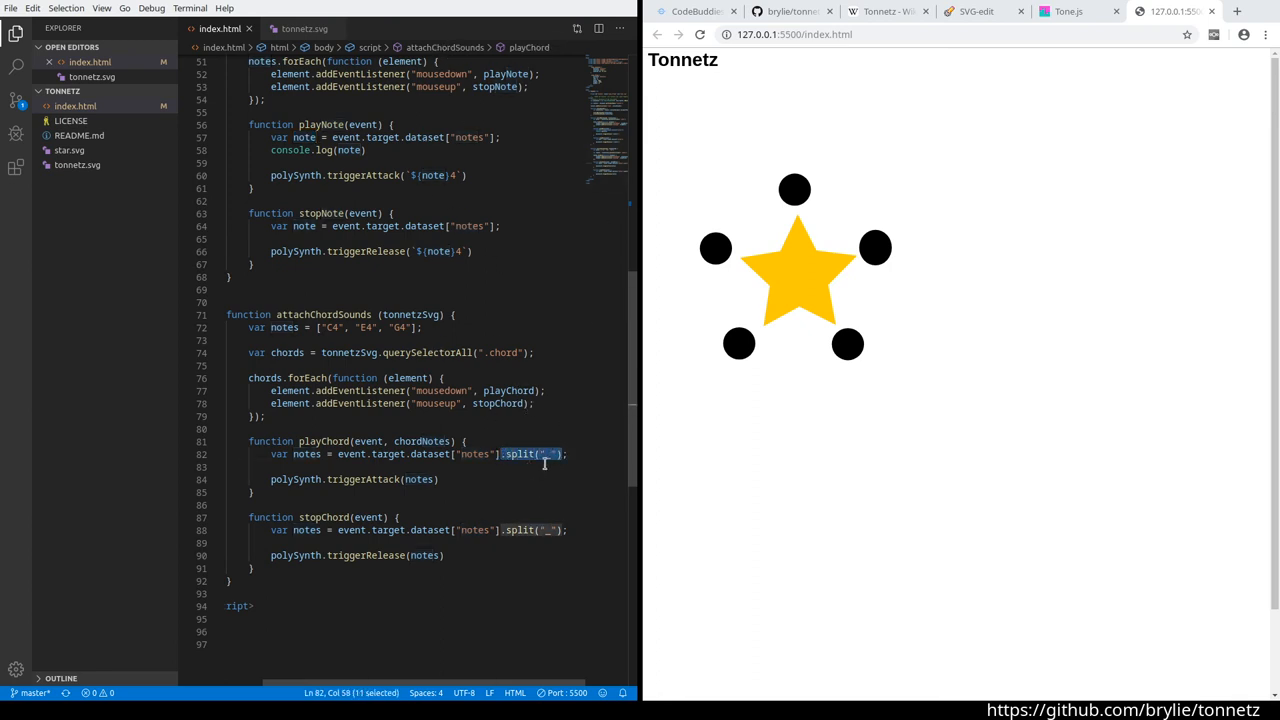
mouse_move(492, 170)
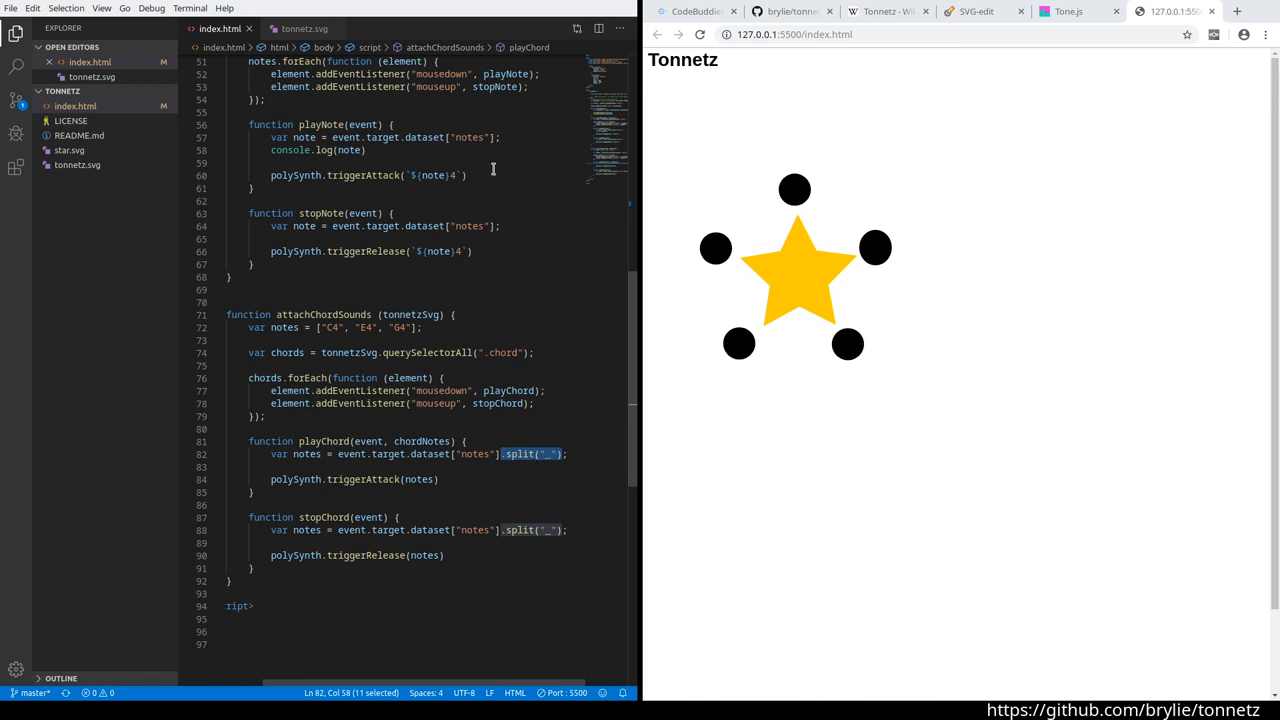
mouse_move(547, 463)
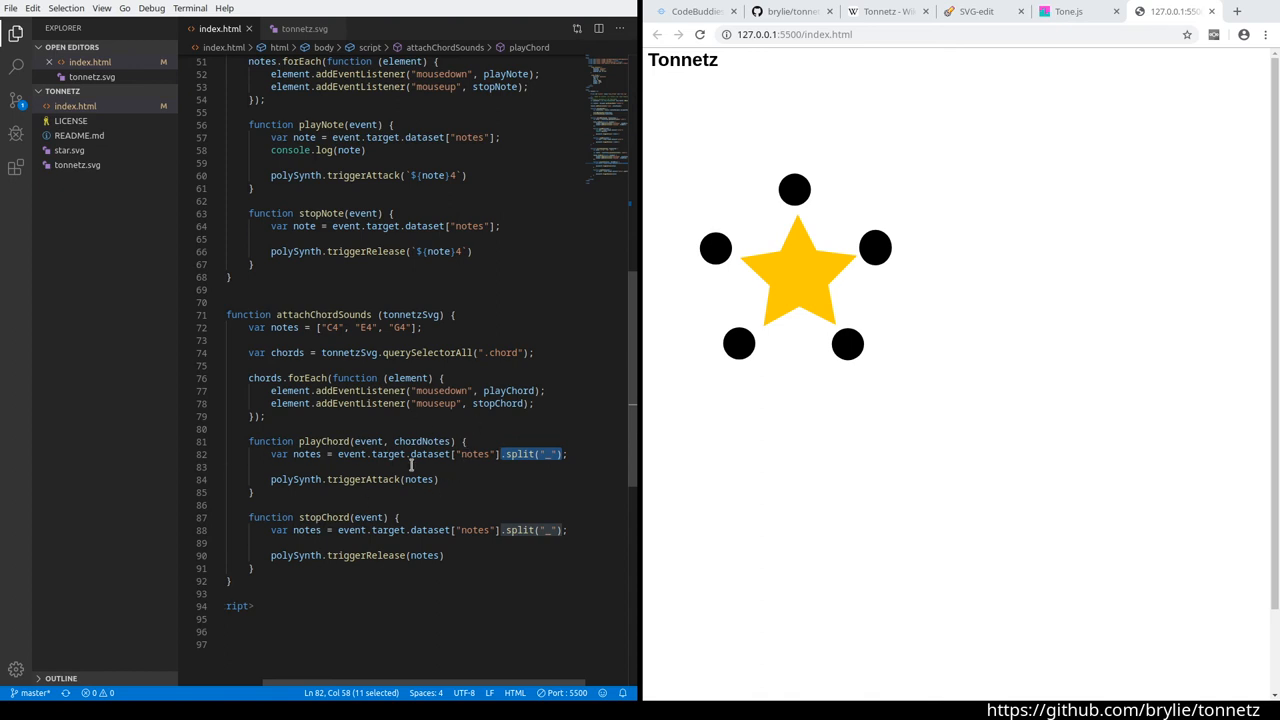
mouse_move(427, 505)
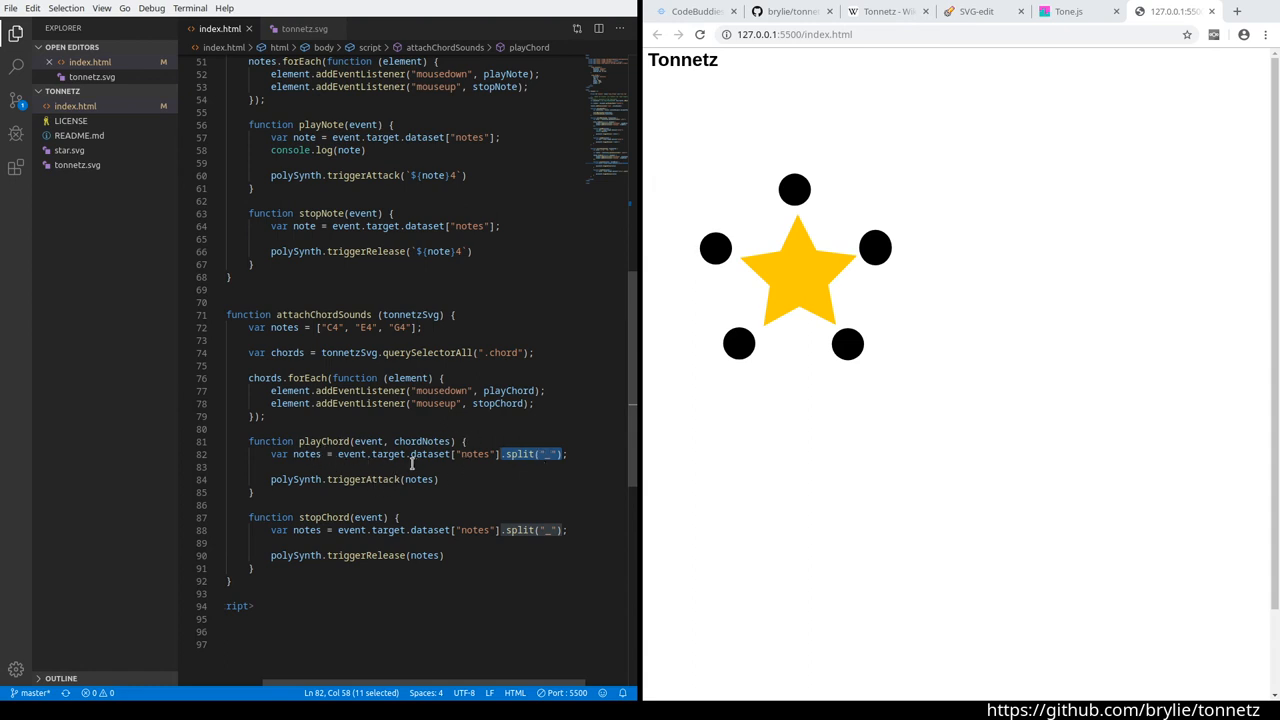
mouse_move(460, 247)
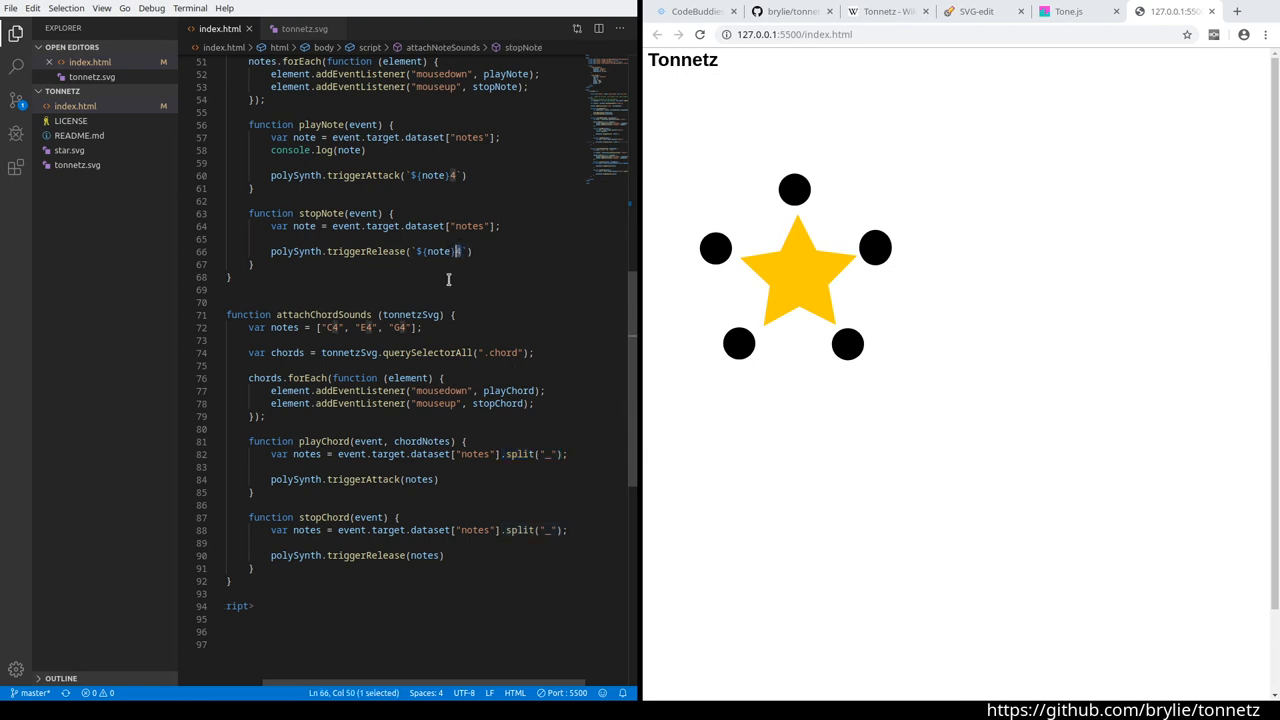
mouse_move(338, 468)
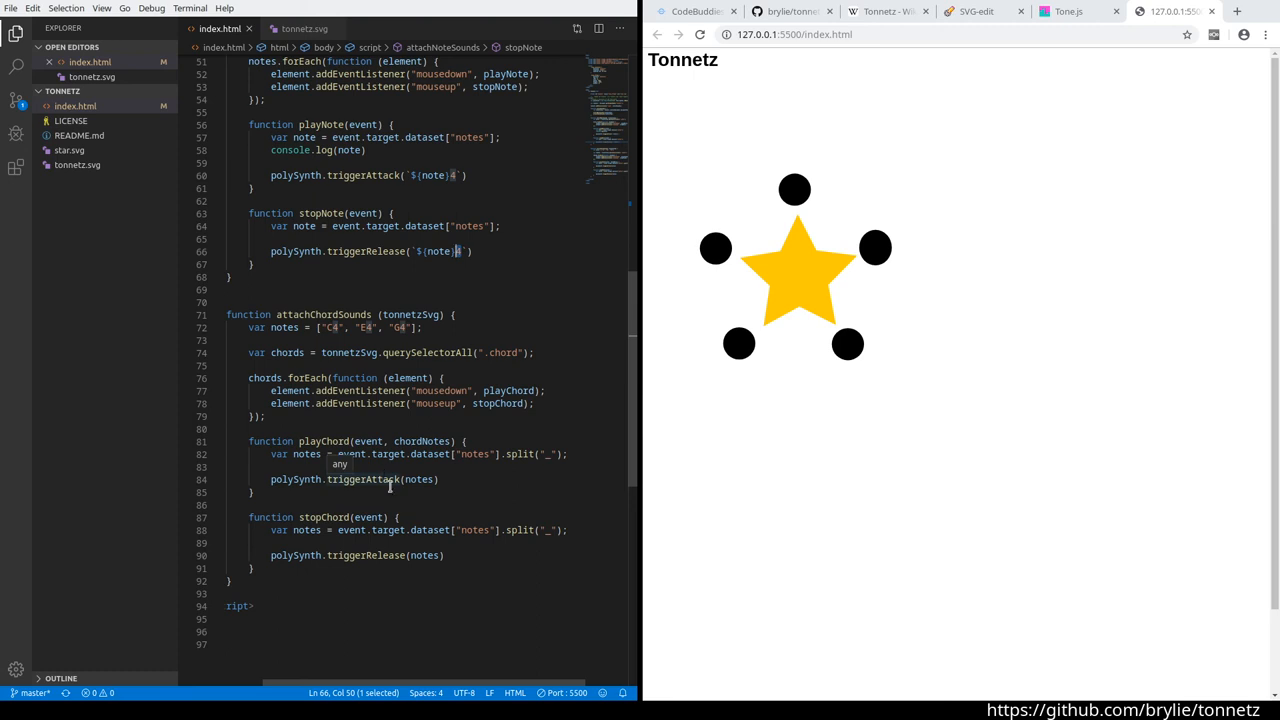
mouse_move(694, 342)
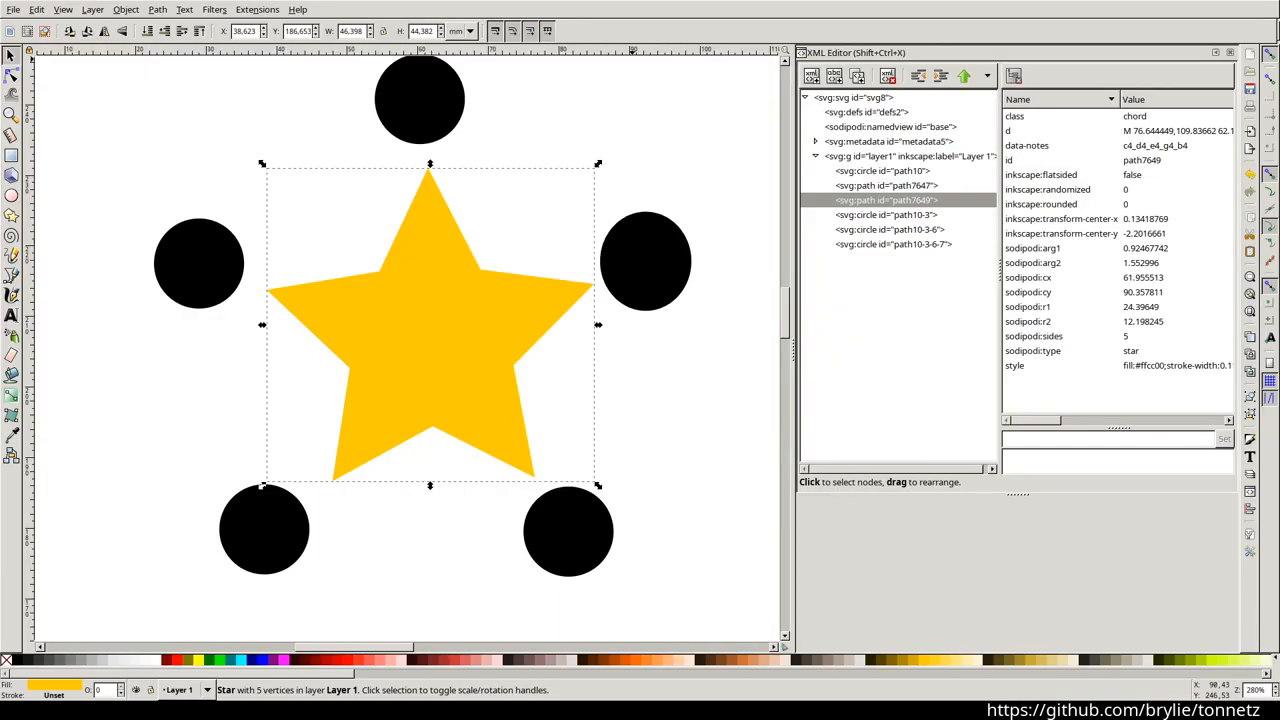
mouse_move(873, 220)
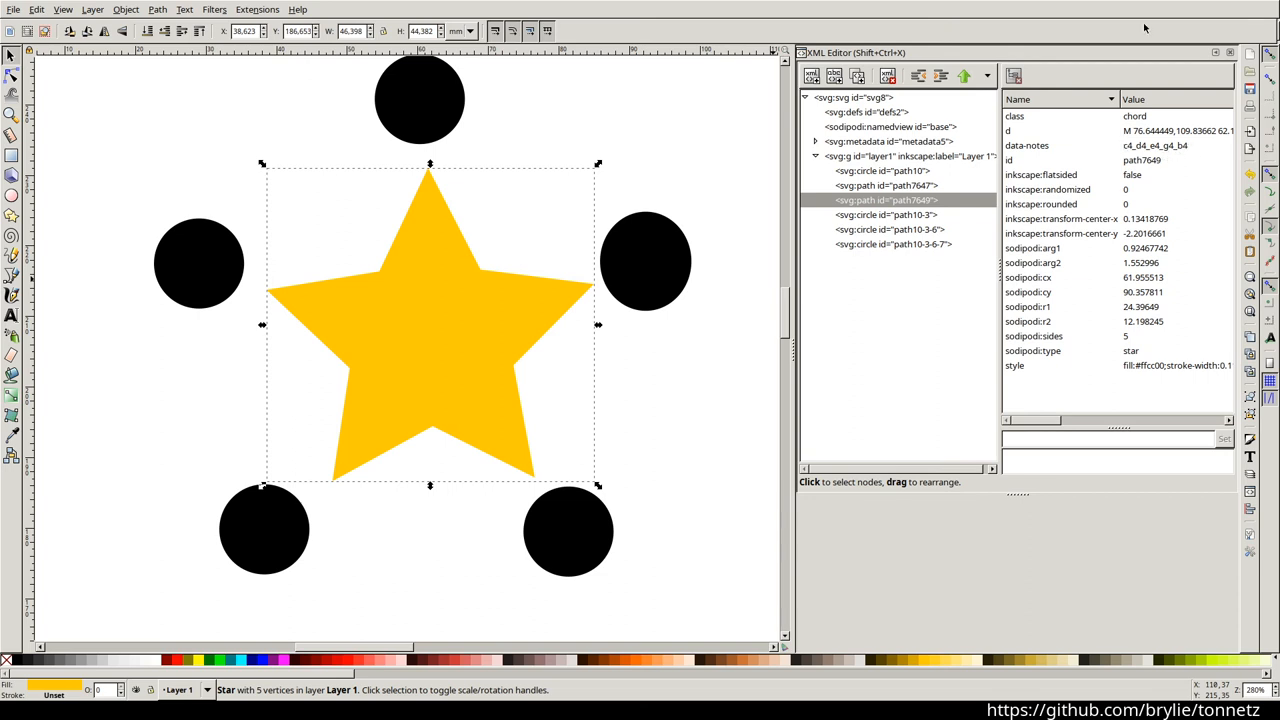
mouse_move(1145, 27)
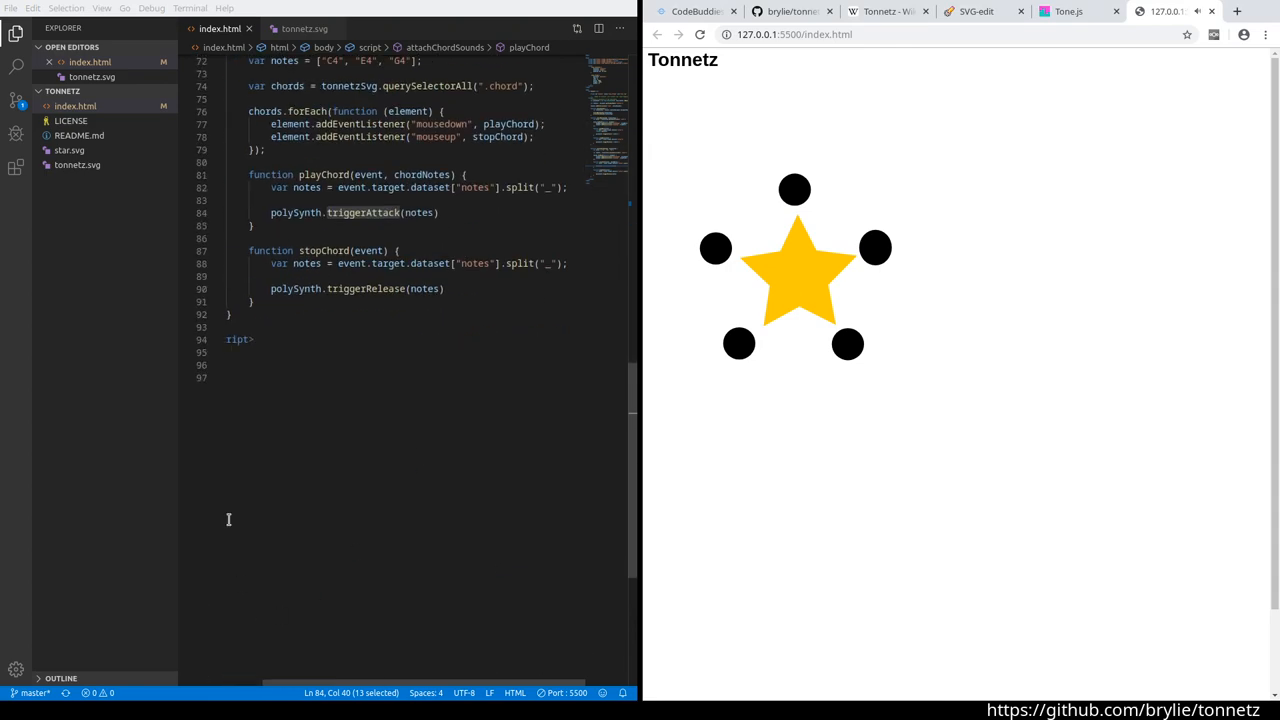
Scroll index.html to the script top where the Tone.PolySynth is declared.
scroll(up, 3)
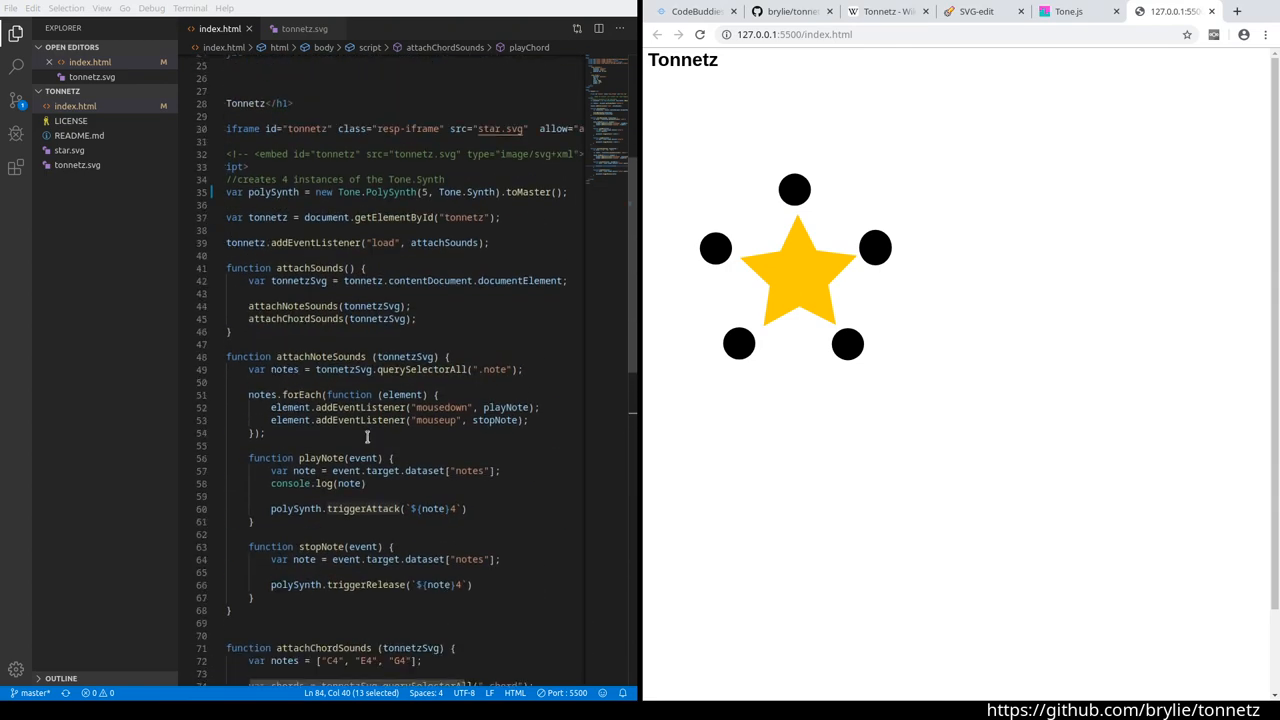
scroll(down, 3)
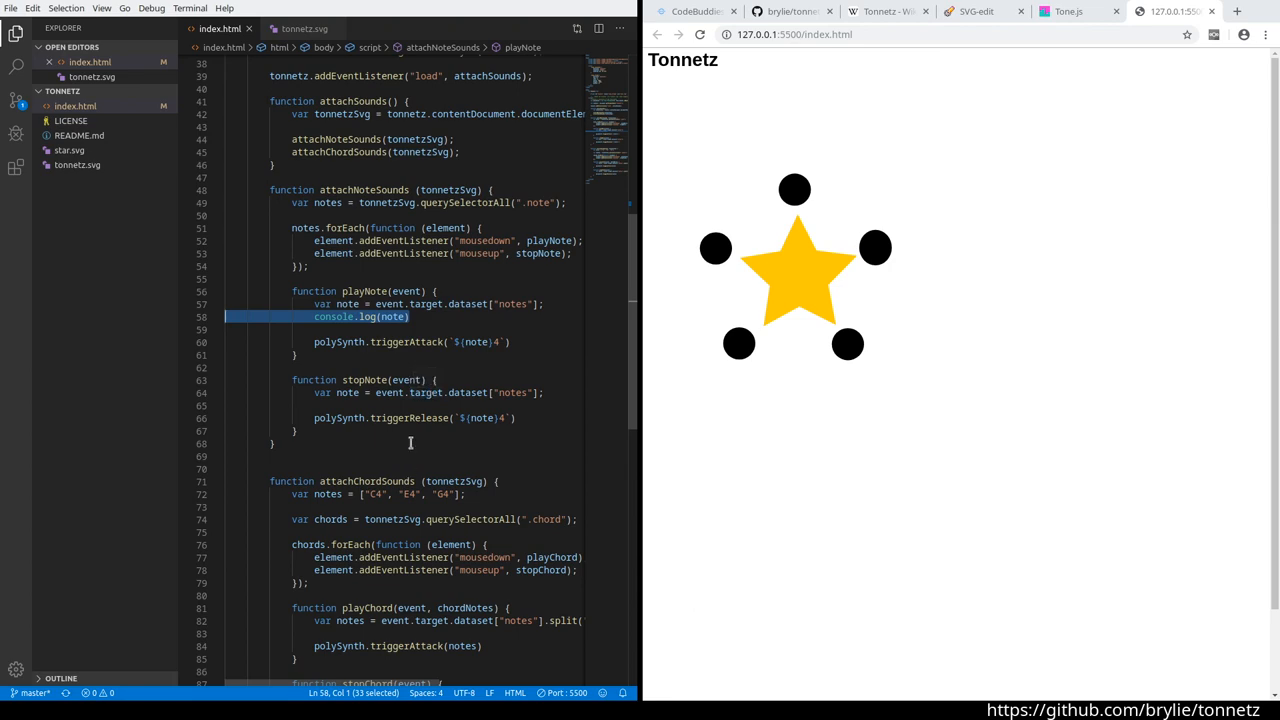
scroll(down, 3)
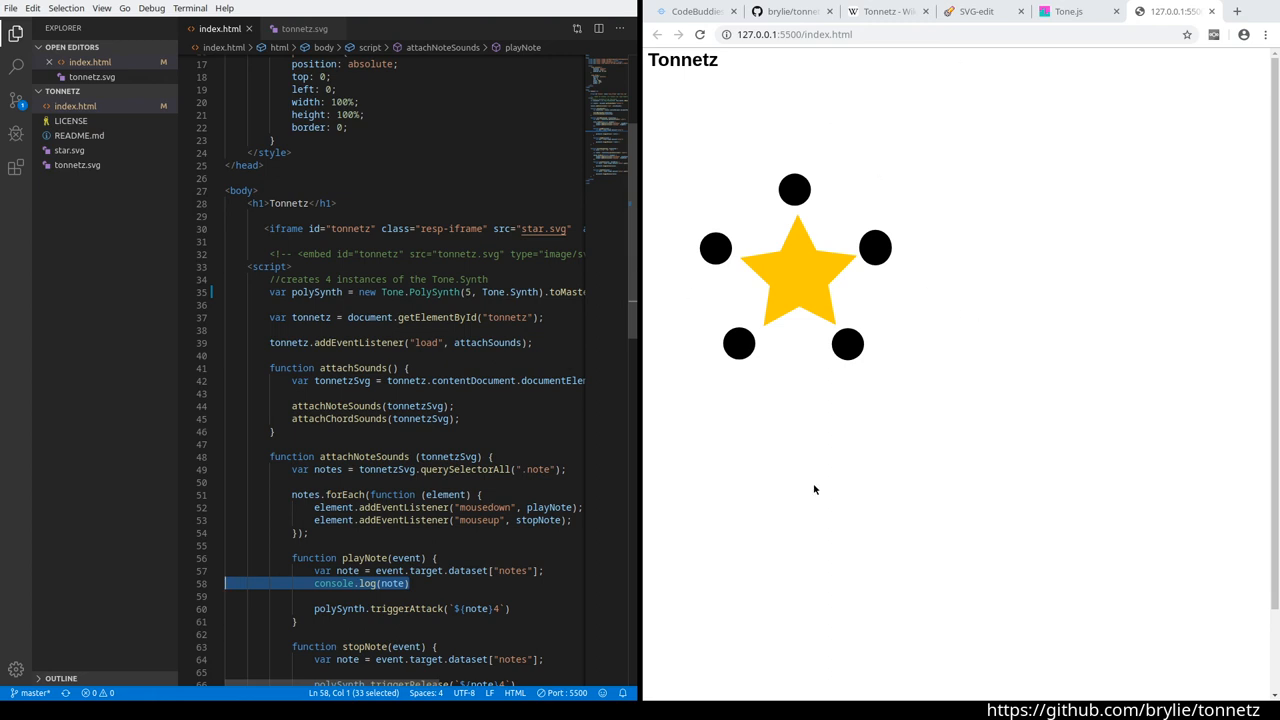
mouse_move(990, 228)
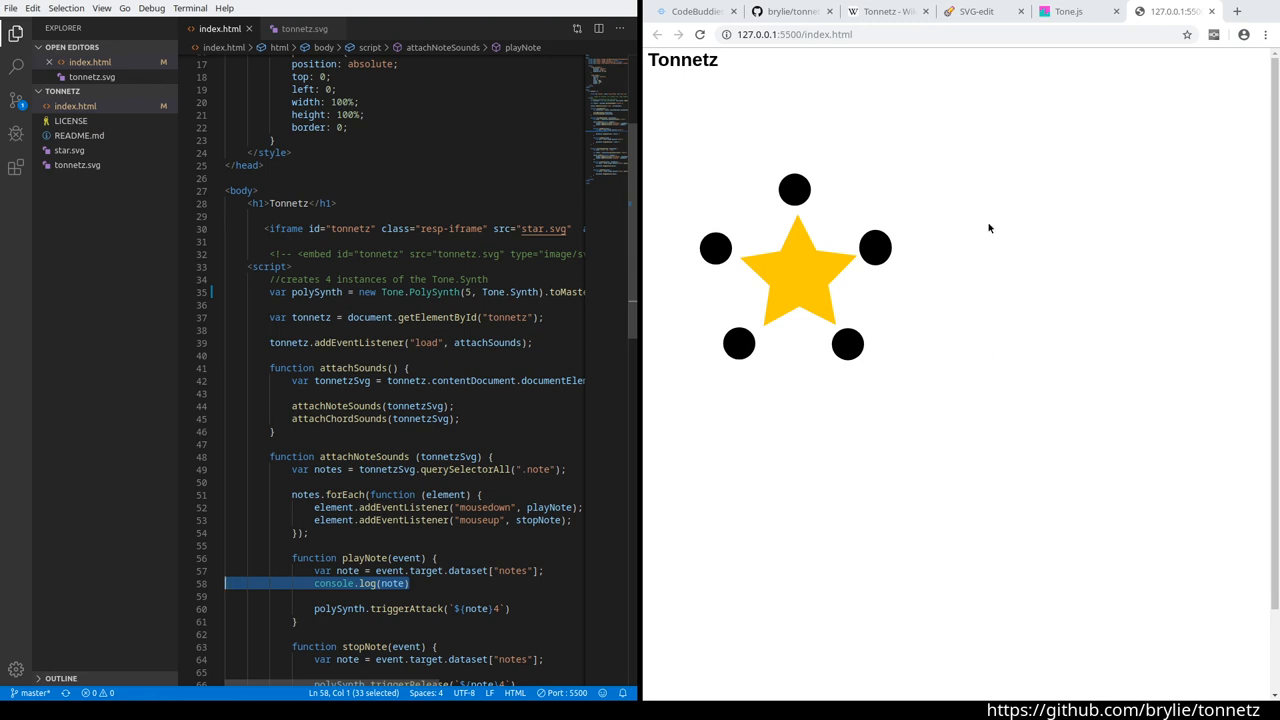
mouse_move(867, 174)
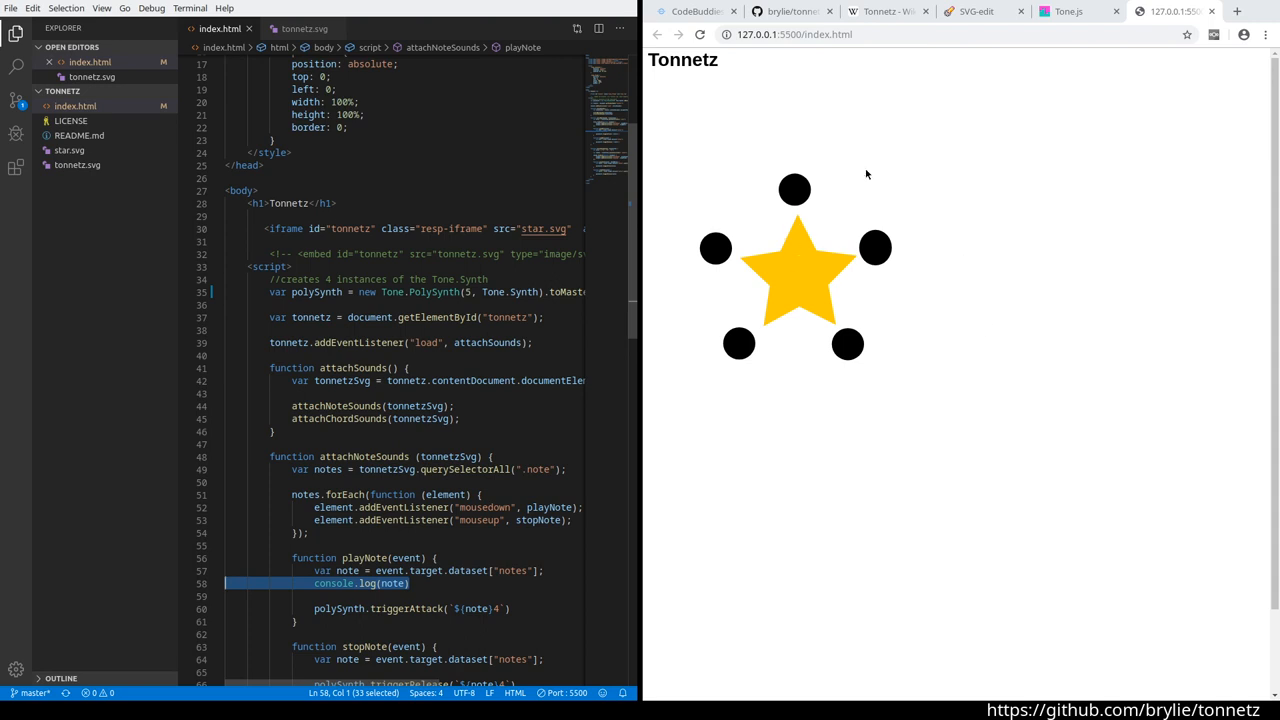
mouse_move(1008, 181)
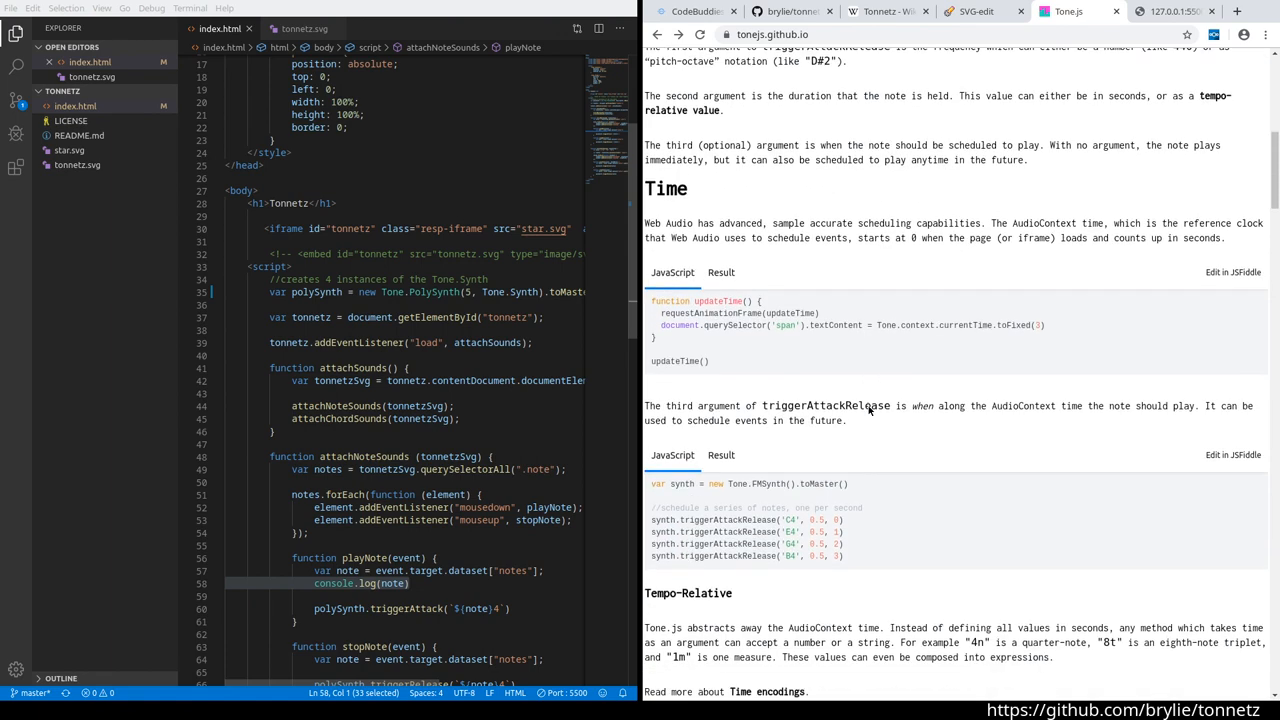
Scroll the Tone.js docs and browse the Examples page of basic, instrument, effect and timing demos.
scroll(down, 3)
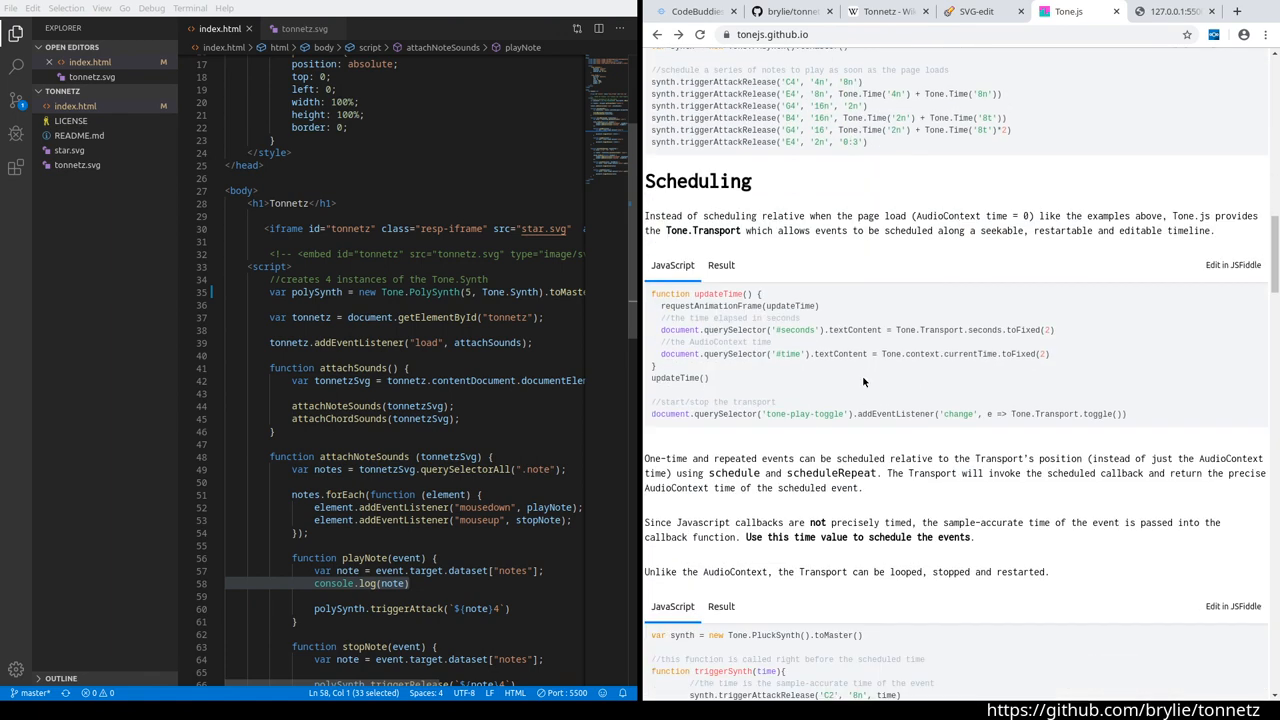
scroll(down, 3)
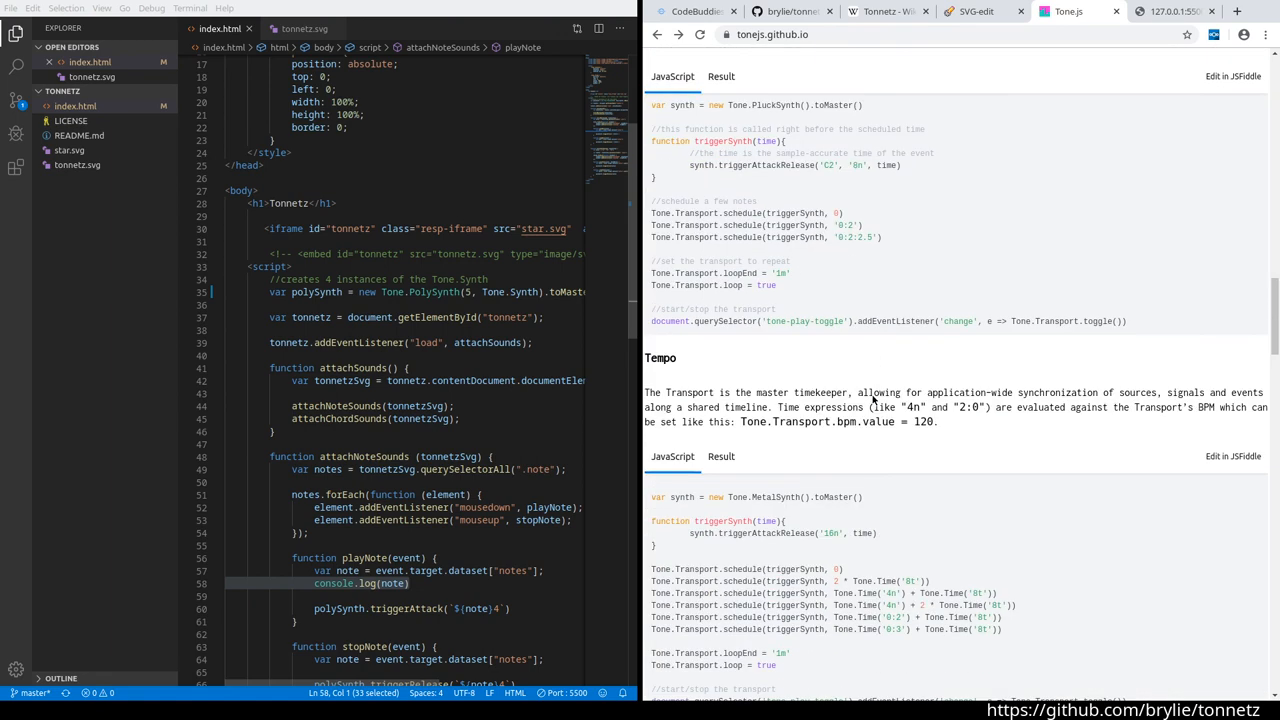
scroll(down, 3)
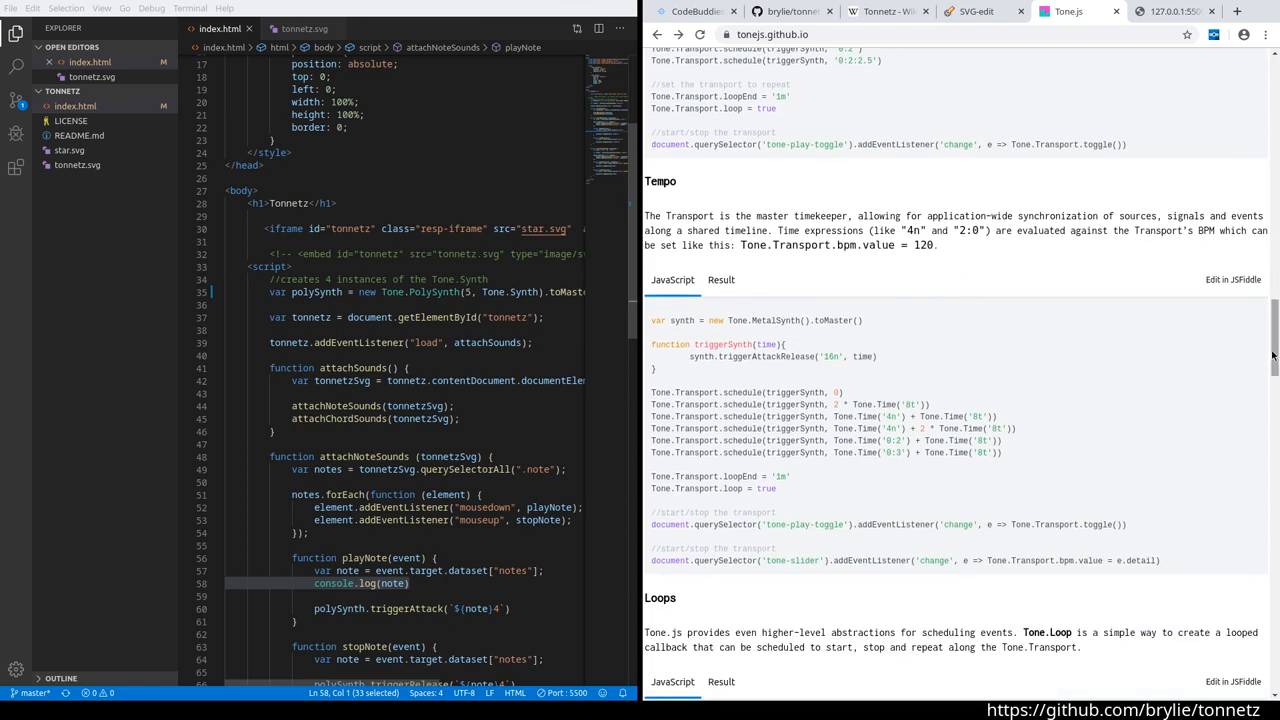
scroll(up, 3)
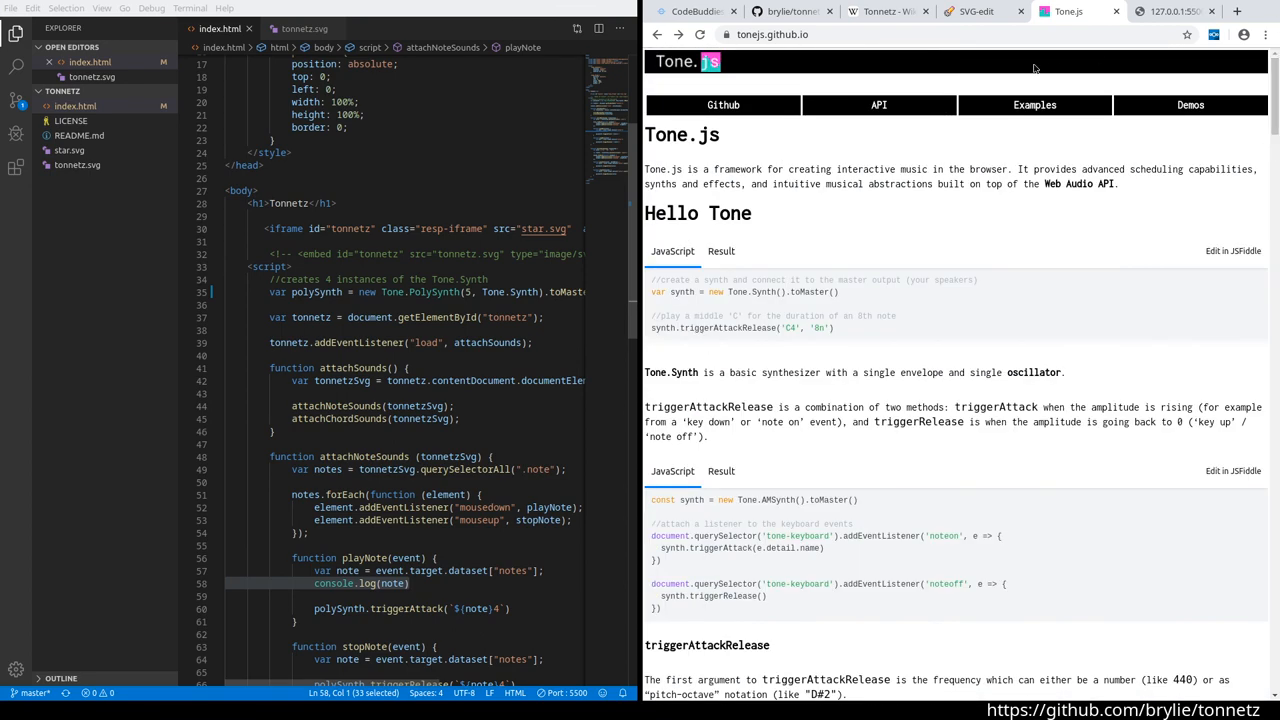
click(1034, 104)
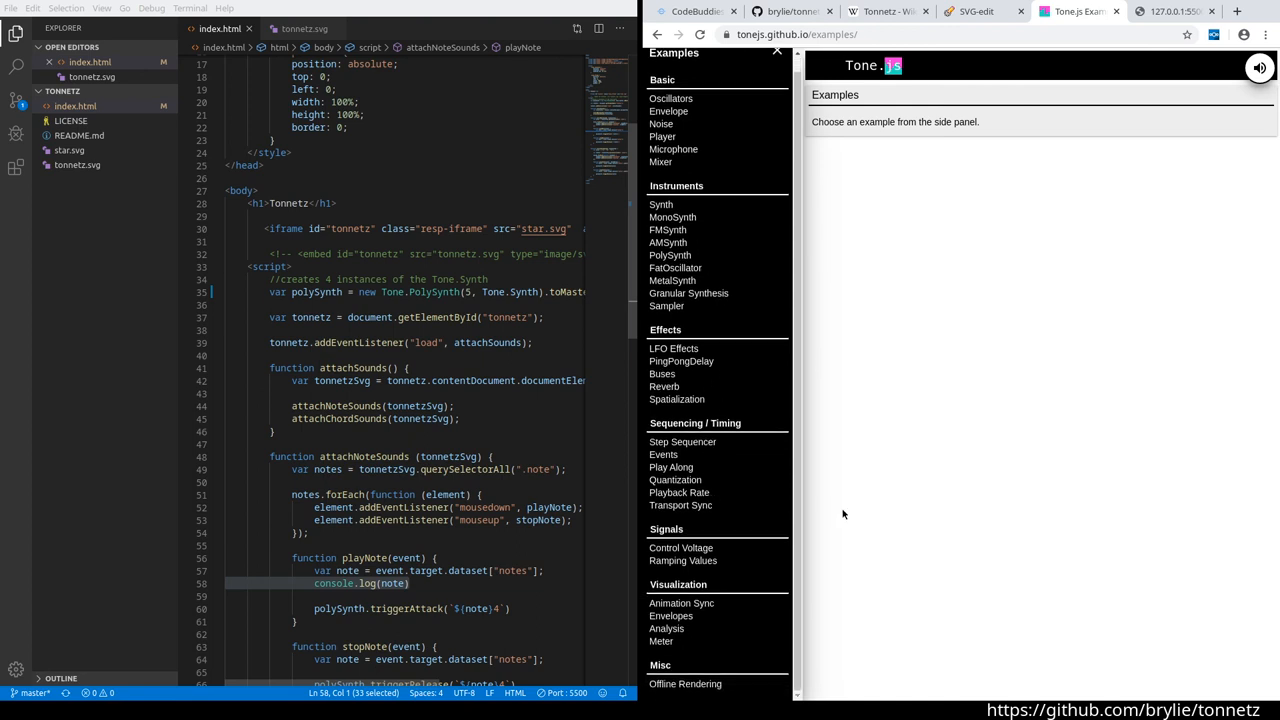
scroll(down, 3)
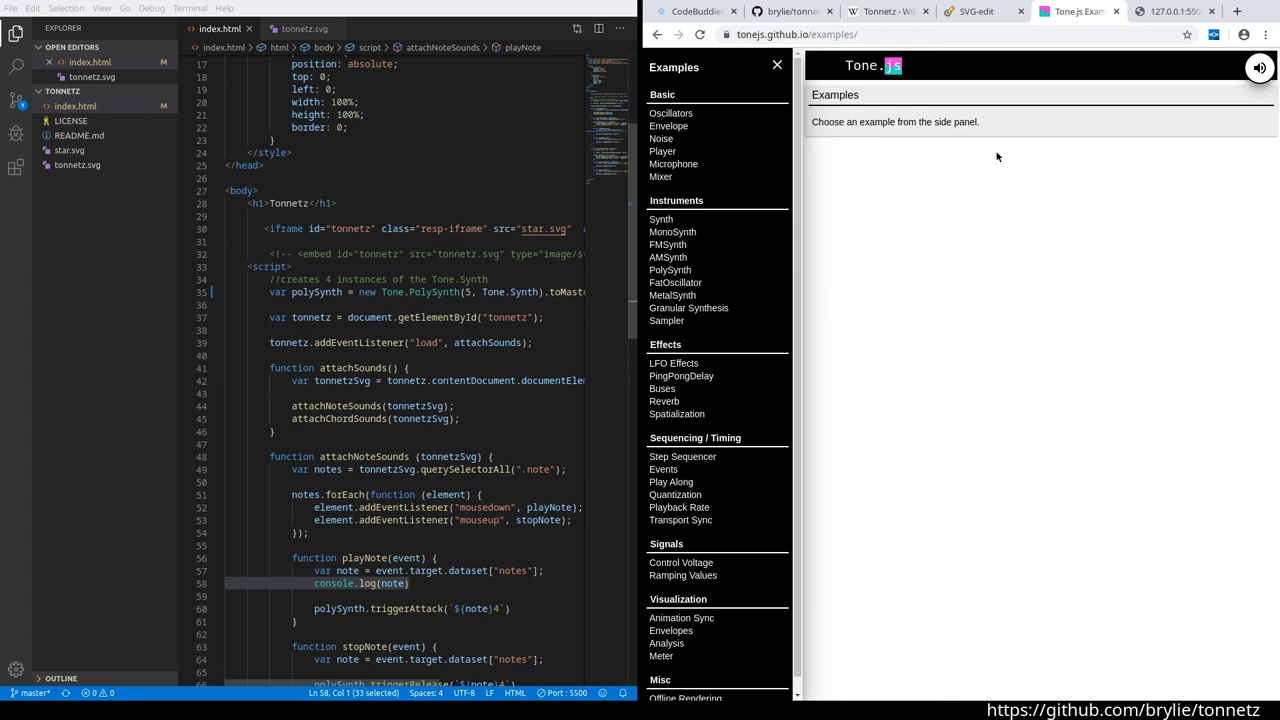
click(886, 11)
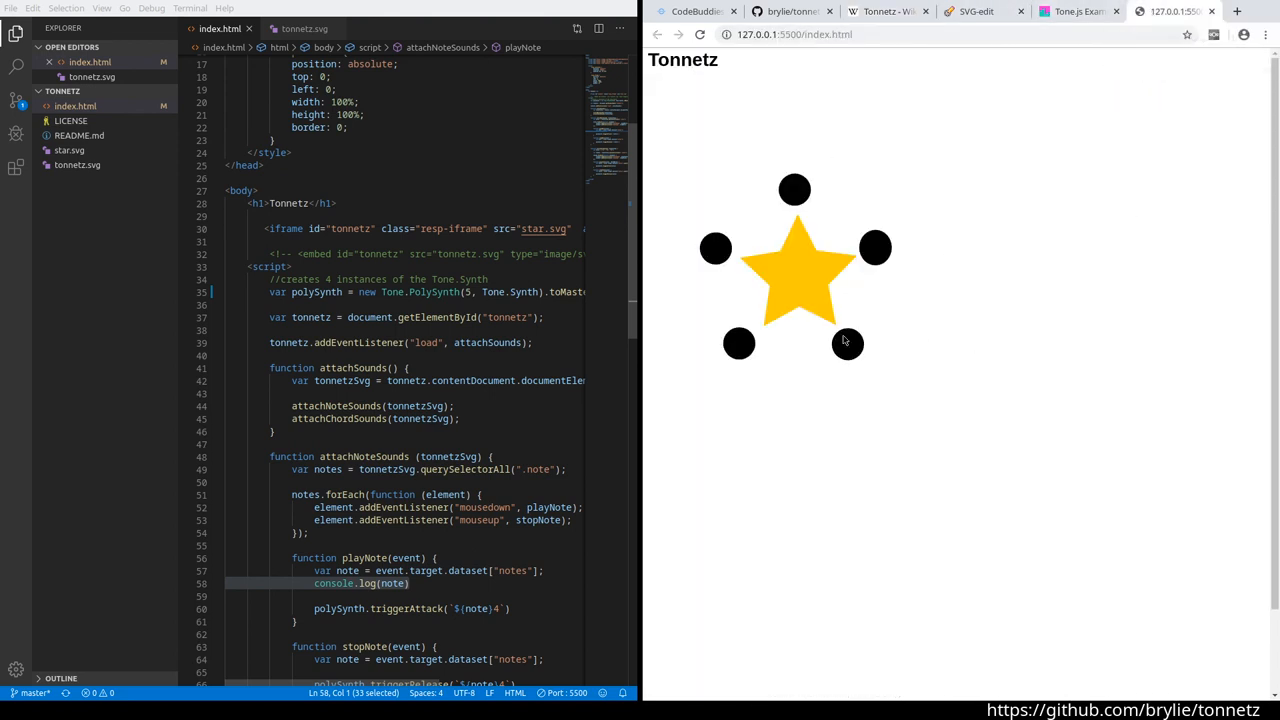
mouse_move(845, 312)
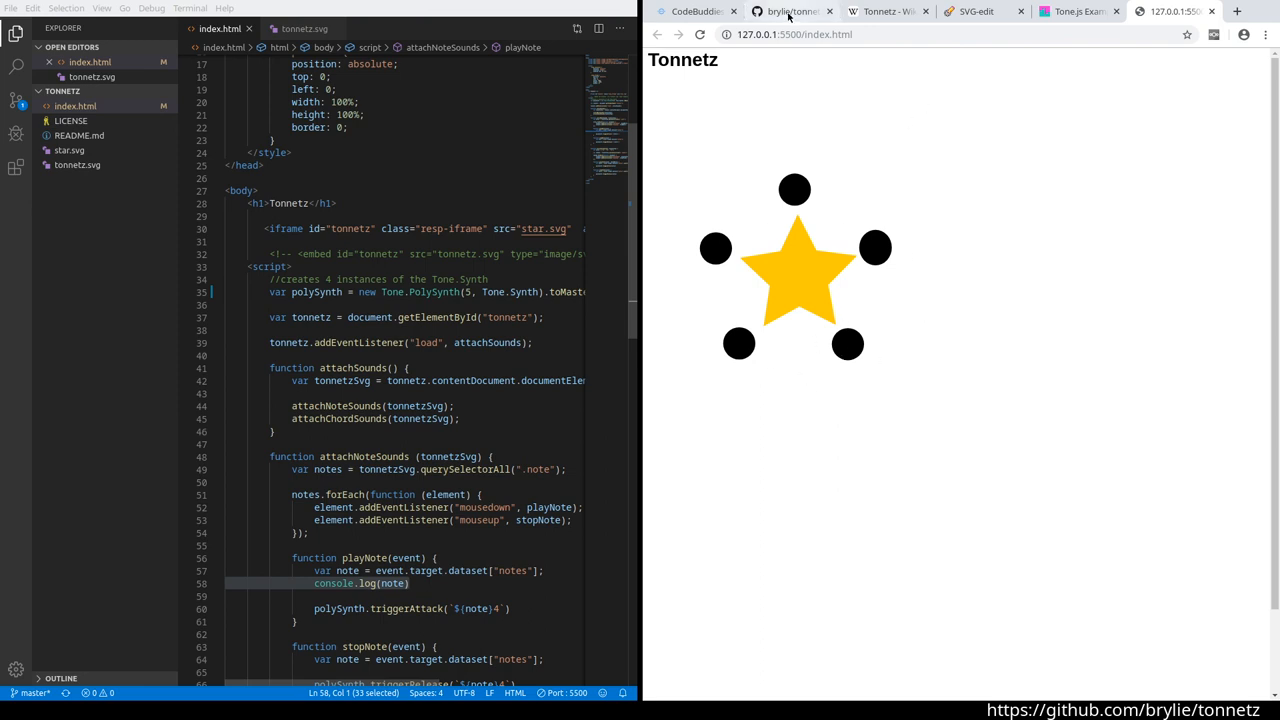
Switch to the brylie/tonnetz GitHub repository tab.
click(790, 11)
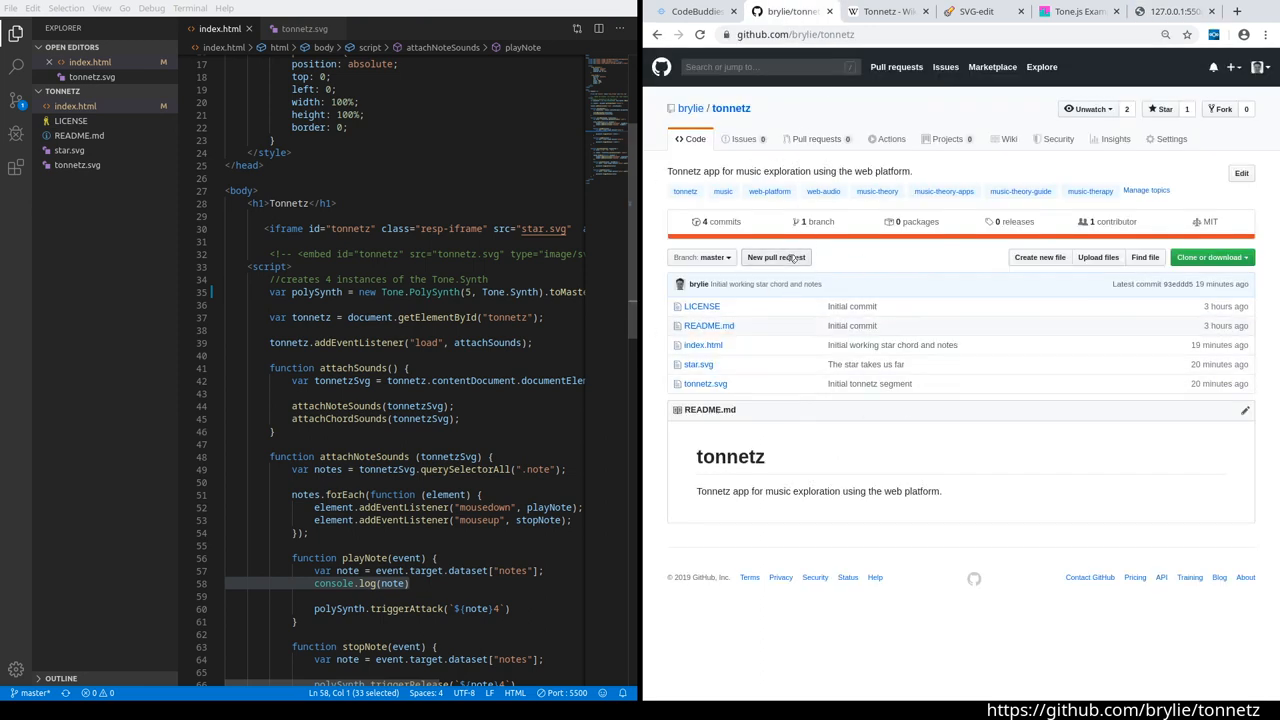
mouse_move(760, 291)
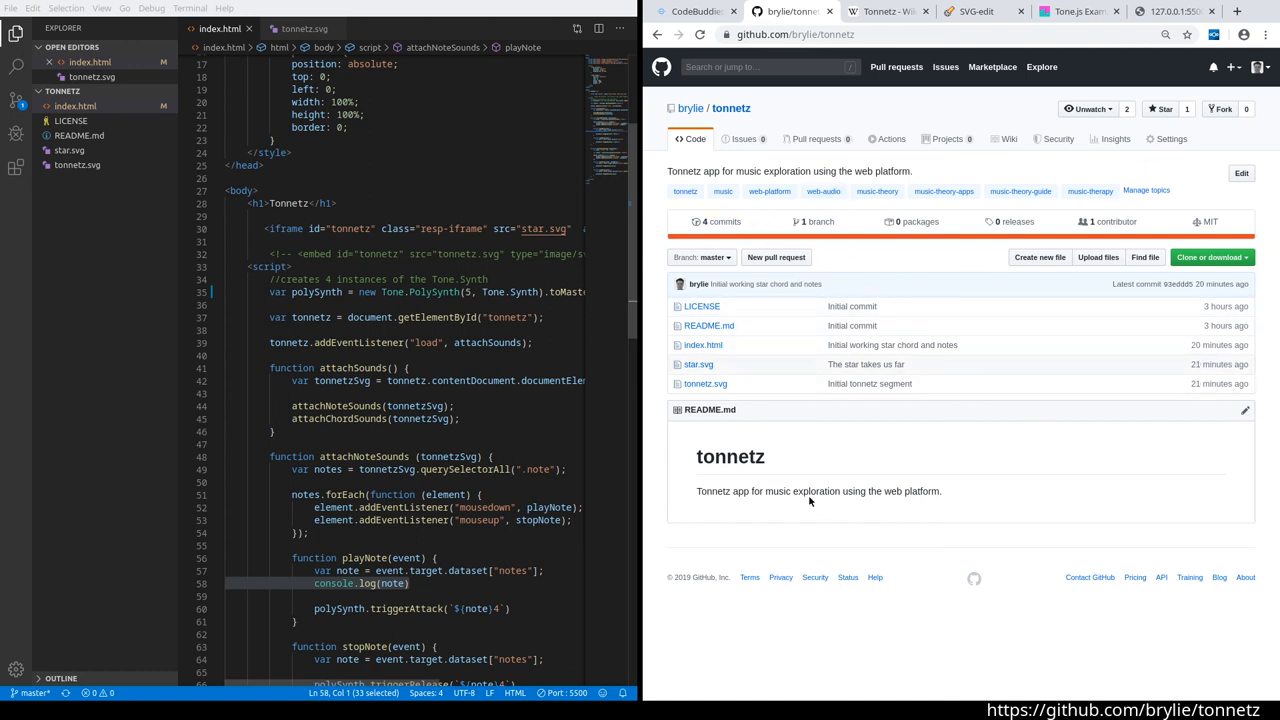
mouse_move(807, 504)
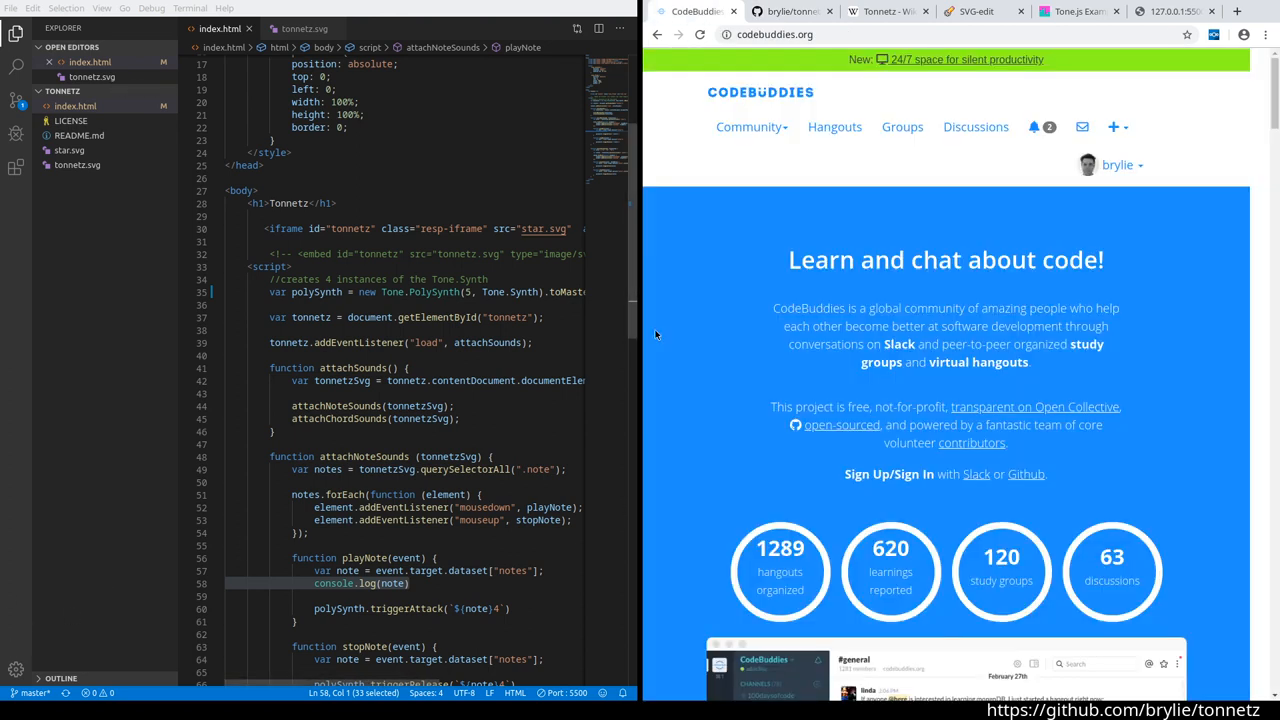
mouse_move(685, 334)
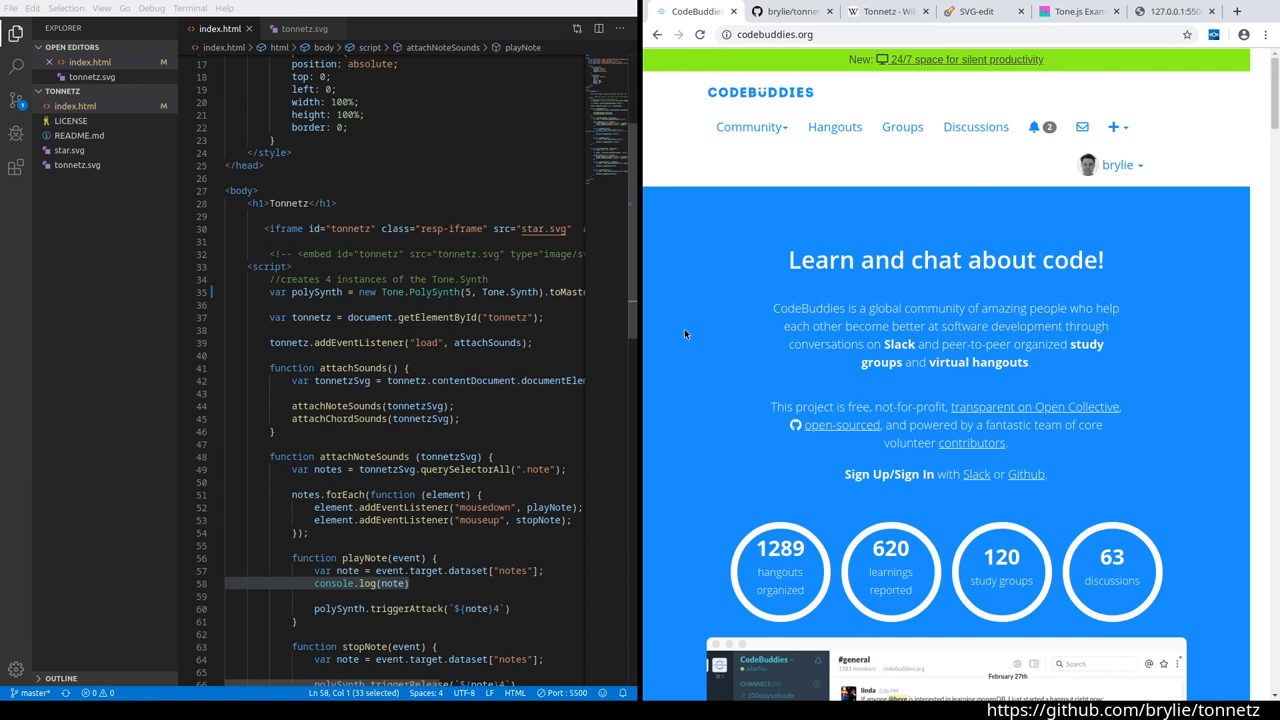